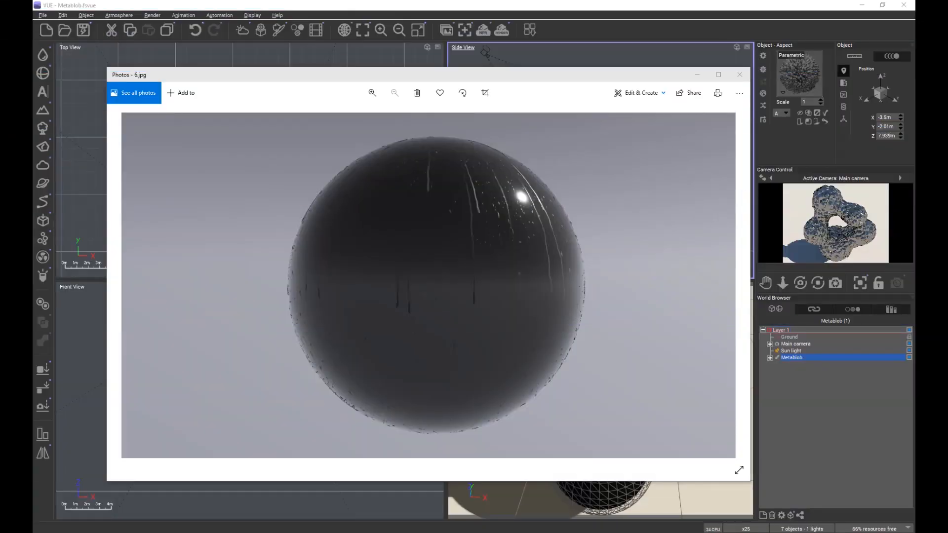
mouse_move(256, 270)
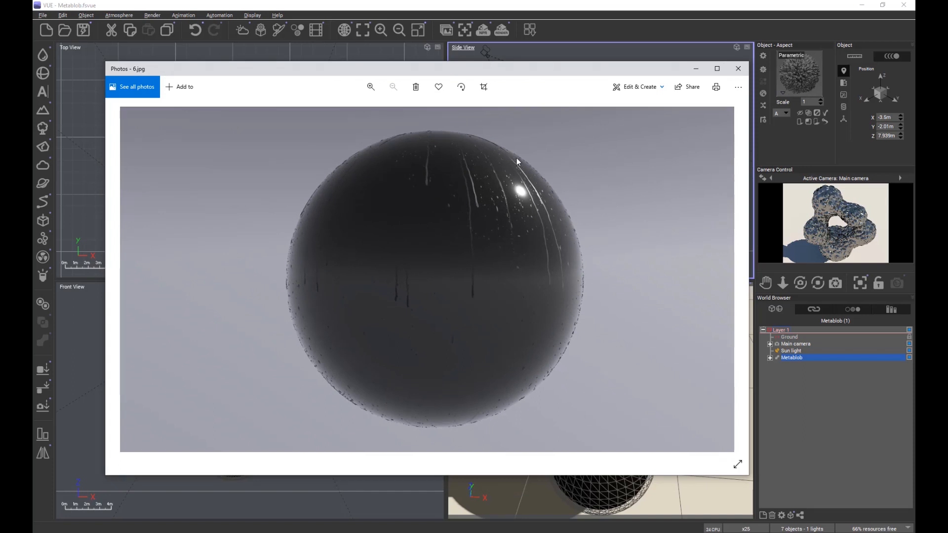
mouse_move(384, 344)
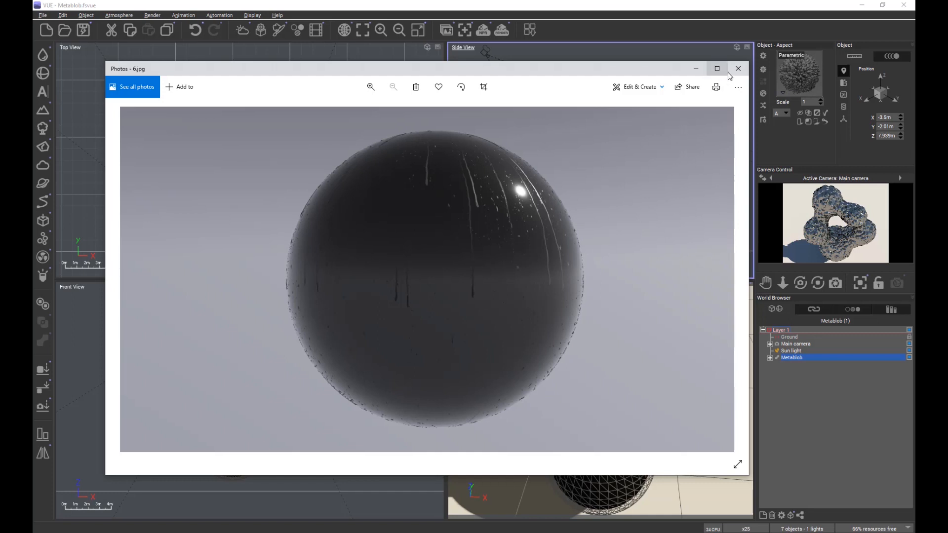
Step: Preview the peeling black car hood photo in Google Images 'clear coat' results
left_click(737, 68)
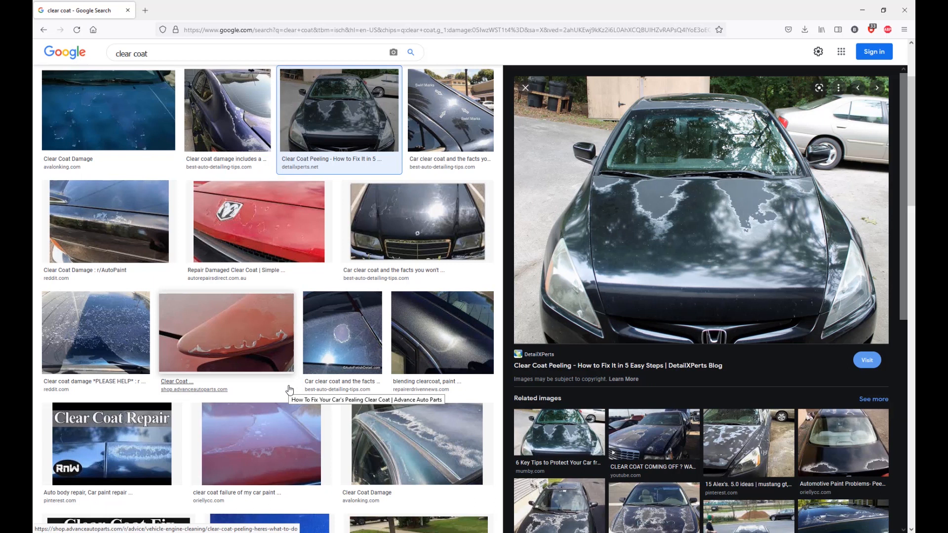
mouse_move(628, 257)
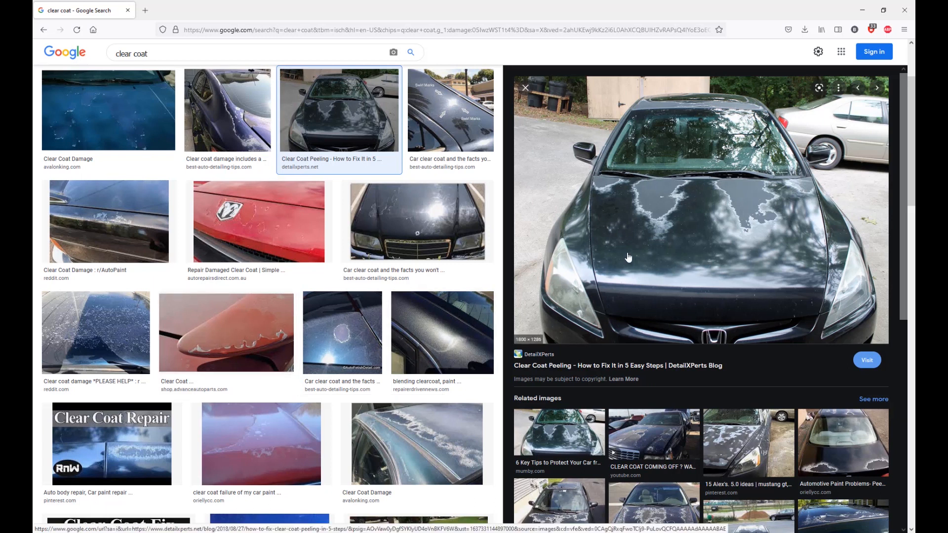
mouse_move(644, 232)
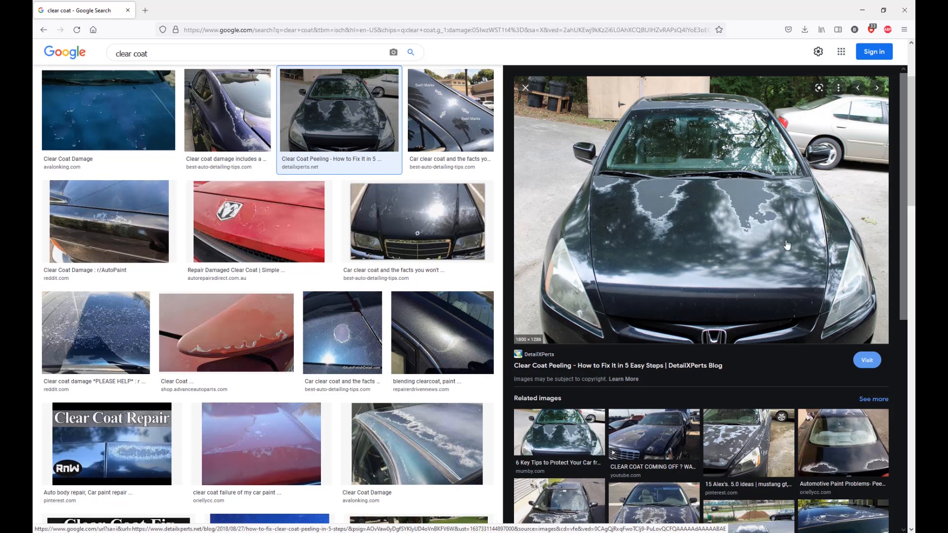
mouse_move(603, 194)
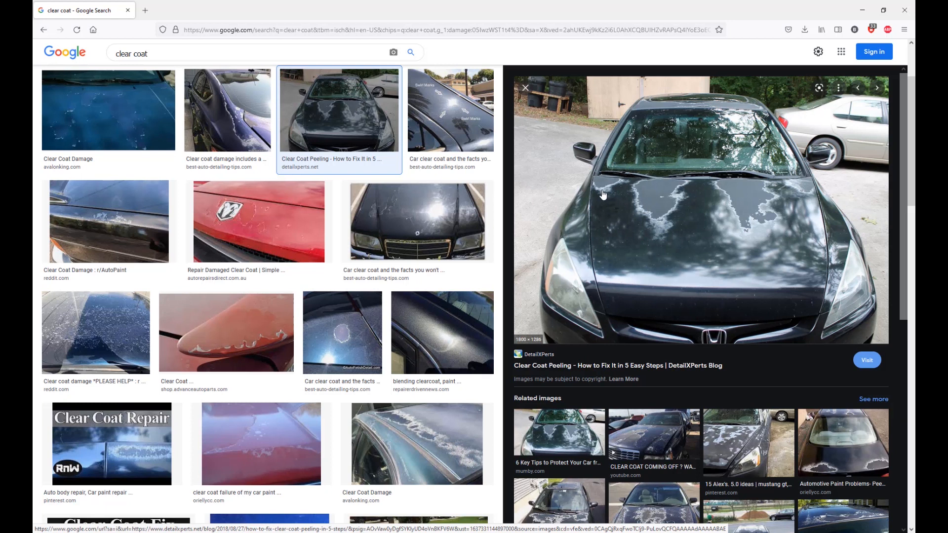
mouse_move(617, 254)
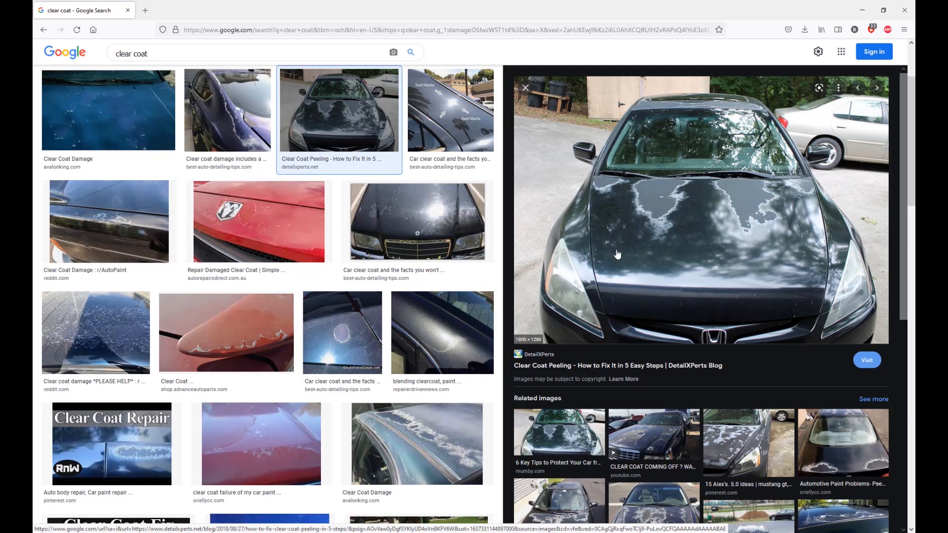
mouse_move(584, 259)
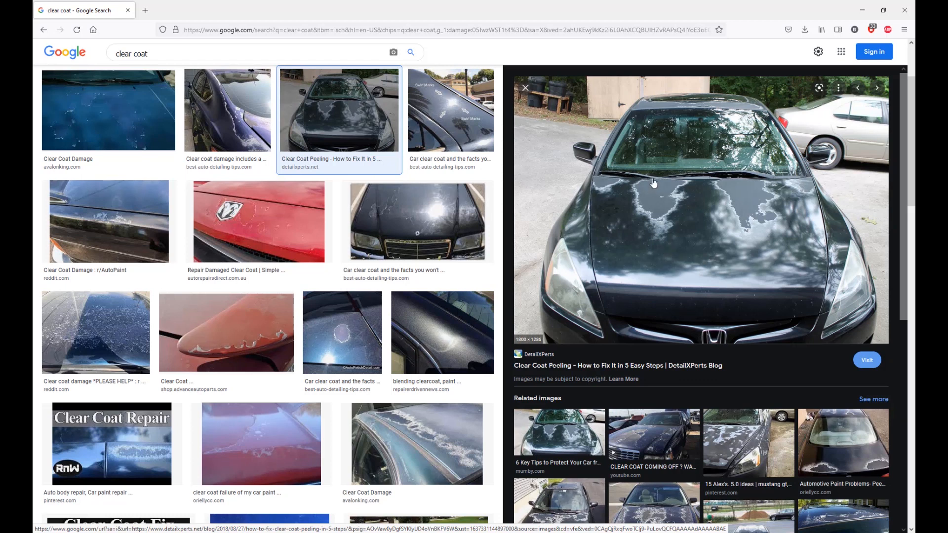
mouse_move(677, 190)
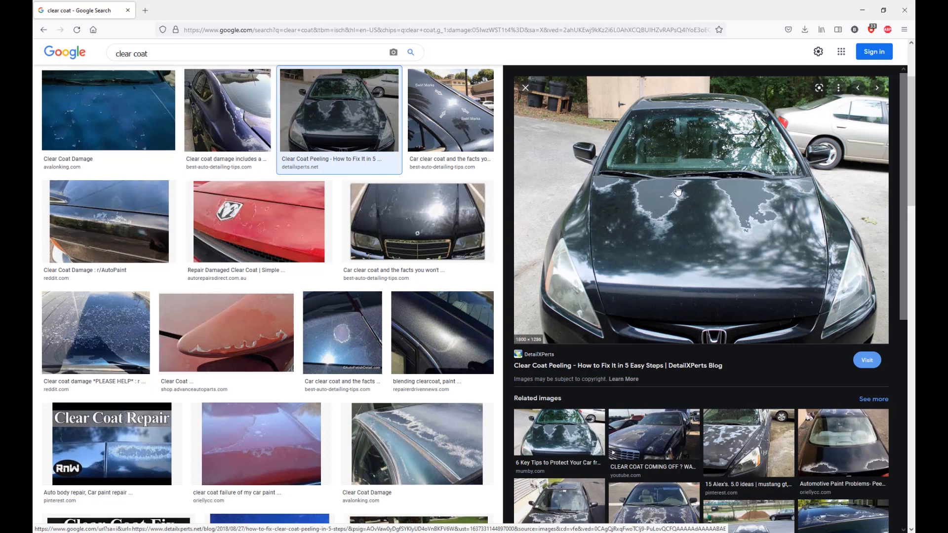
mouse_move(745, 240)
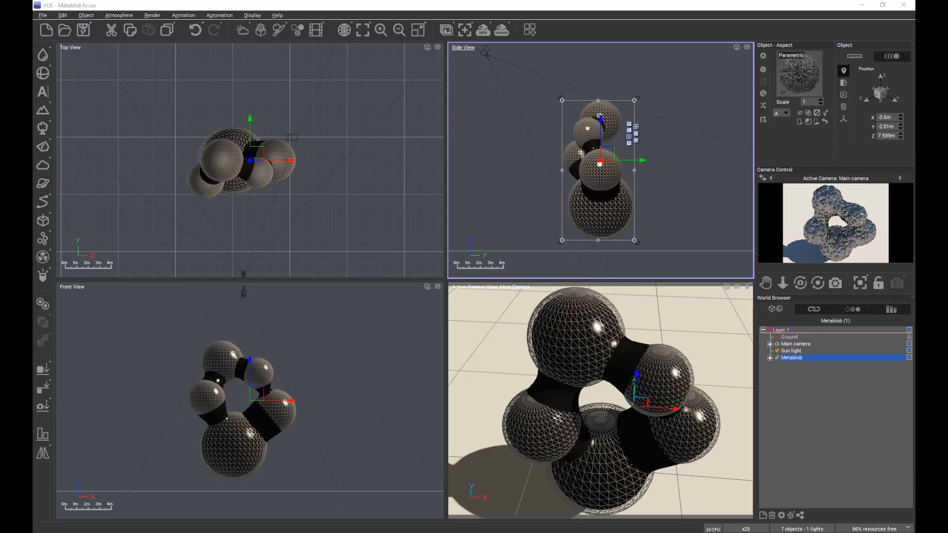
mouse_move(645, 298)
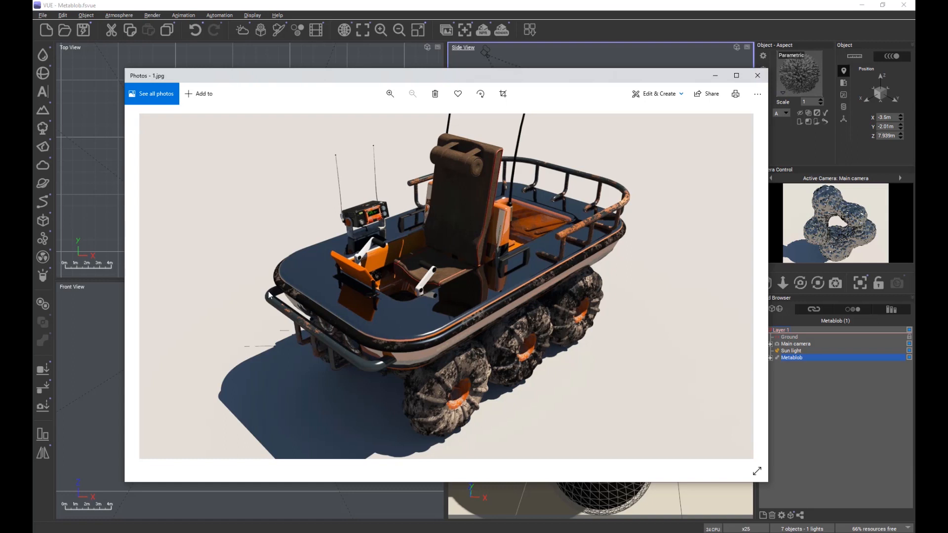
mouse_move(514, 190)
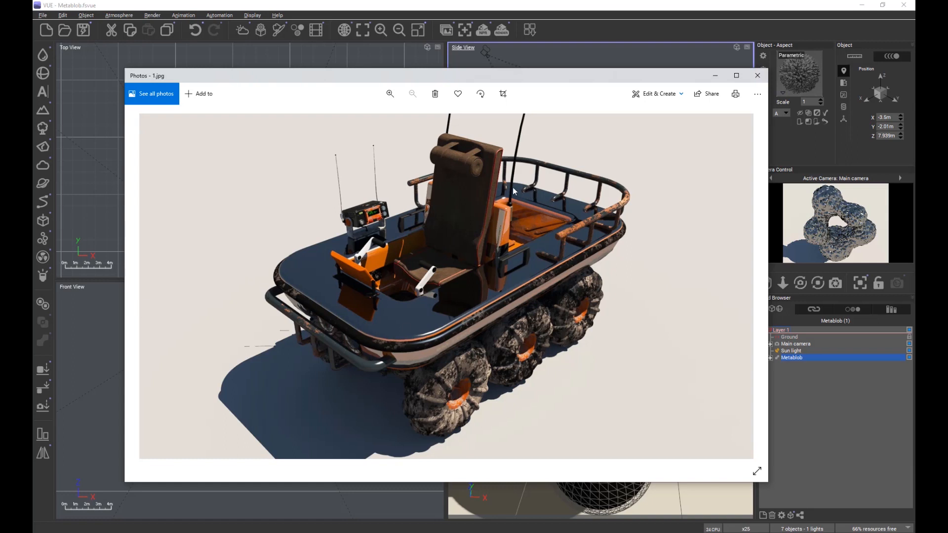
mouse_move(561, 204)
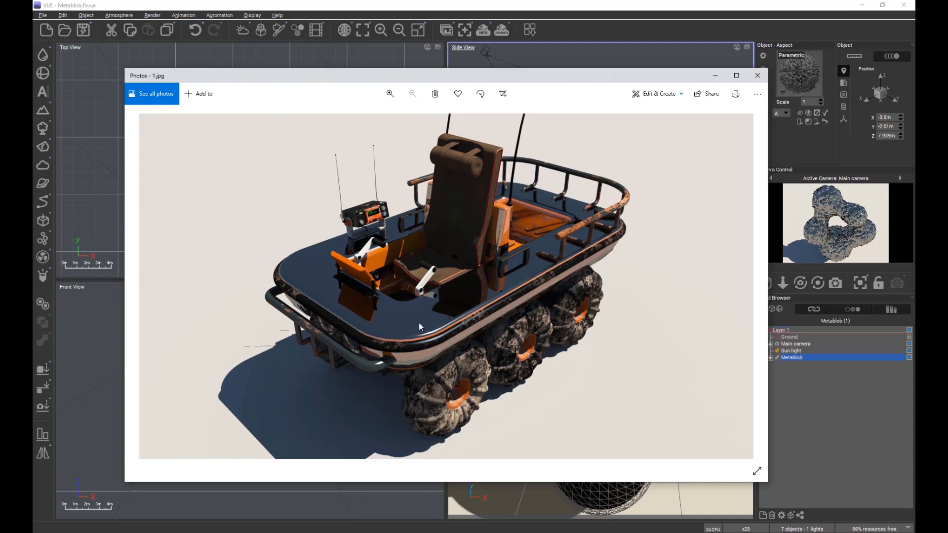
mouse_move(405, 224)
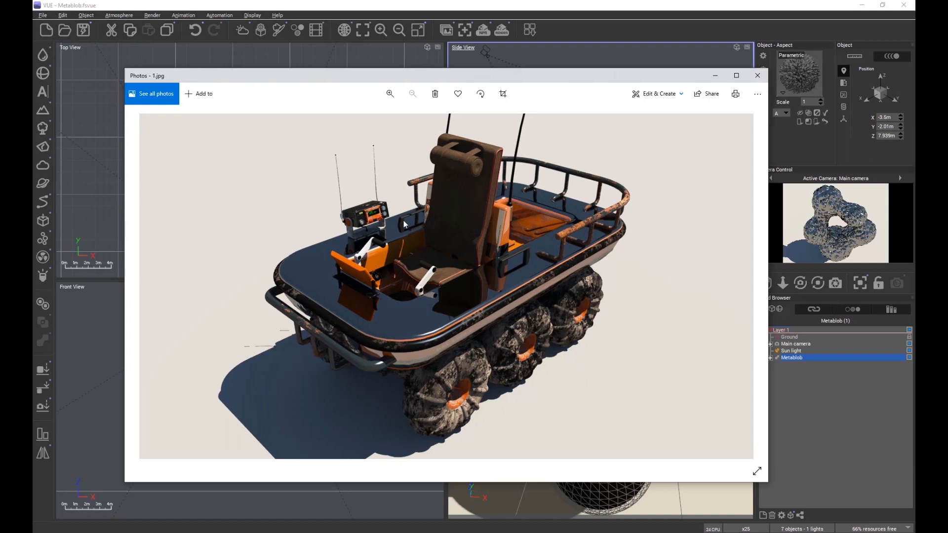
mouse_move(407, 334)
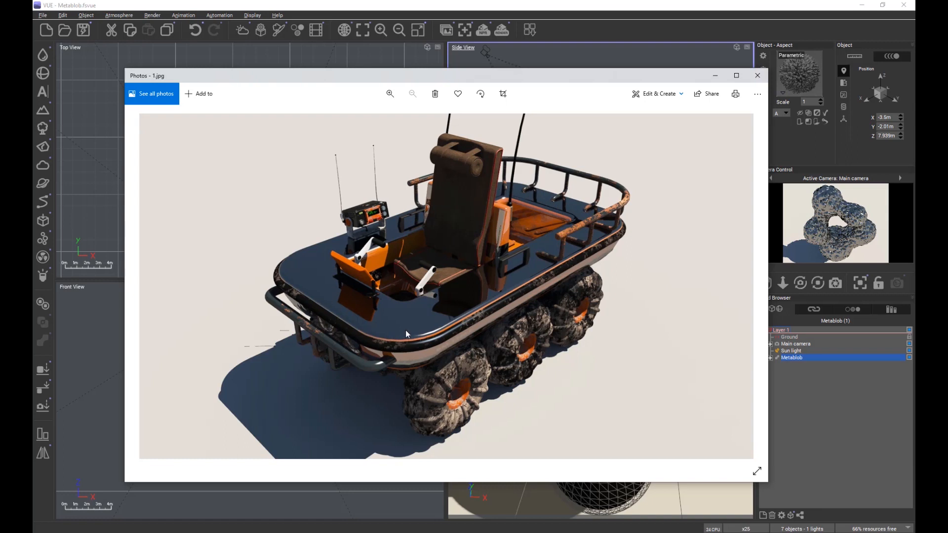
mouse_move(403, 336)
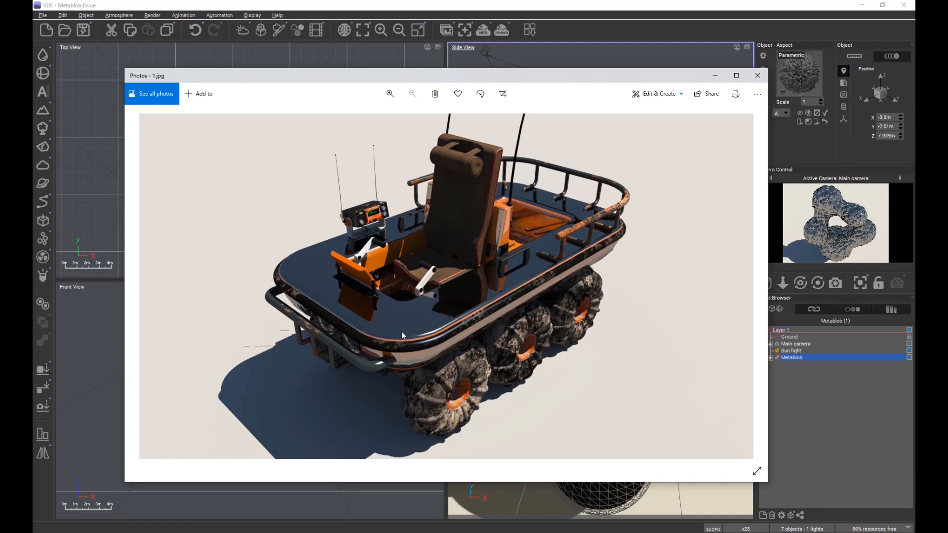
mouse_move(364, 309)
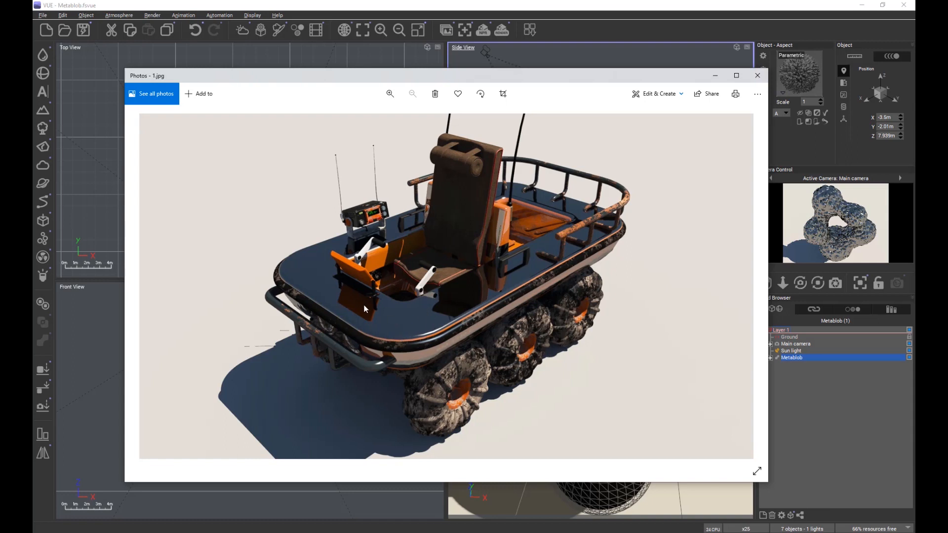
mouse_move(404, 320)
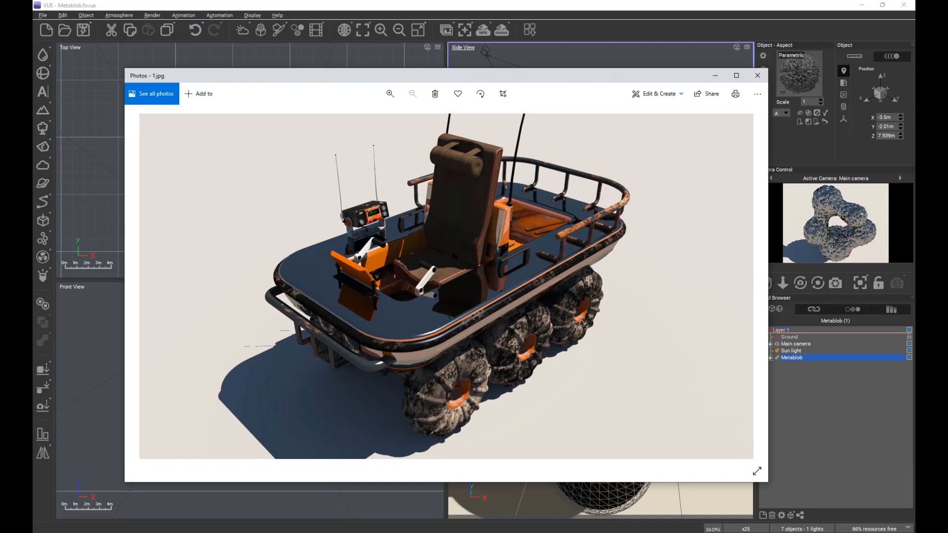
mouse_move(757, 283)
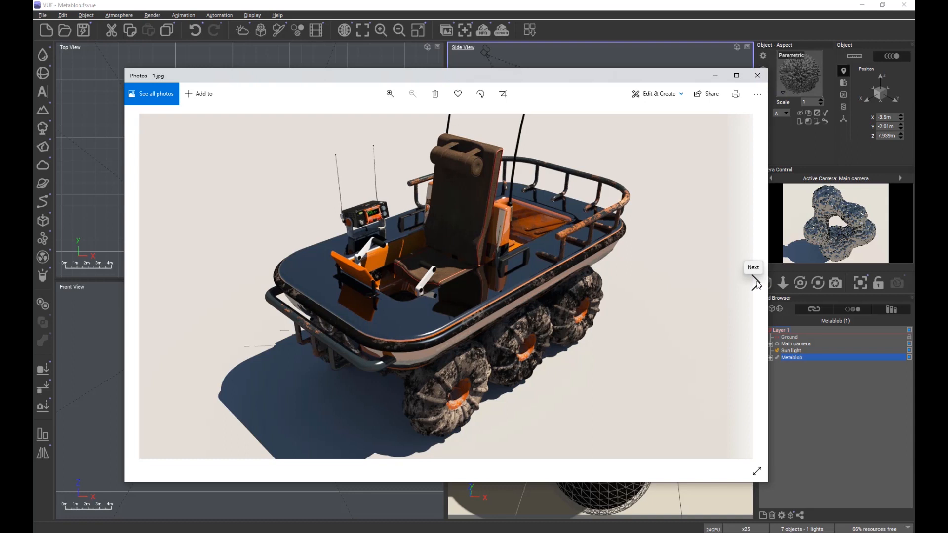
Step: Advance through the reference renders to 2a.jpg, the glossy black deck close-up
left_click(755, 282)
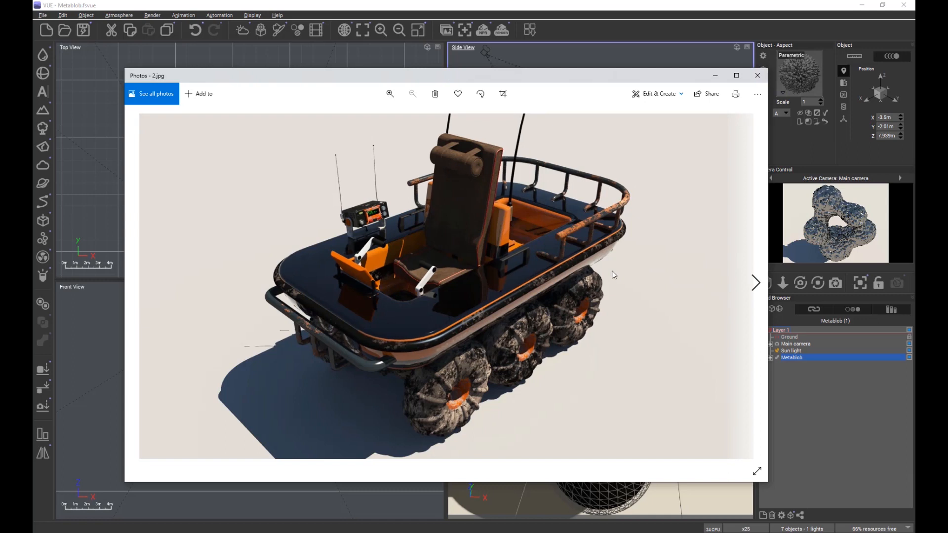
mouse_move(535, 265)
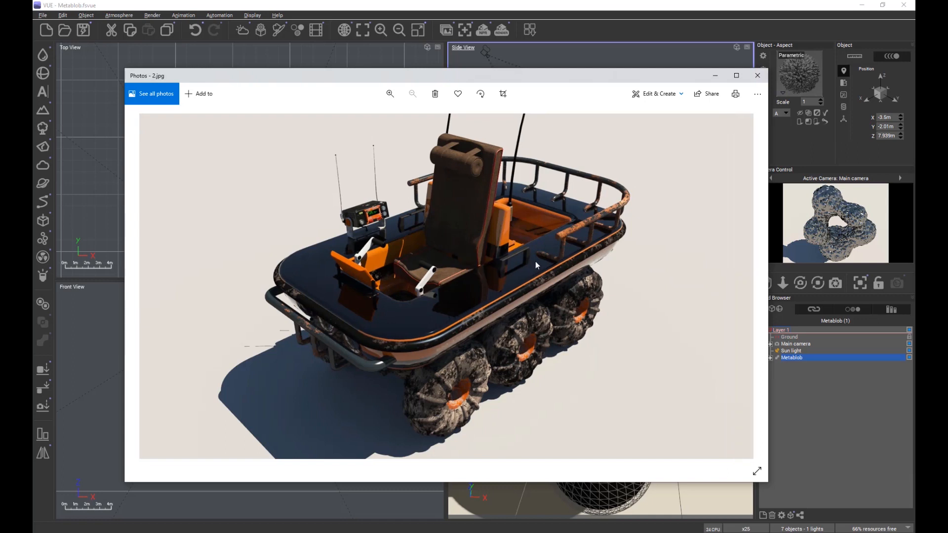
mouse_move(445, 335)
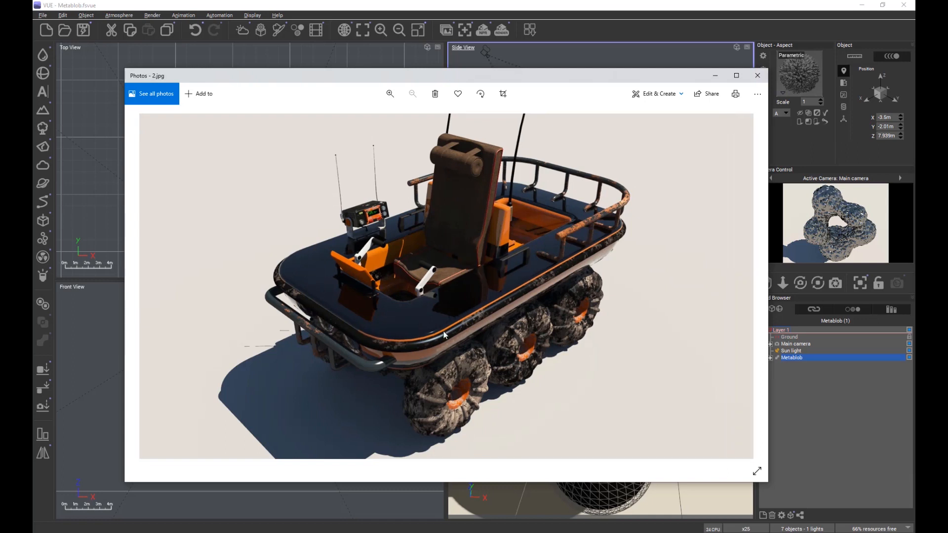
mouse_move(410, 358)
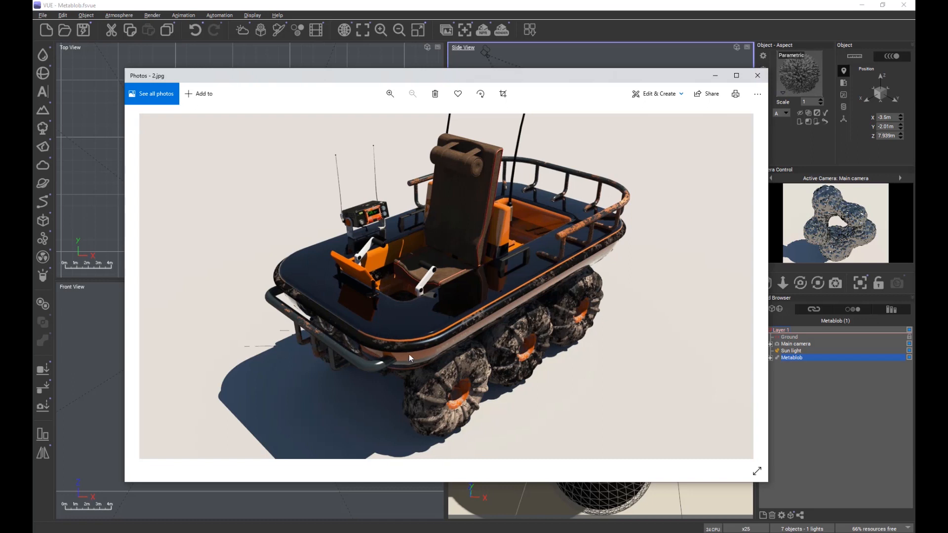
mouse_move(584, 256)
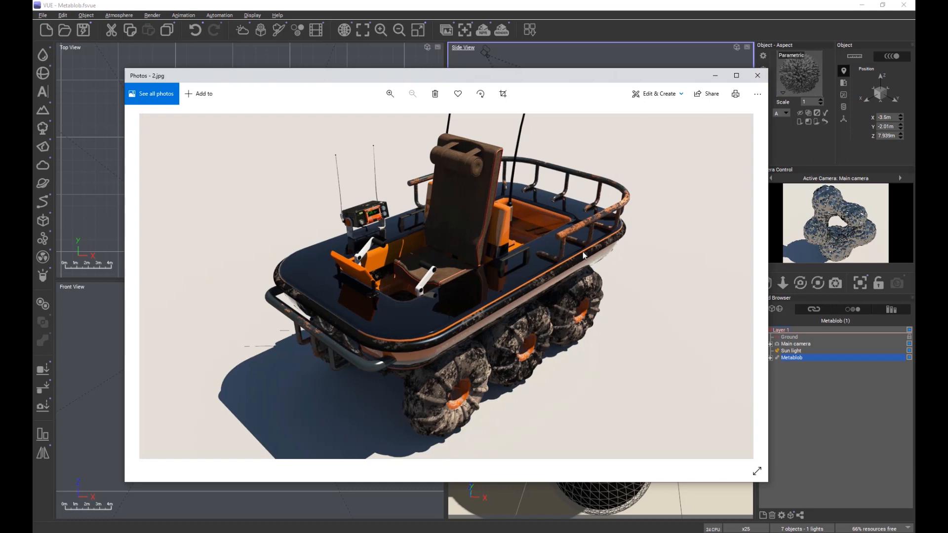
mouse_move(379, 337)
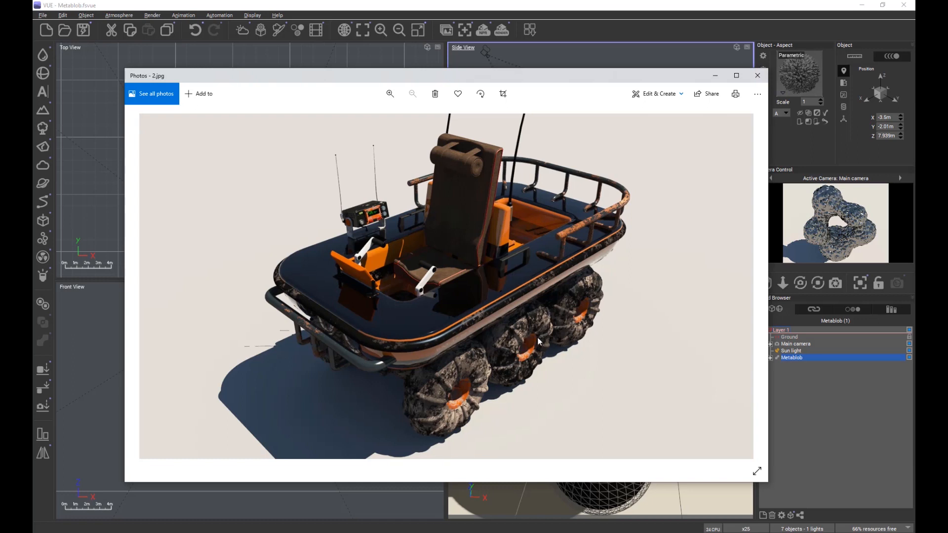
mouse_move(544, 219)
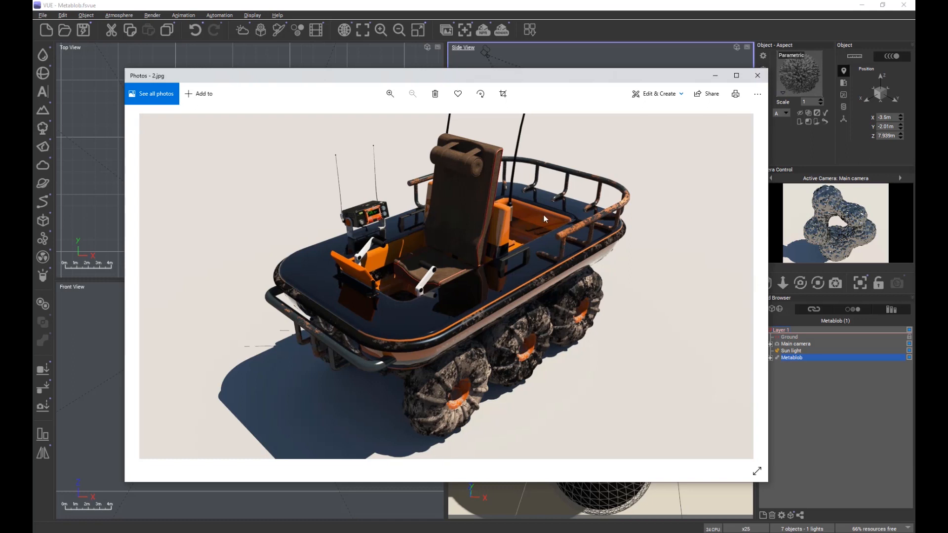
mouse_move(585, 211)
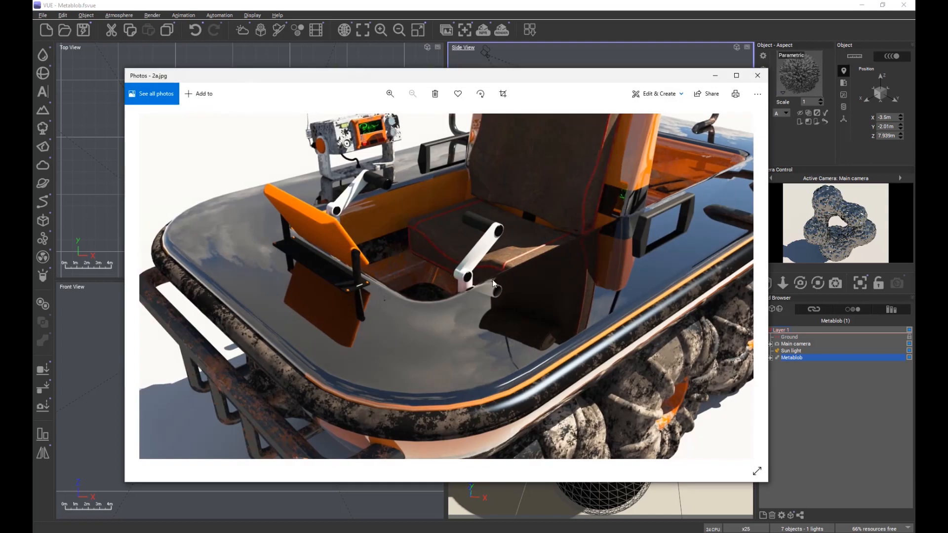
mouse_move(626, 256)
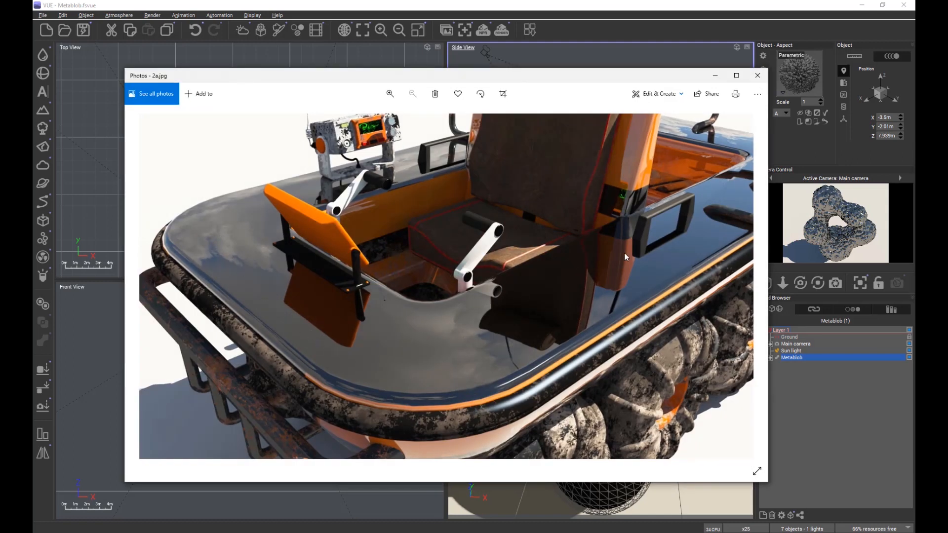
mouse_move(330, 342)
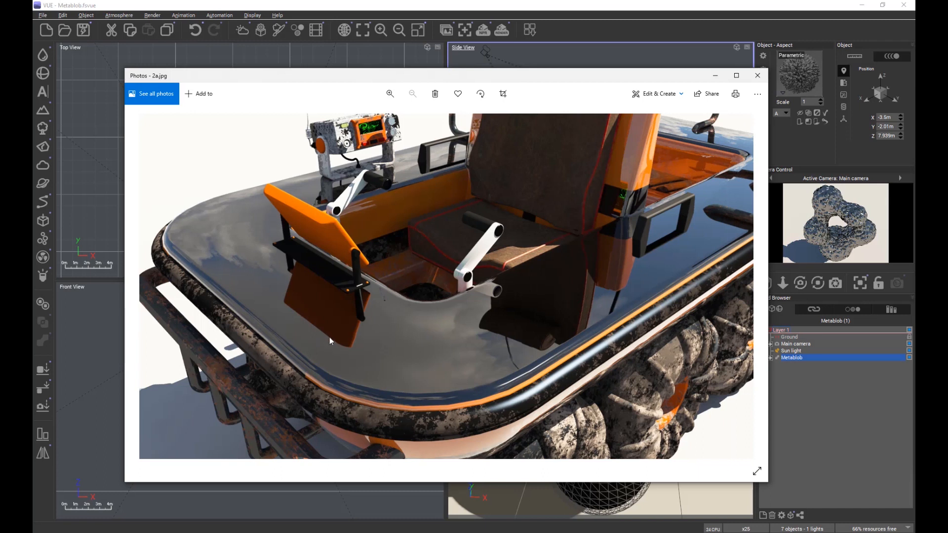
mouse_move(483, 343)
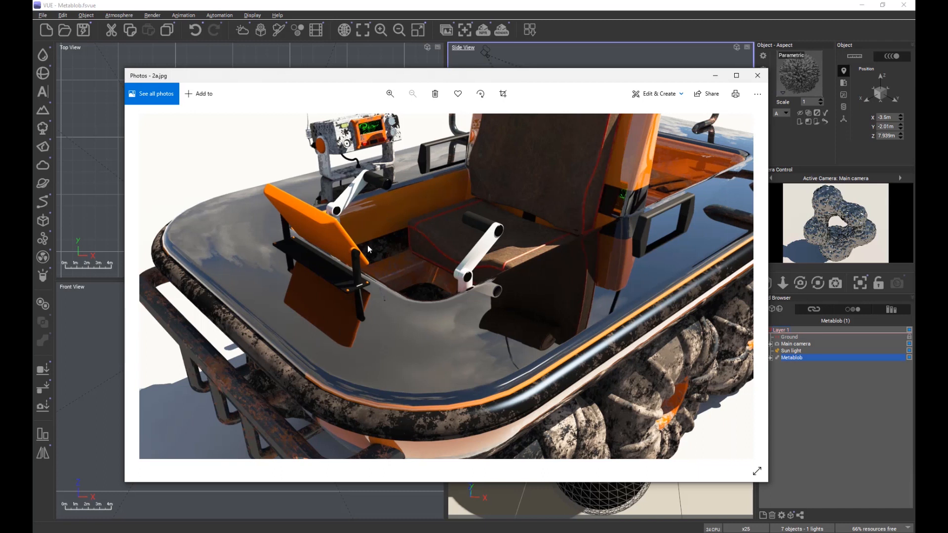
mouse_move(461, 303)
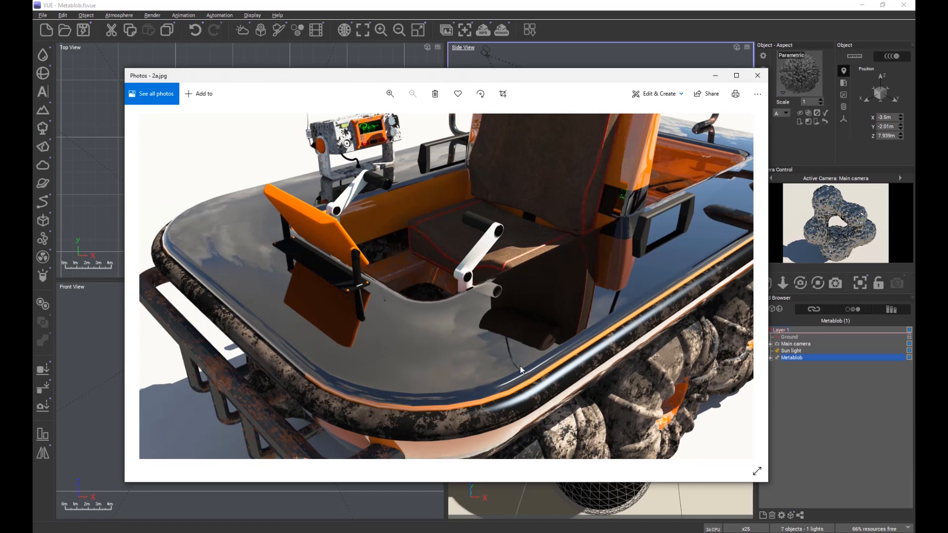
mouse_move(471, 296)
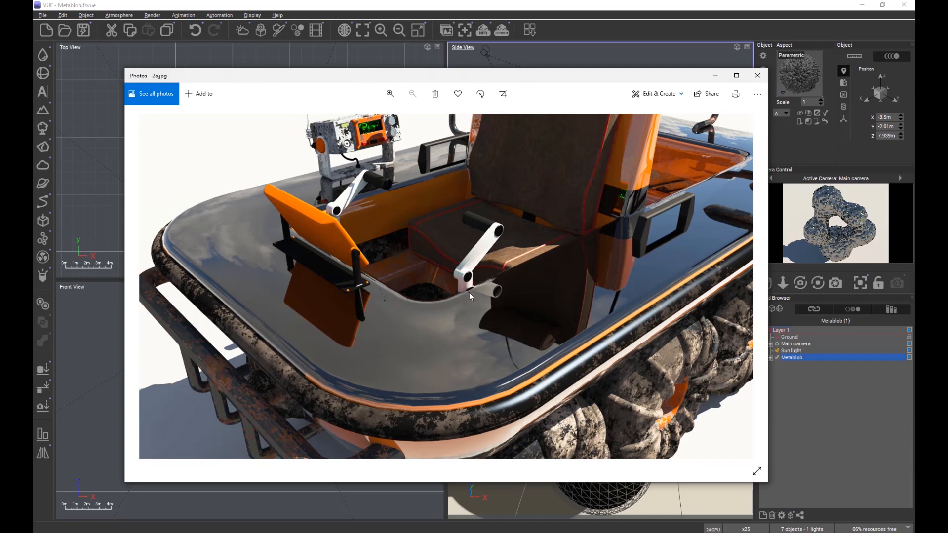
mouse_move(595, 216)
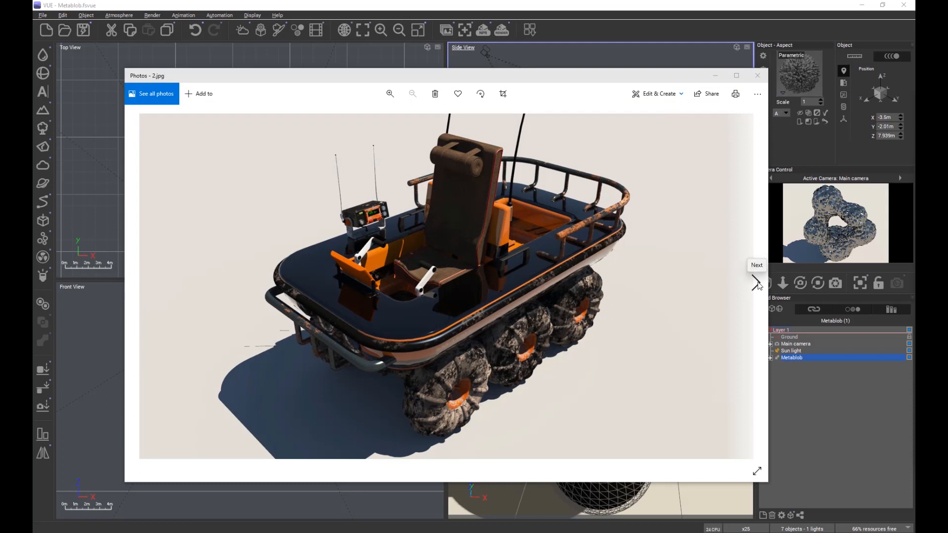
left_click(756, 282)
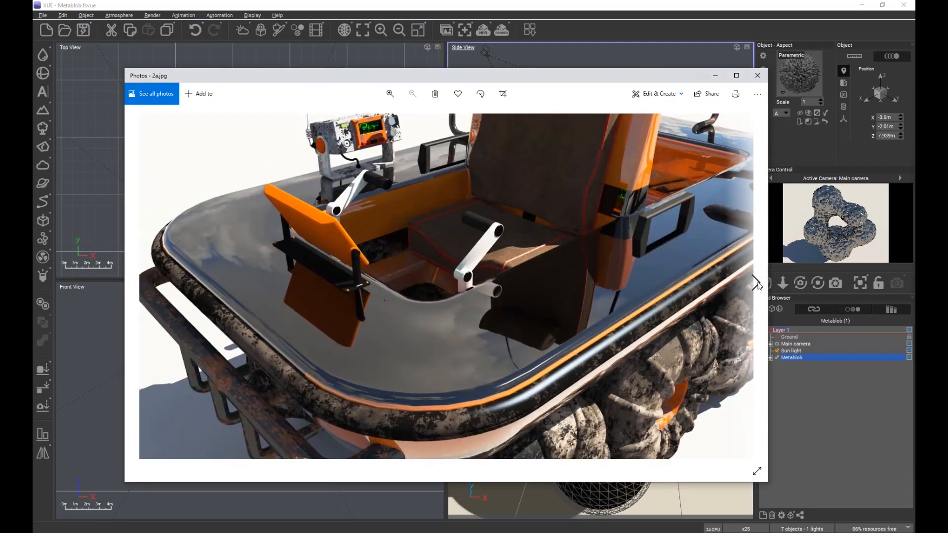
Step: Advance to 3.jpg, the full-vehicle render with a matte black deck
left_click(756, 282)
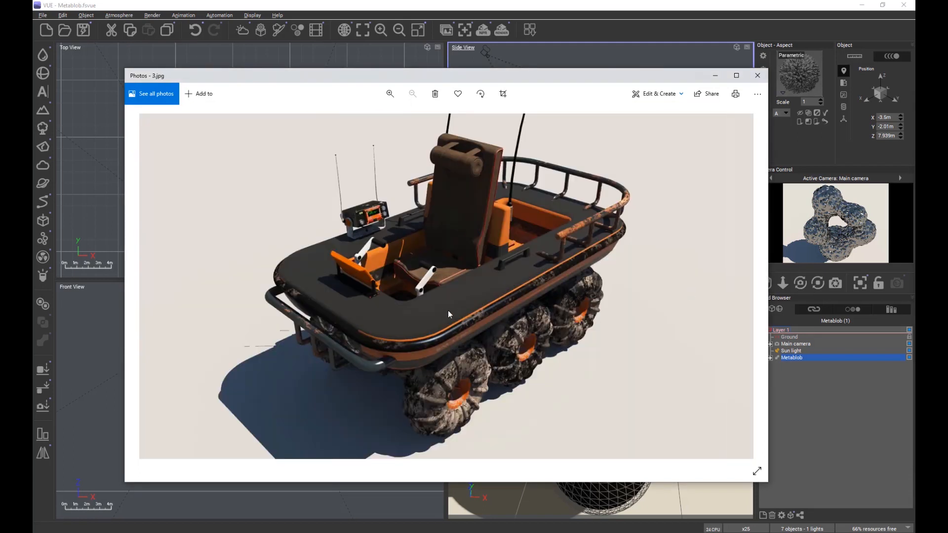
mouse_move(330, 289)
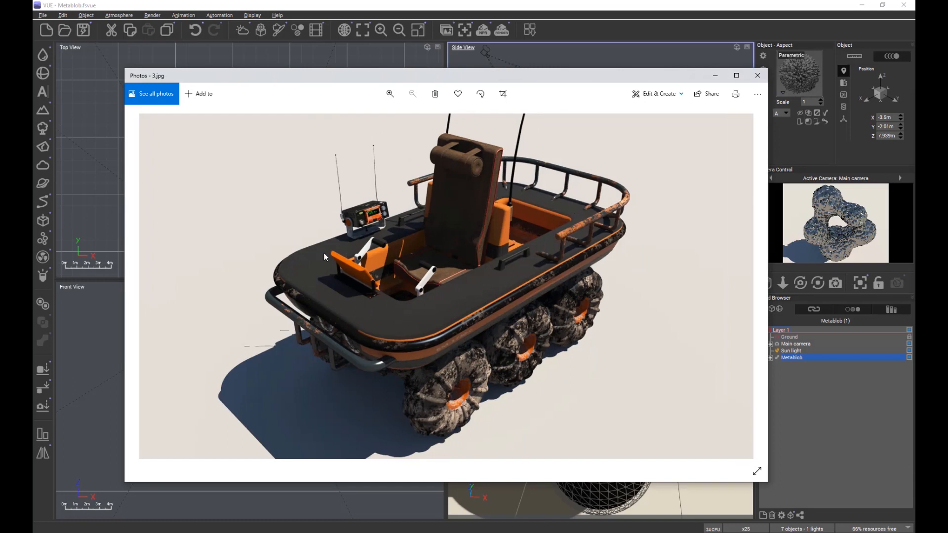
mouse_move(534, 197)
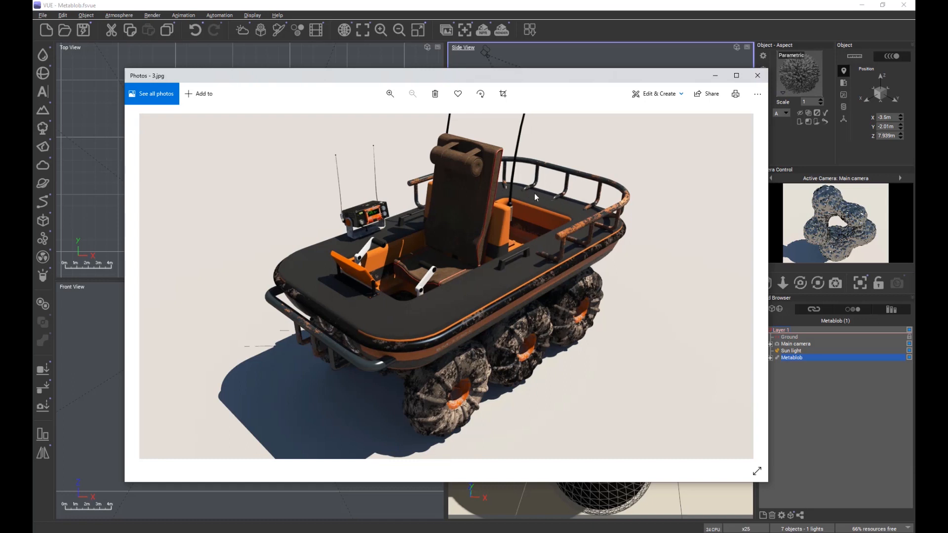
mouse_move(377, 320)
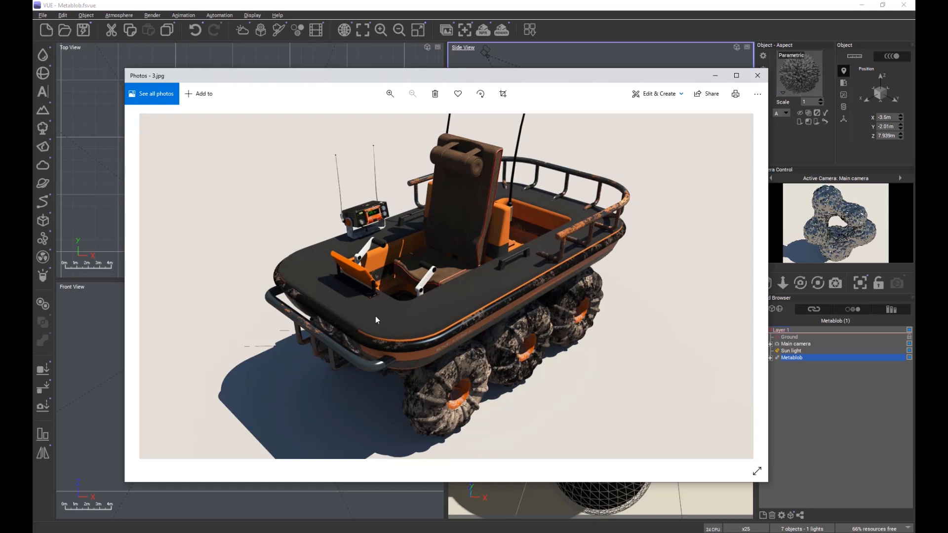
mouse_move(350, 242)
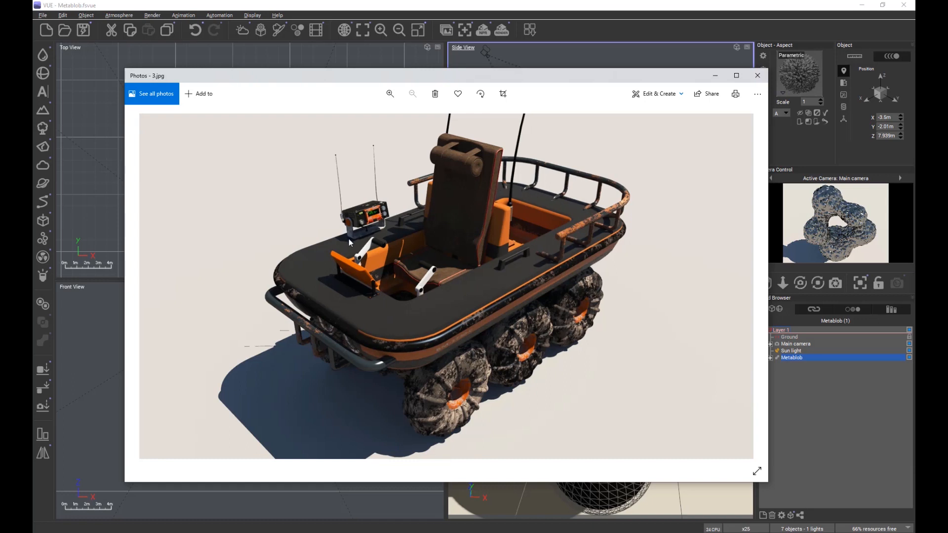
mouse_move(356, 315)
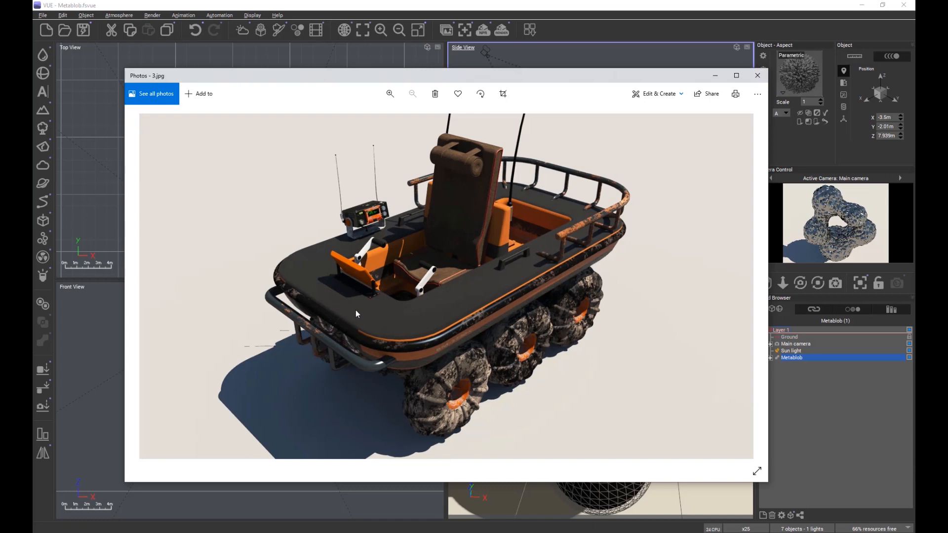
mouse_move(447, 304)
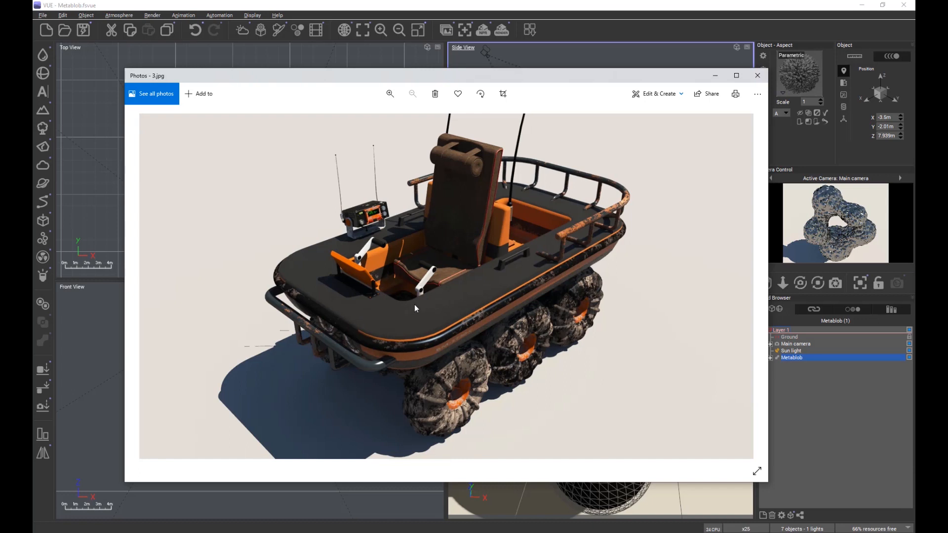
mouse_move(460, 191)
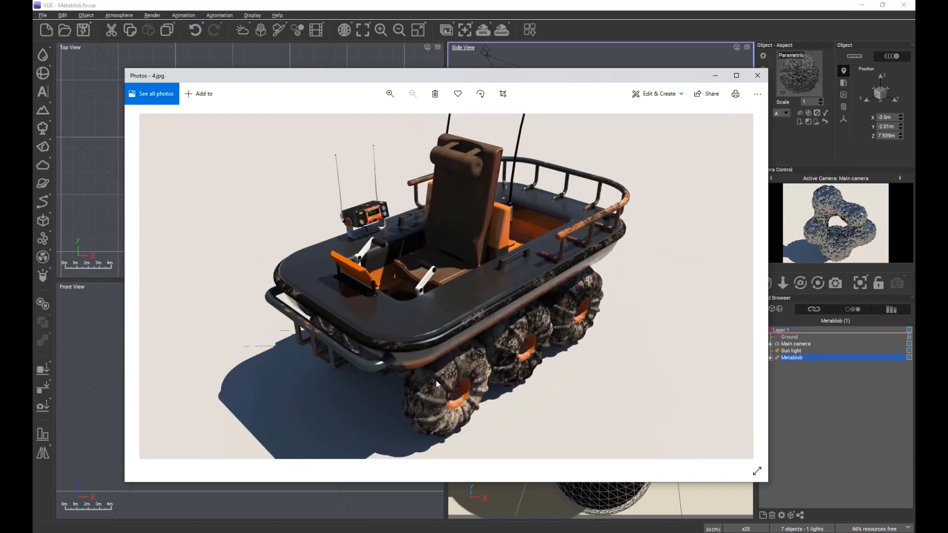
mouse_move(397, 345)
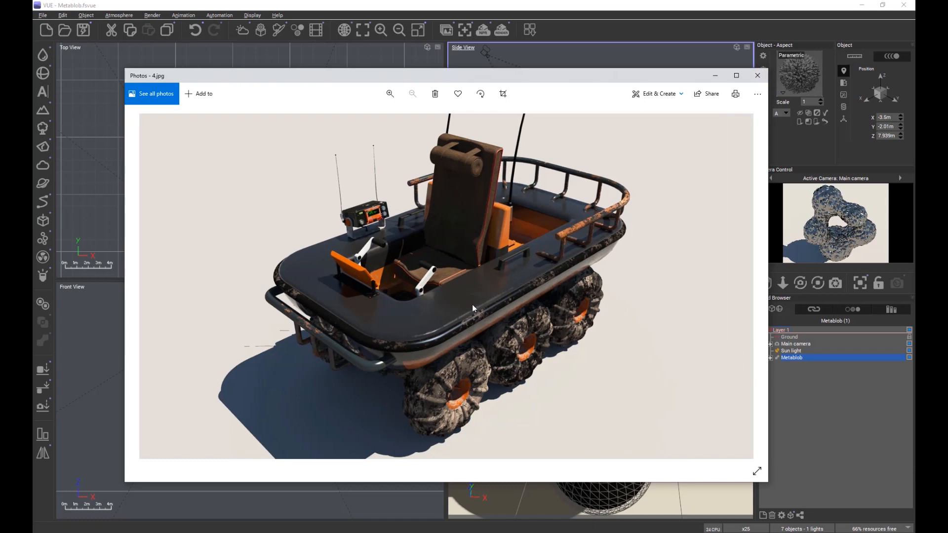
mouse_move(493, 296)
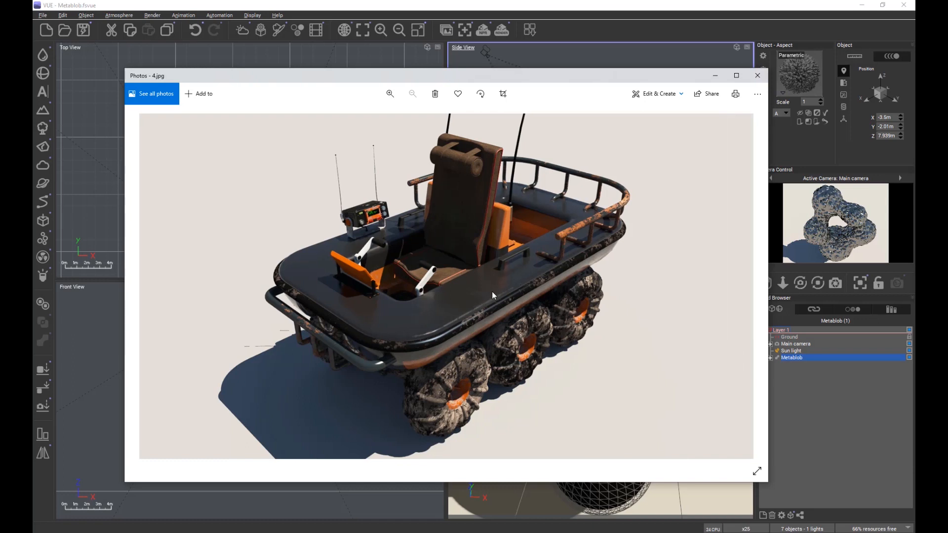
mouse_move(483, 296)
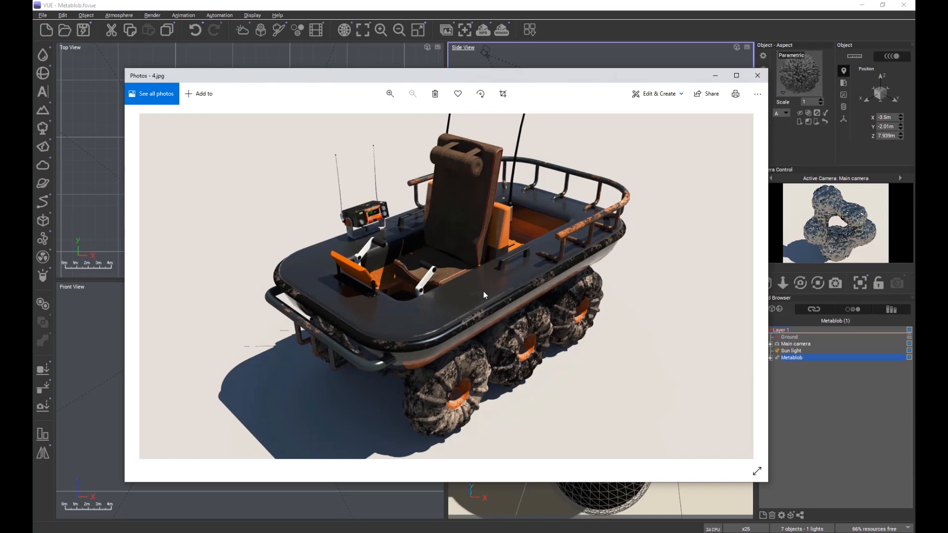
mouse_move(730, 280)
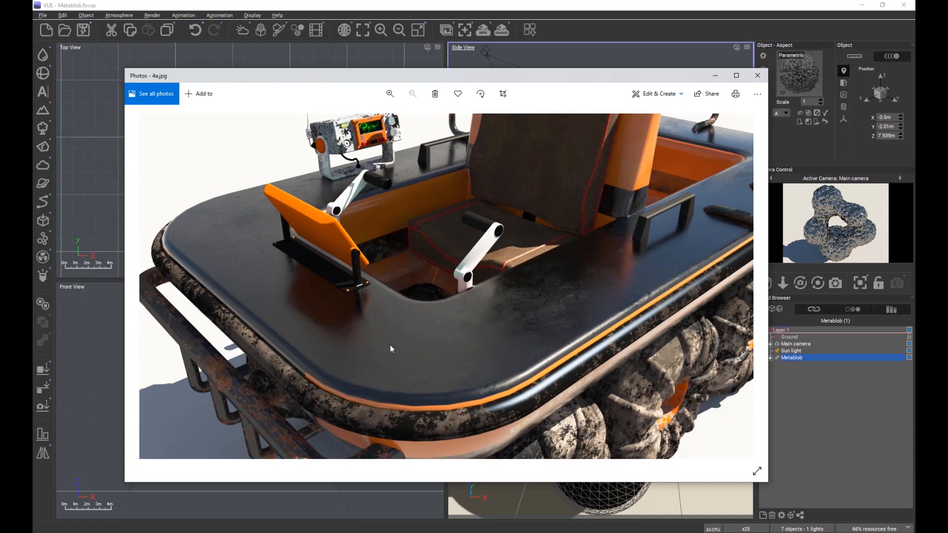
mouse_move(477, 150)
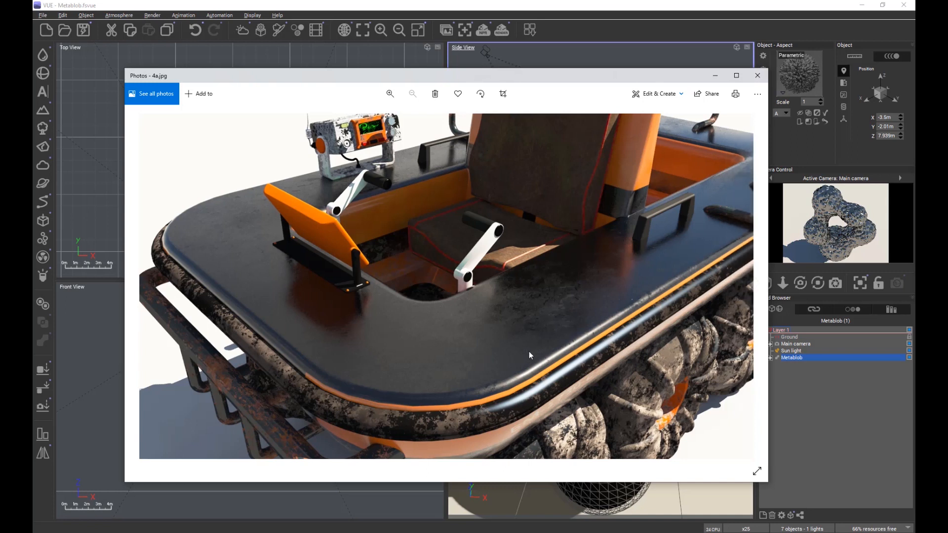
mouse_move(565, 301)
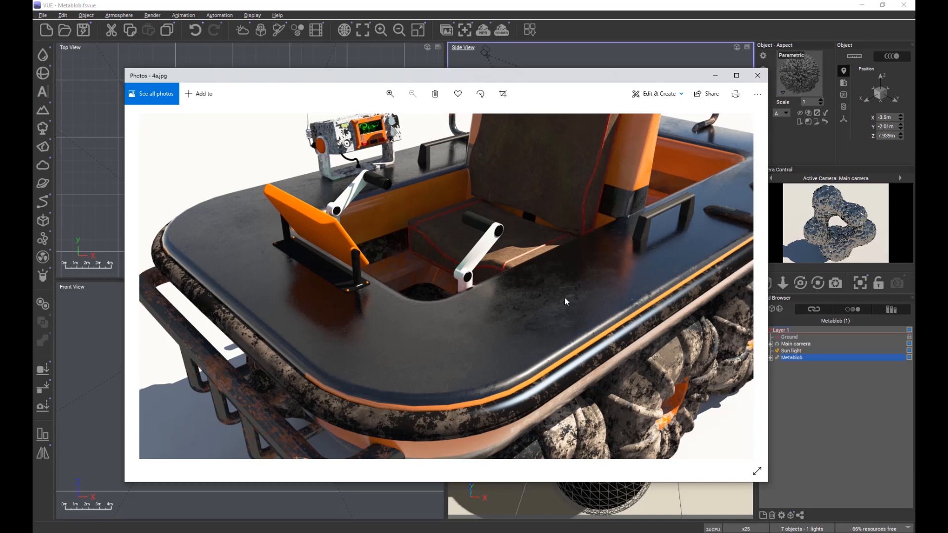
mouse_move(475, 320)
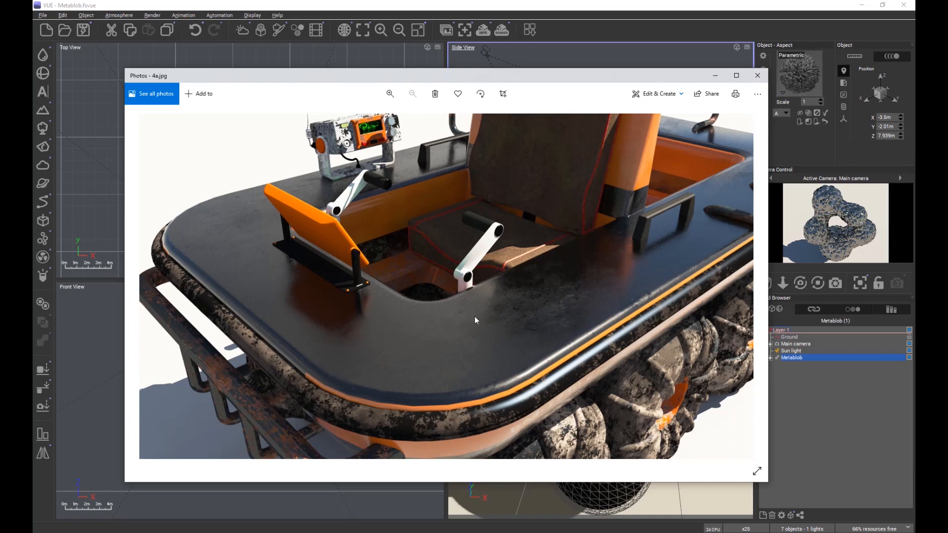
mouse_move(541, 306)
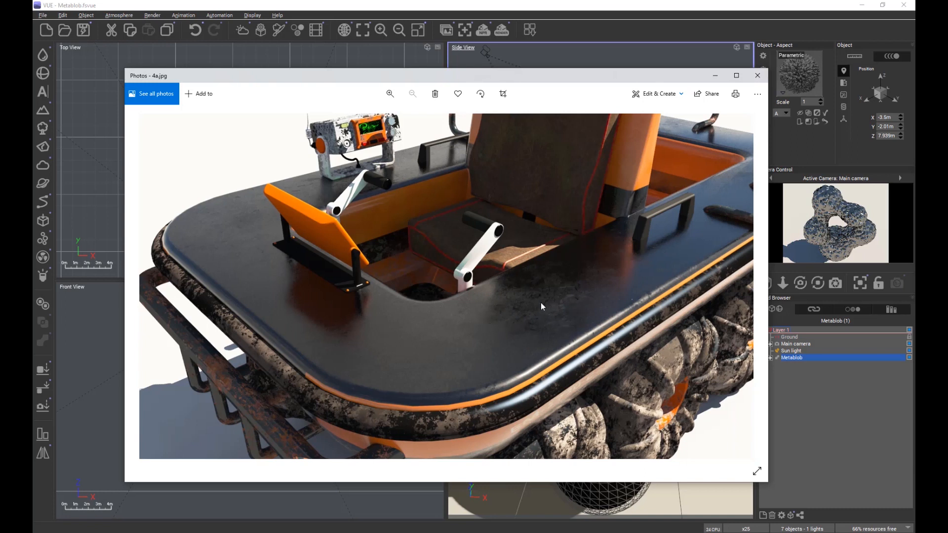
mouse_move(337, 334)
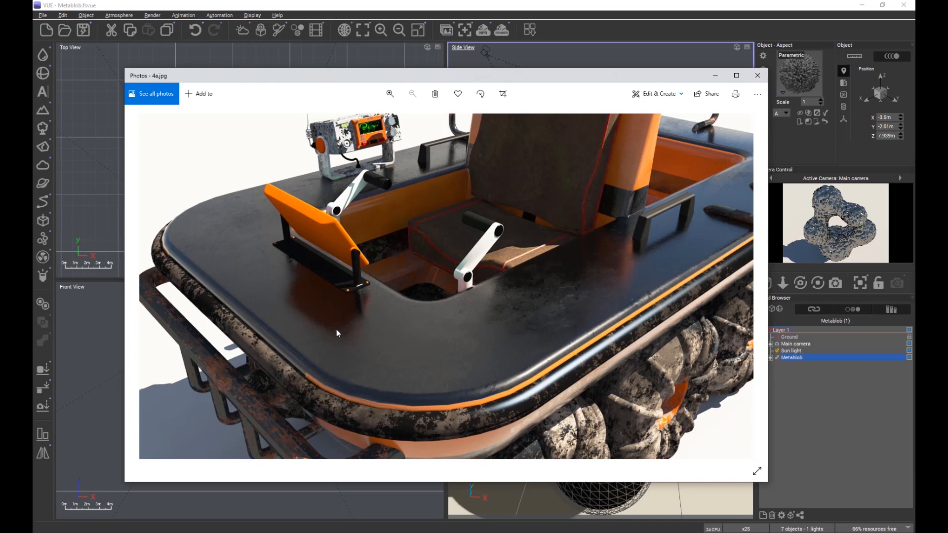
mouse_move(700, 347)
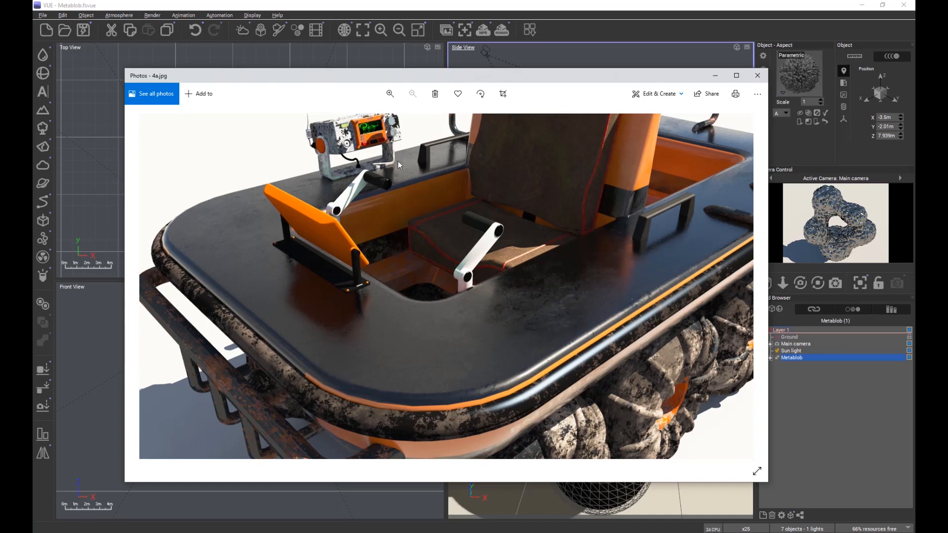
mouse_move(643, 245)
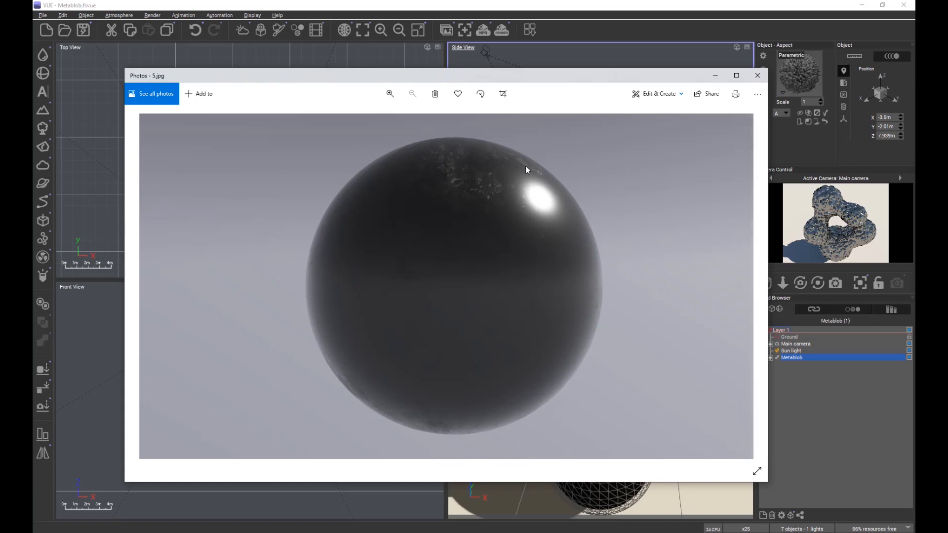
mouse_move(532, 157)
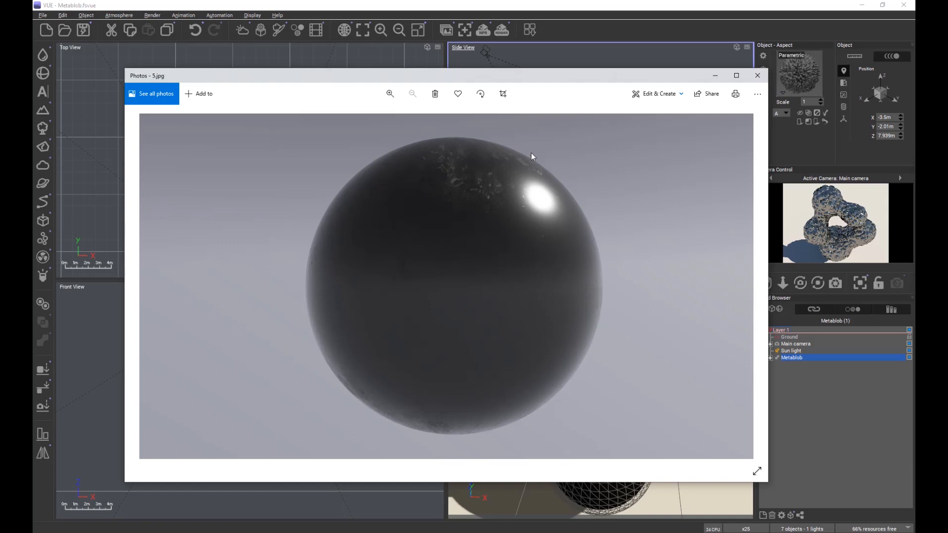
mouse_move(444, 192)
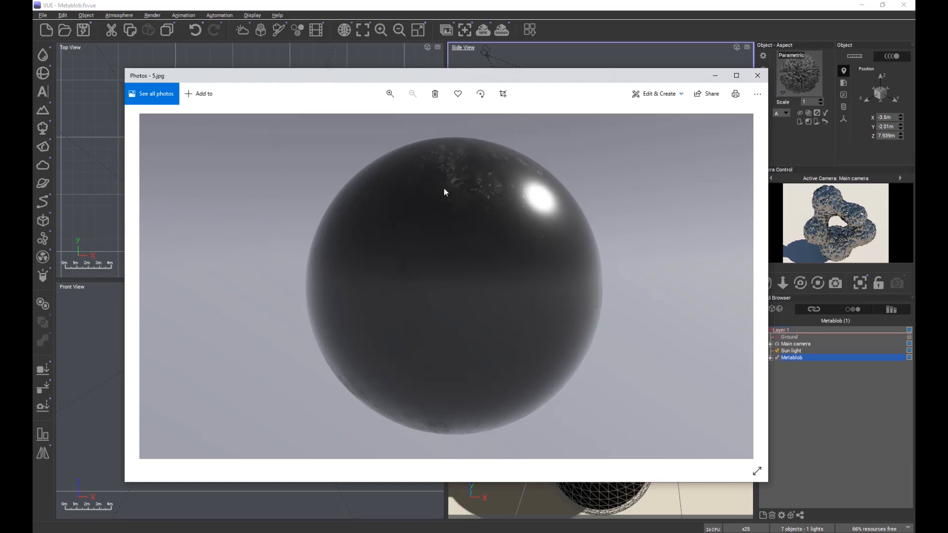
mouse_move(455, 180)
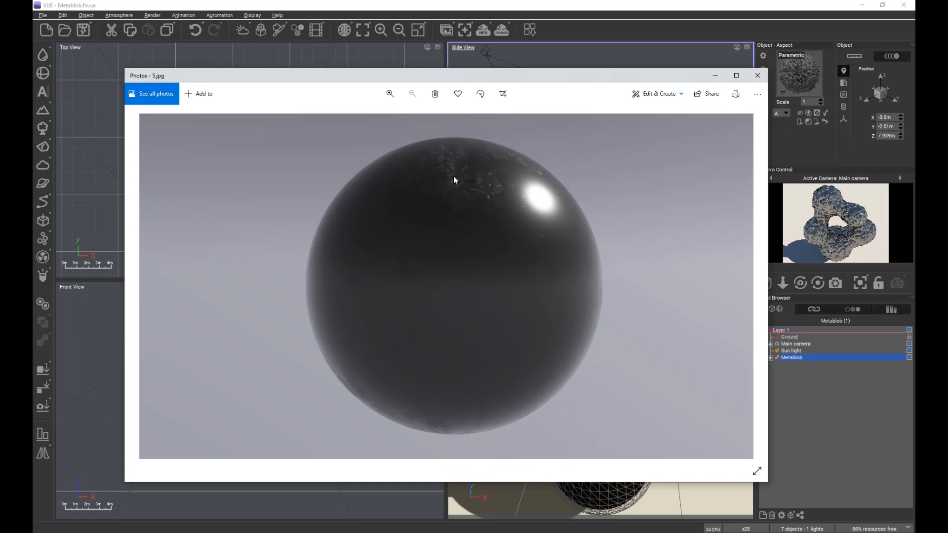
mouse_move(437, 177)
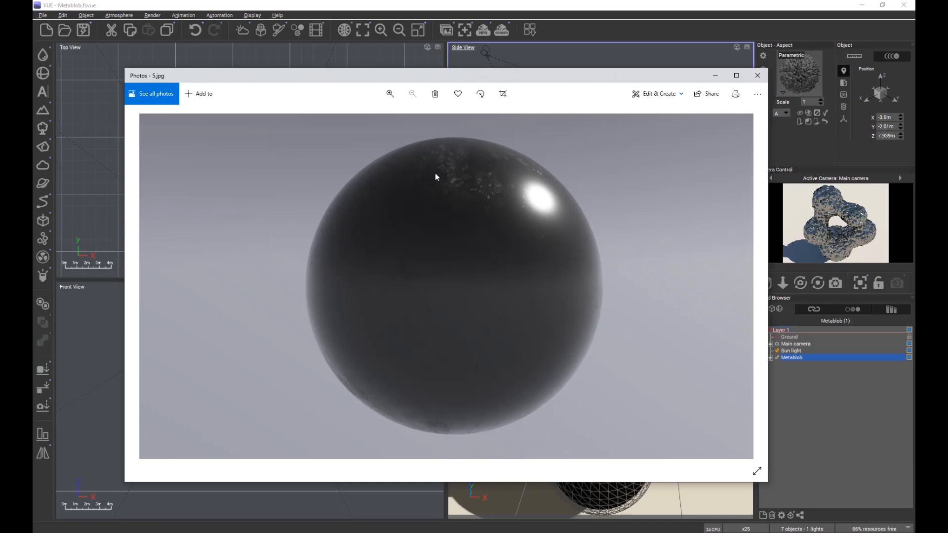
mouse_move(580, 377)
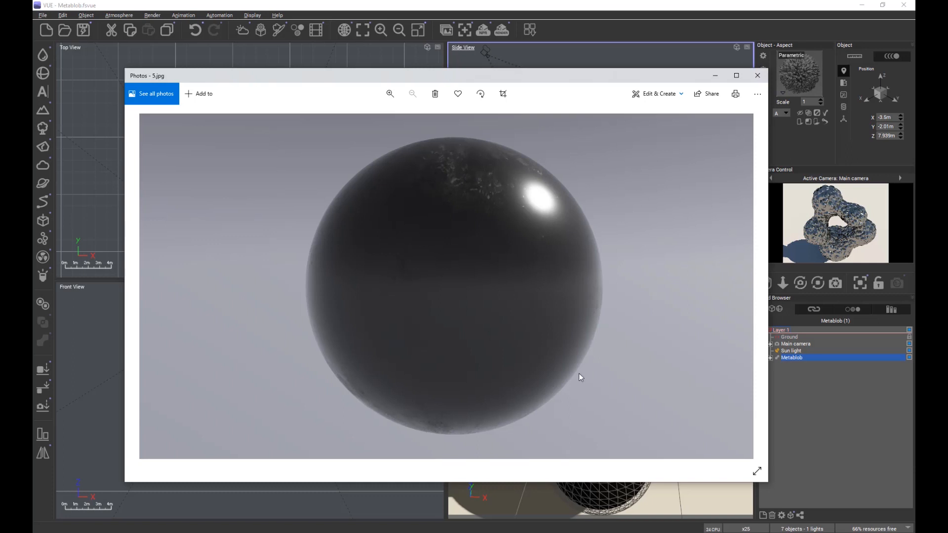
mouse_move(490, 253)
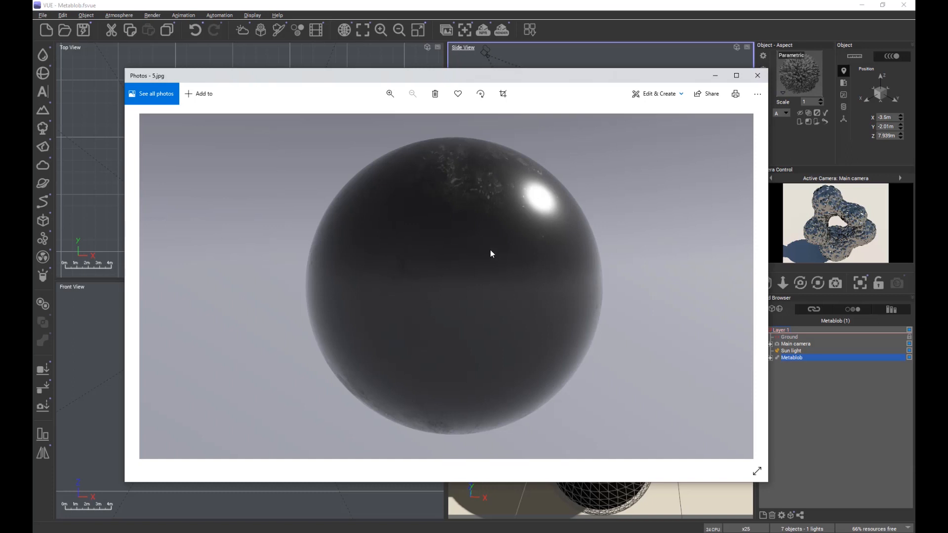
mouse_move(521, 298)
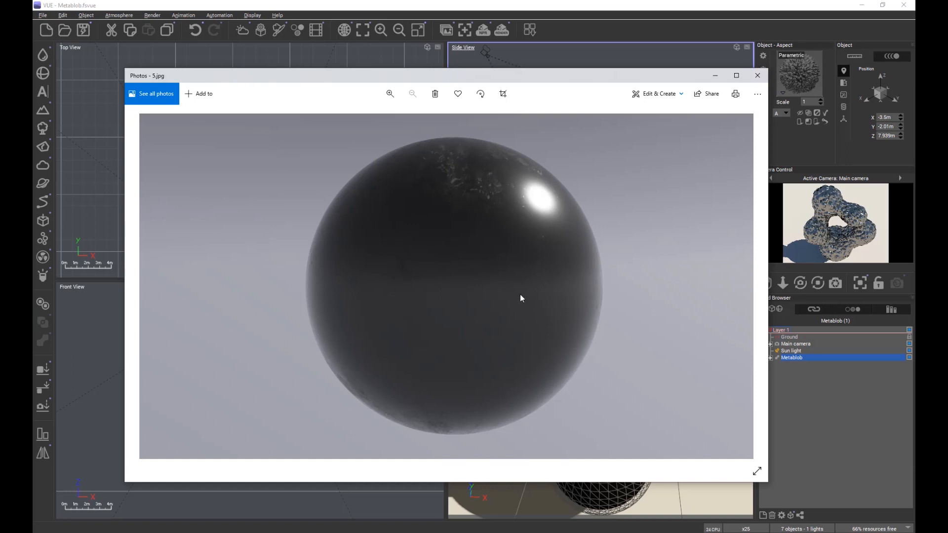
mouse_move(536, 275)
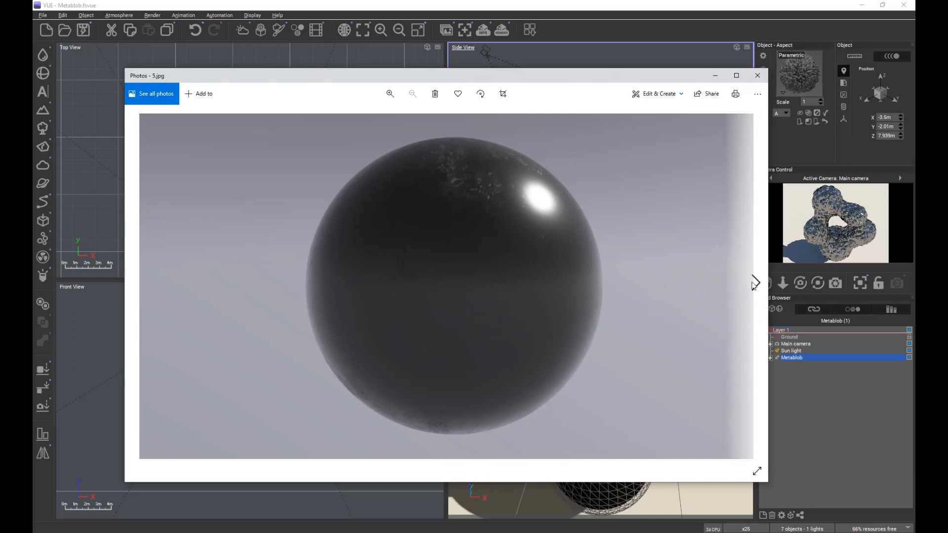
Step: View 6.jpg, the wet drip-streaked sphere render, then close Photos
left_click(755, 282)
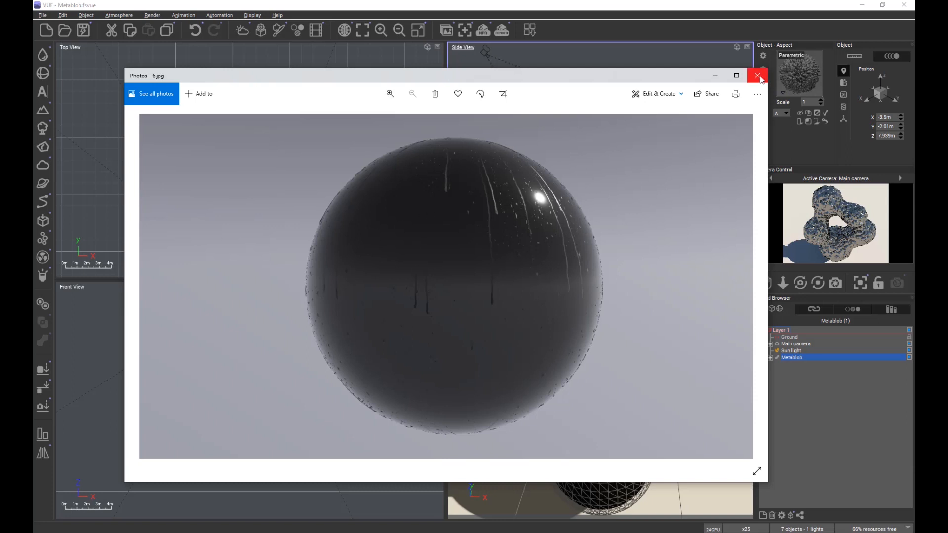
left_click(760, 75)
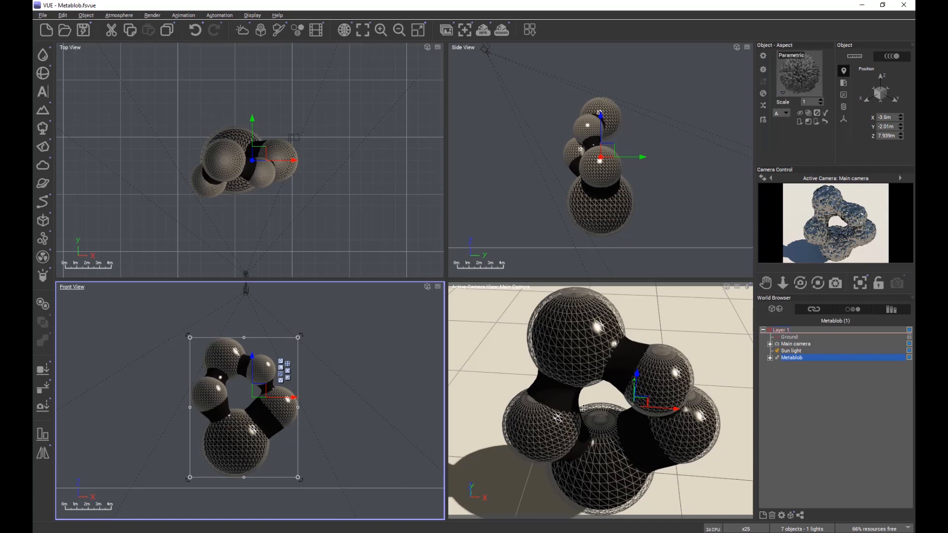
mouse_move(450, 316)
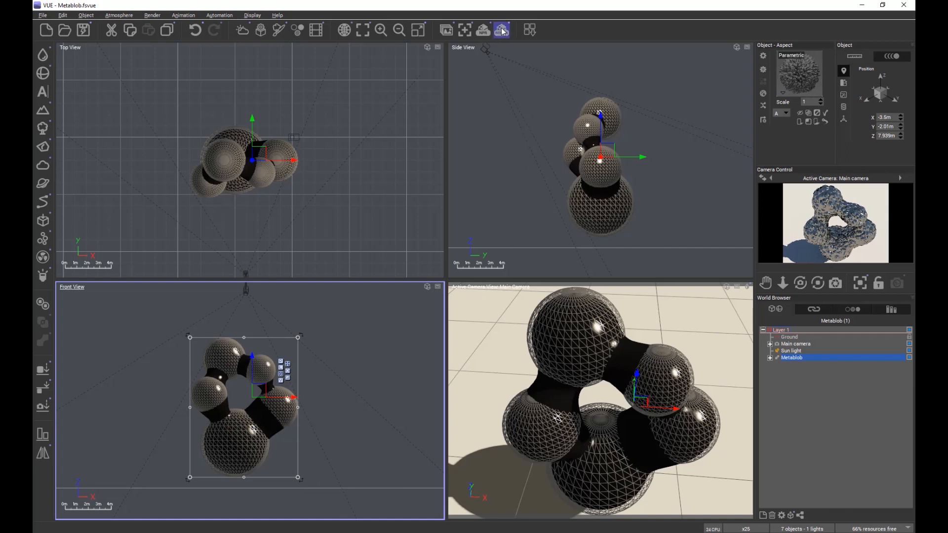
Step: Render the metablob, accept Post Render Options, and close the chrome-like result
left_click(501, 30)
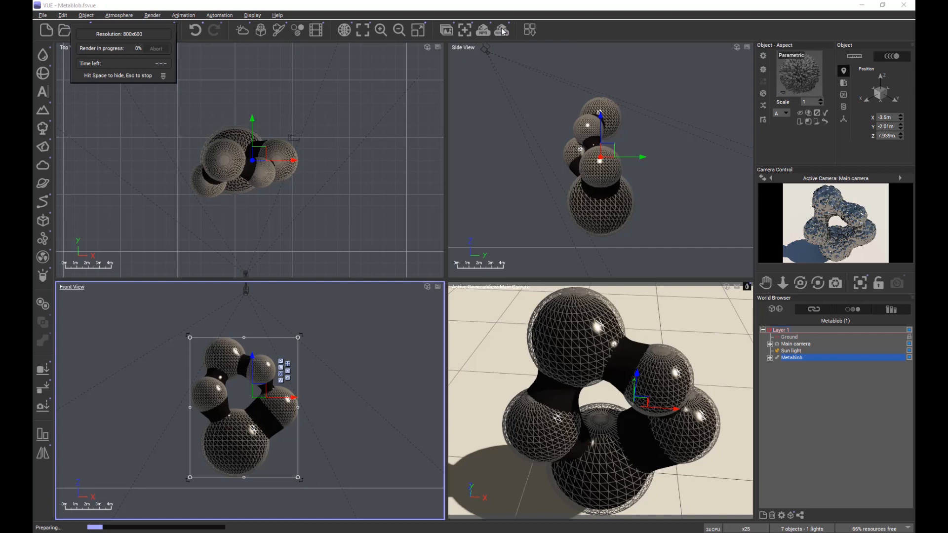
left_click(483, 30)
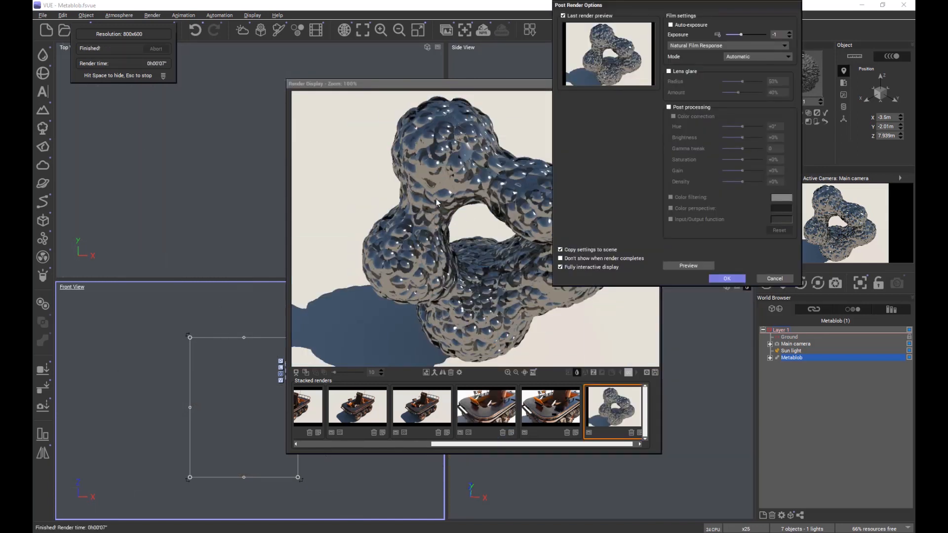
left_click(727, 278)
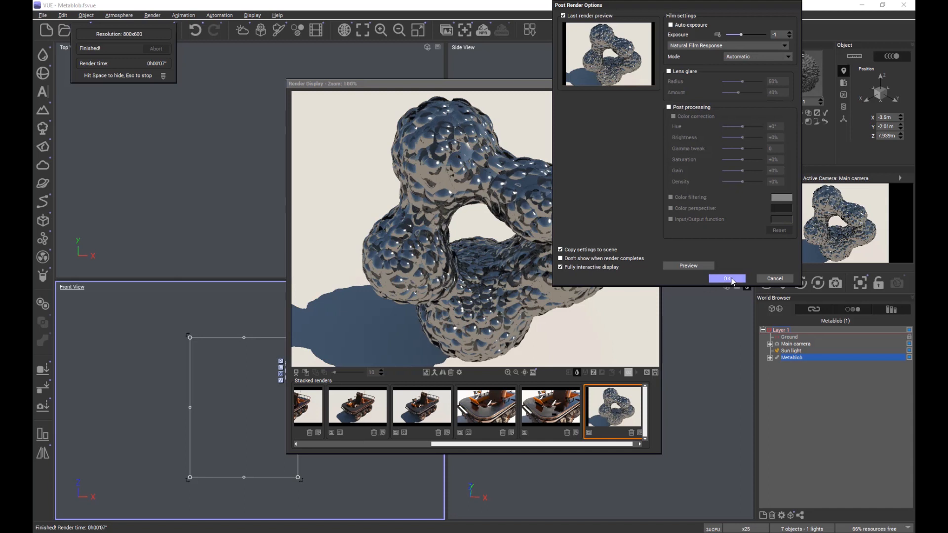
left_click(726, 278)
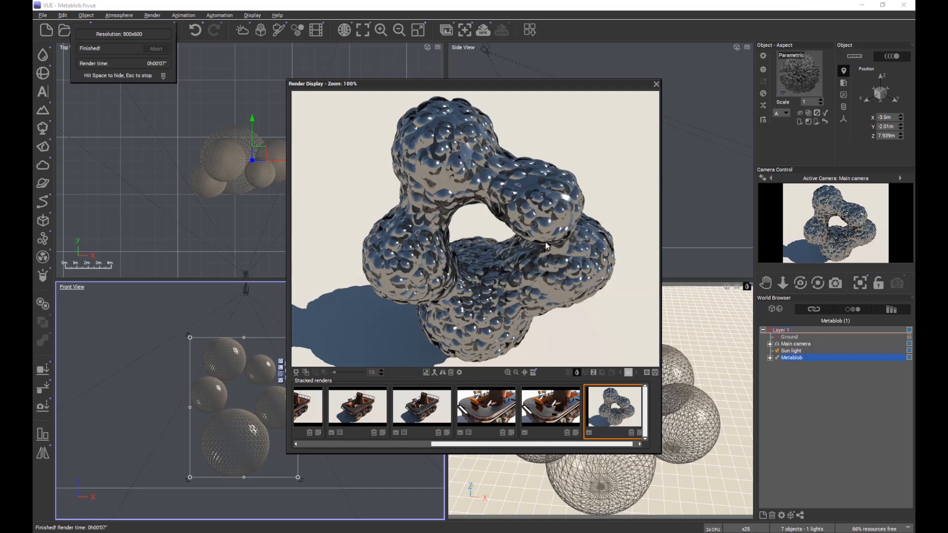
left_click(656, 84)
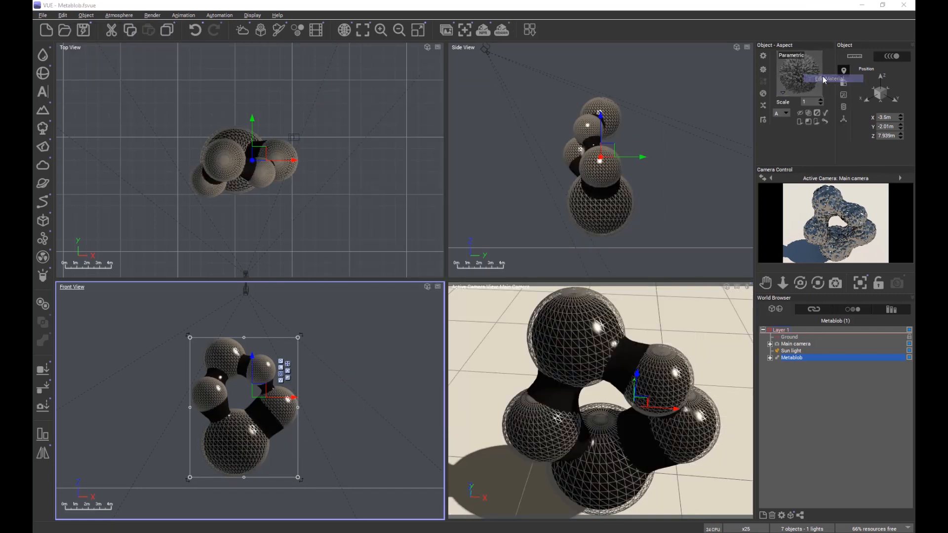
Step: Switch the metablob's material type to PBR material in the Advanced Material Editor
left_click(832, 78)
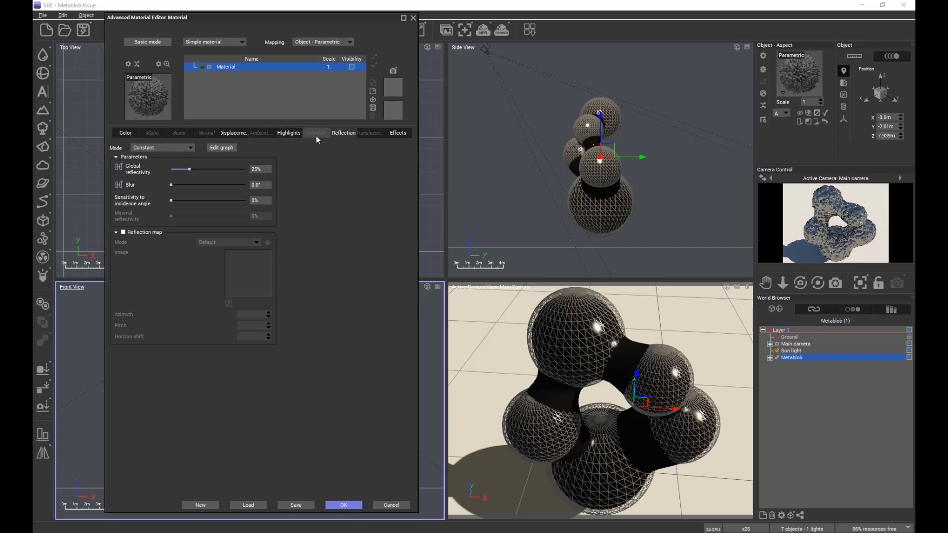
mouse_move(358, 191)
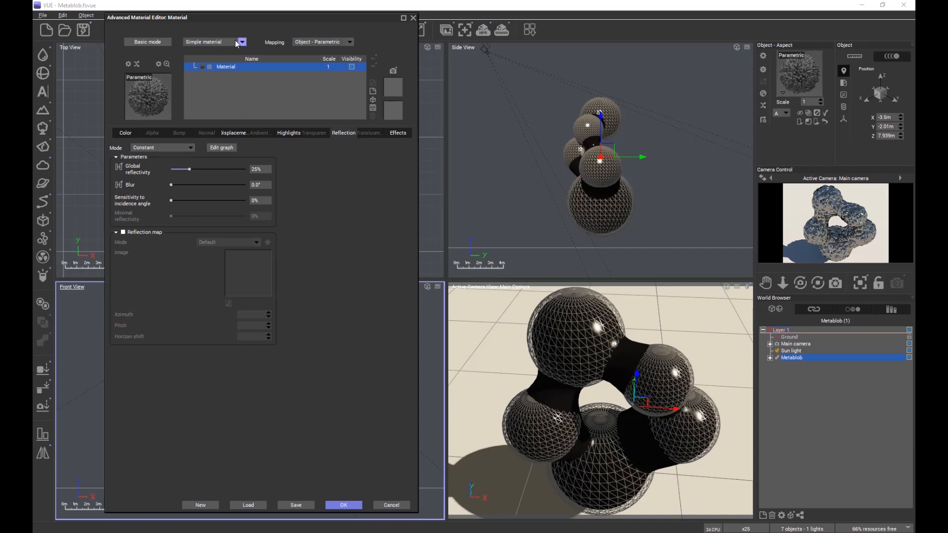
left_click(241, 42)
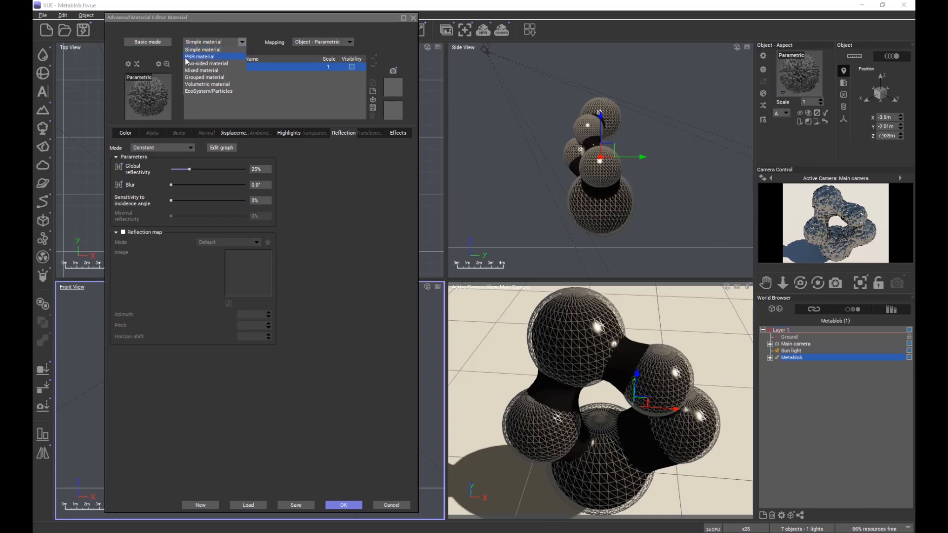
mouse_move(212, 57)
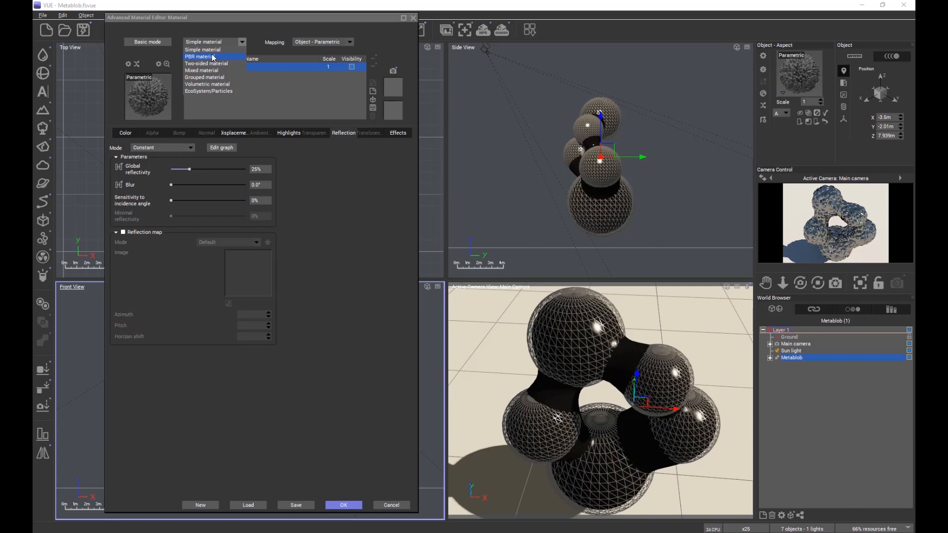
left_click(210, 57)
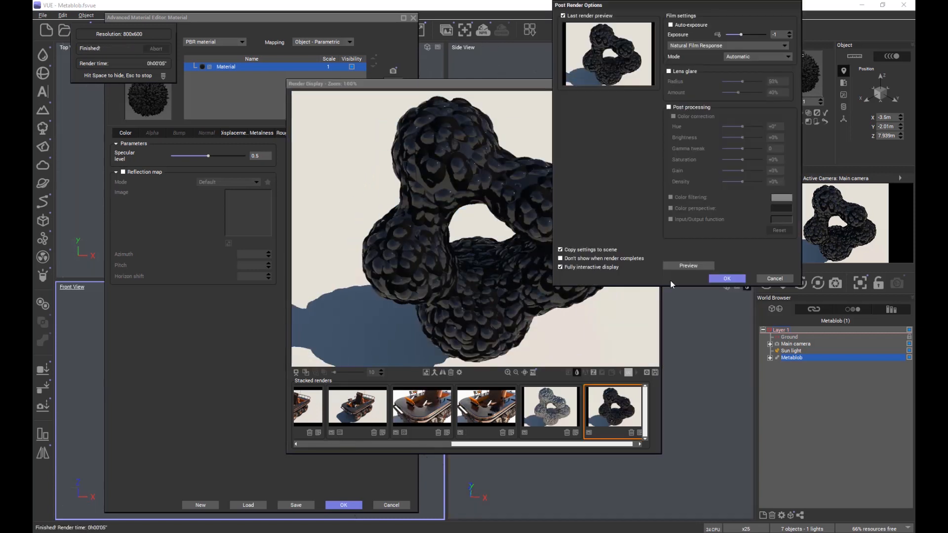
Step: Accept Post Render Options and close the dark, near-matte blob render
left_click(727, 279)
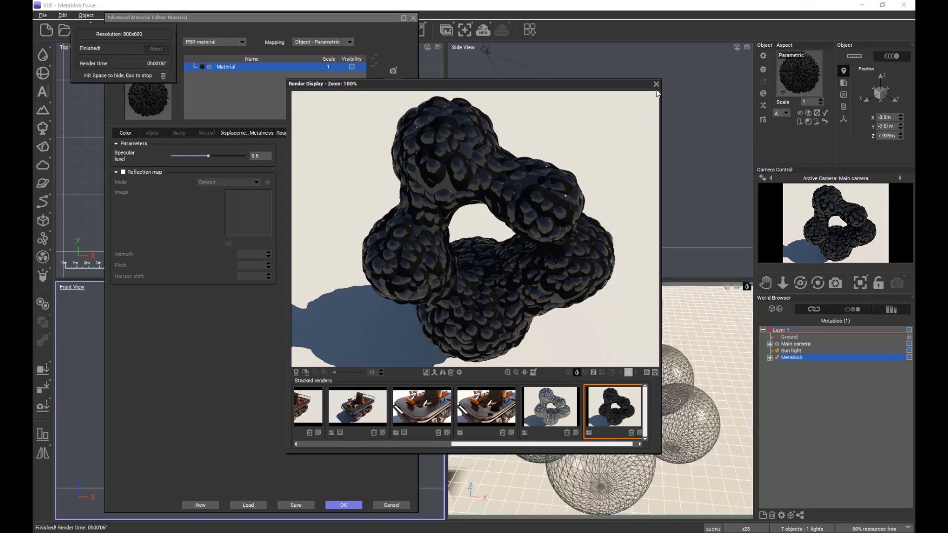
left_click(653, 84)
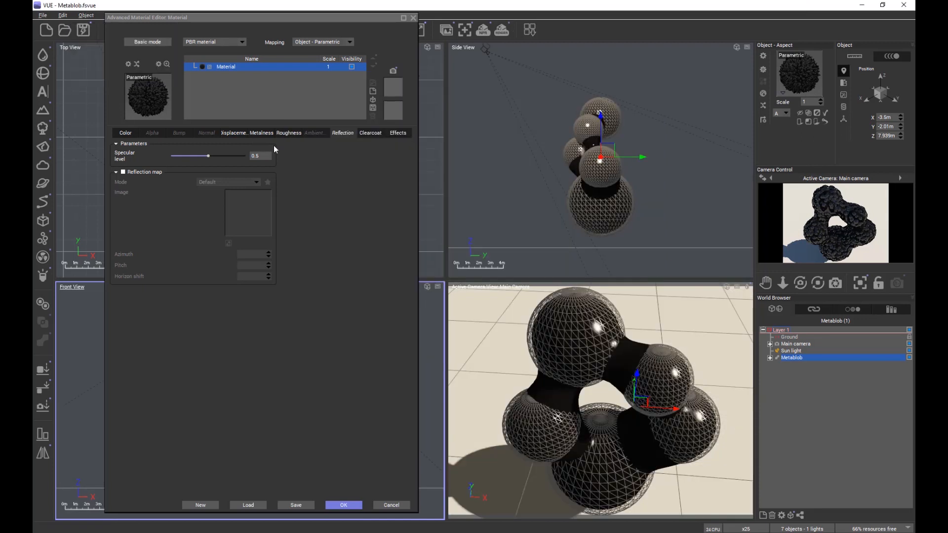
Step: Show the PBR material's clearcoat settings, with intensity at 0%
left_click(288, 133)
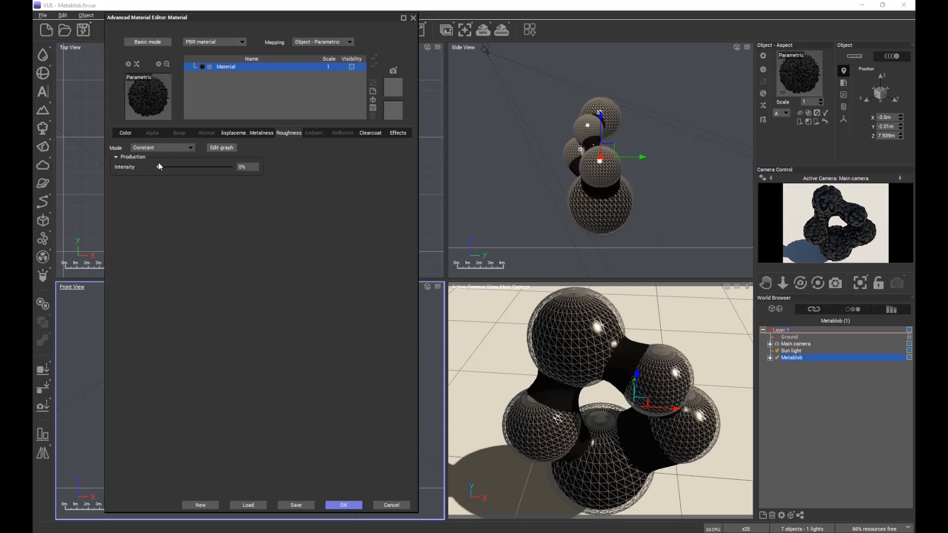
mouse_move(184, 274)
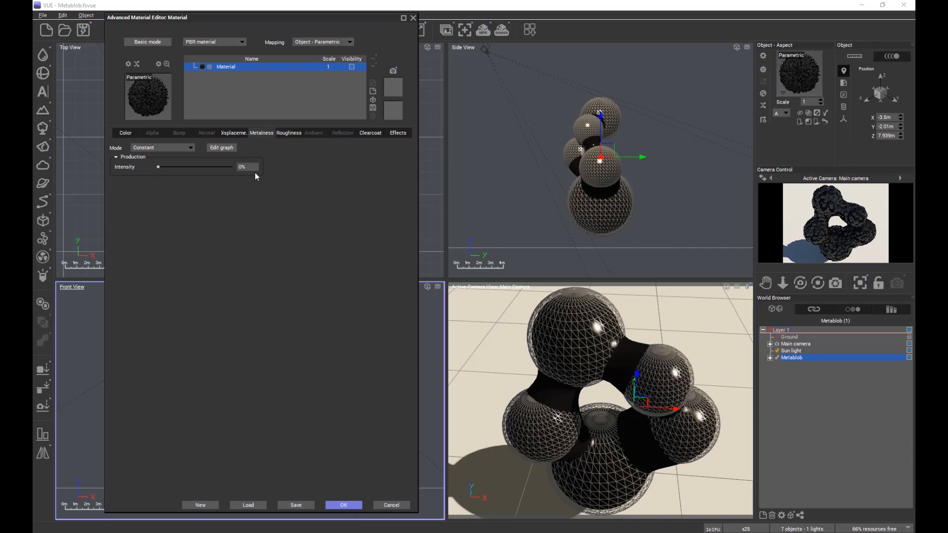
mouse_move(277, 186)
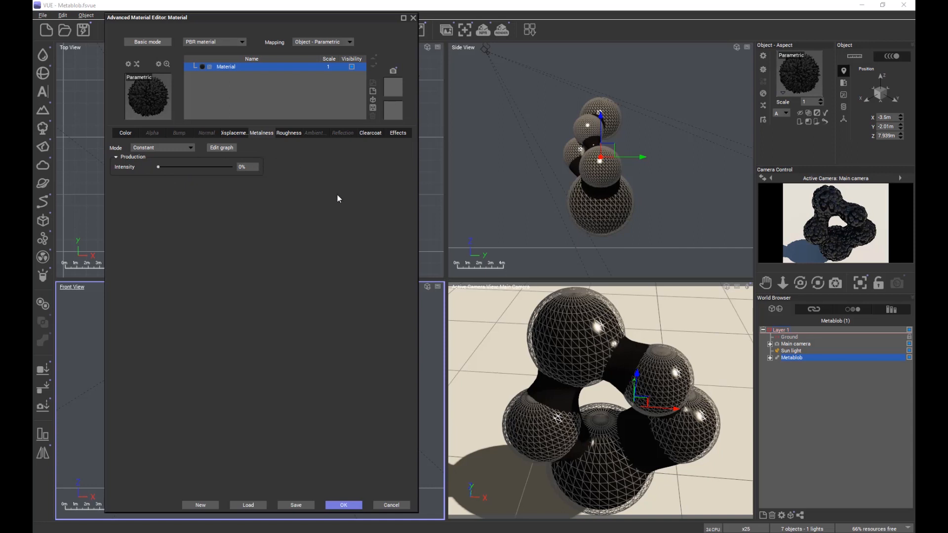
mouse_move(369, 144)
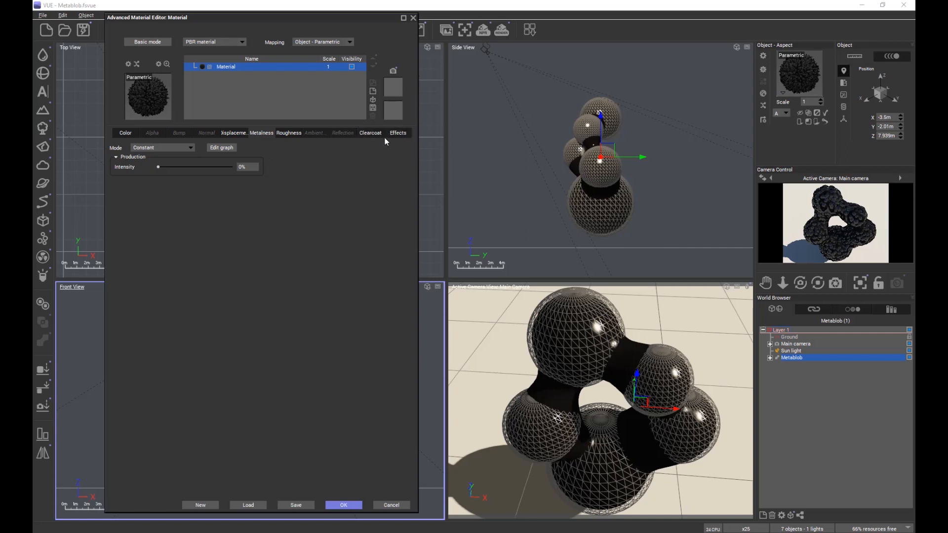
Step: Drag the Clearcoat tab's Intensity slider to 100%, leaving roughness at 0%
left_click(214, 42)
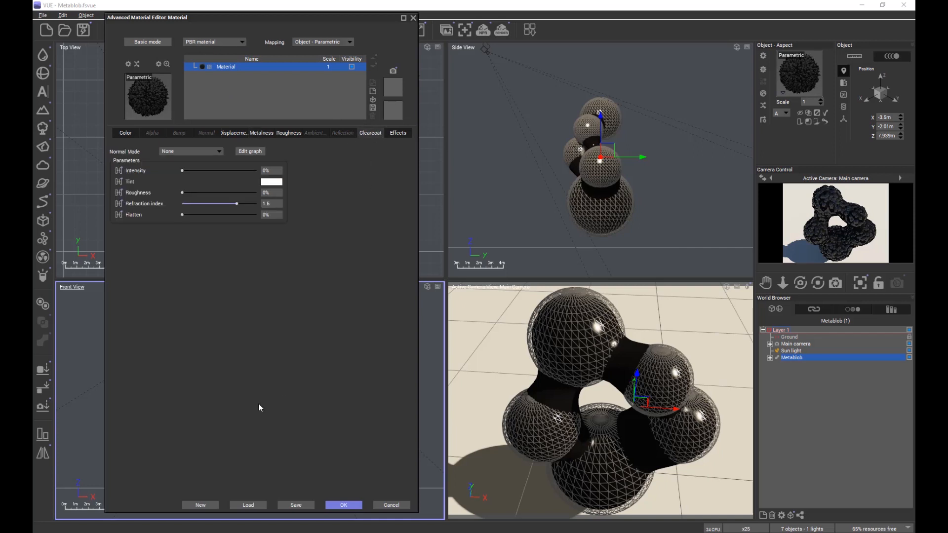
mouse_move(206, 385)
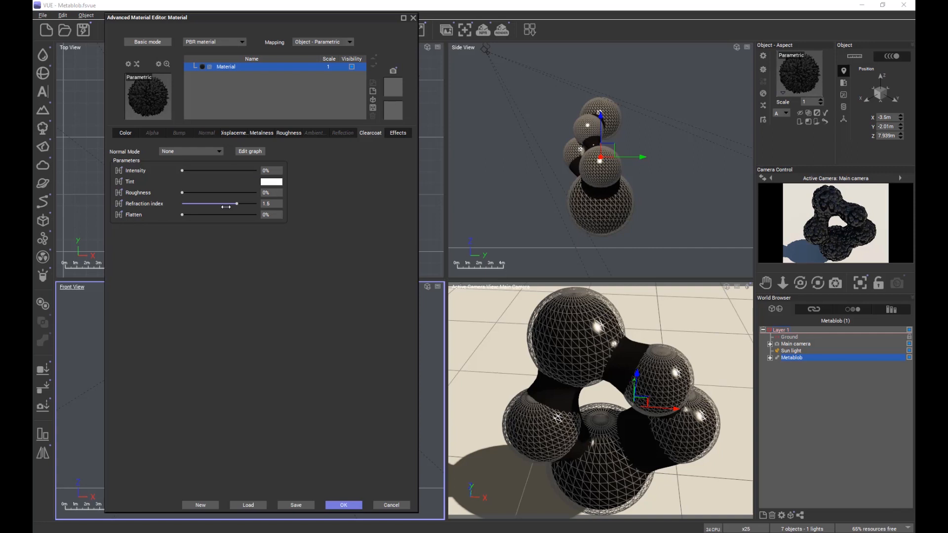
mouse_move(172, 199)
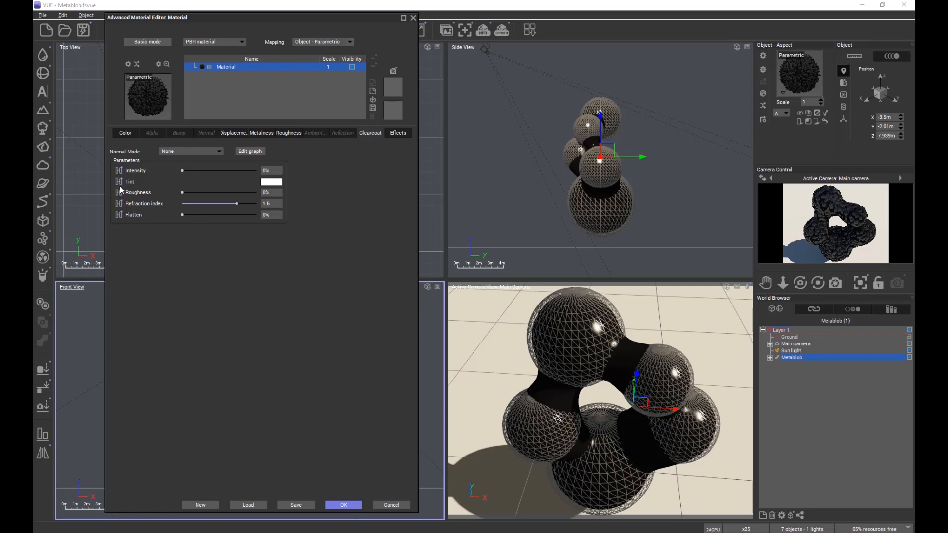
mouse_move(205, 200)
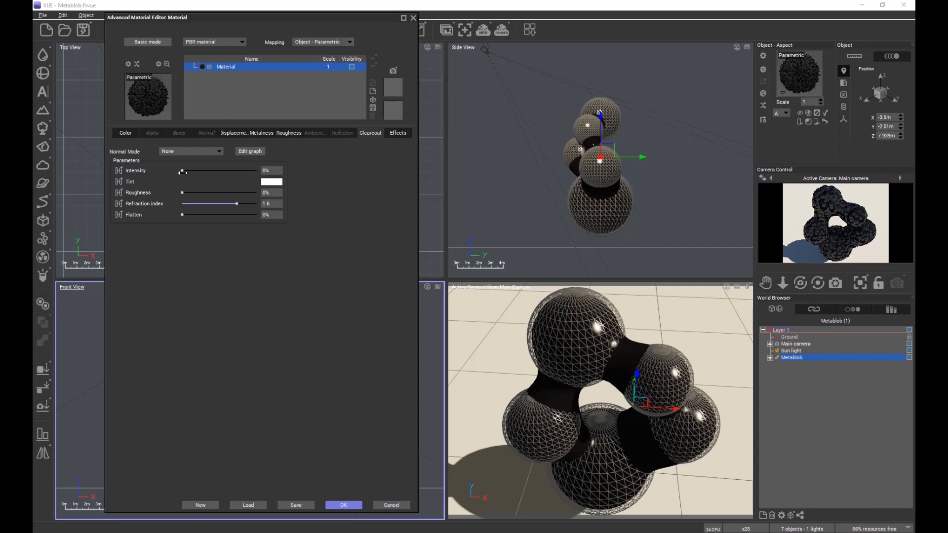
left_click_drag(183, 170, 255, 170)
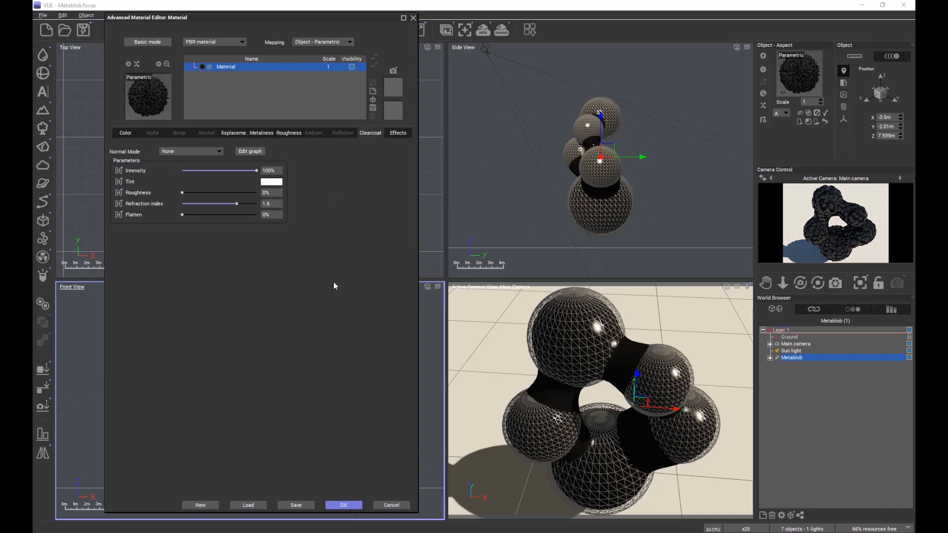
mouse_move(454, 147)
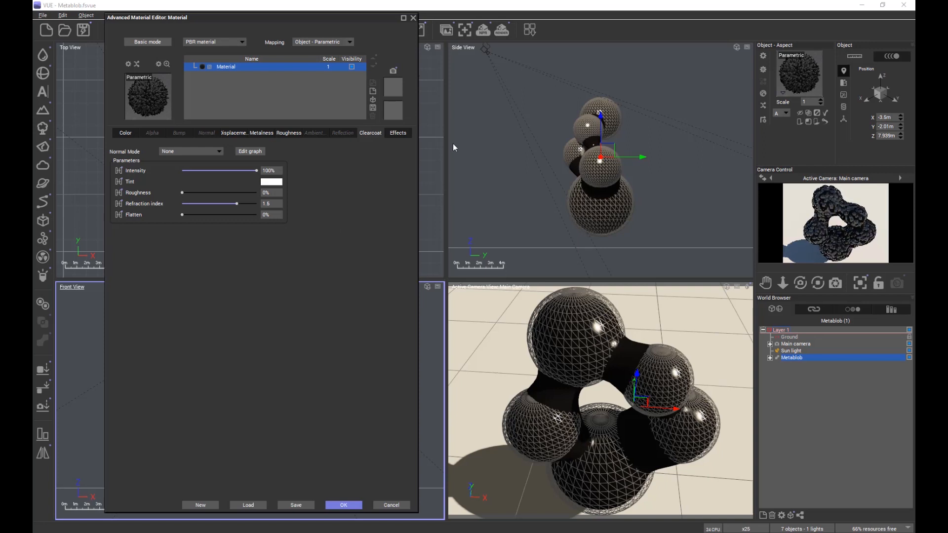
Step: Render the glossy clearcoated blob, compare it with the previous render, then close it
left_click(500, 30)
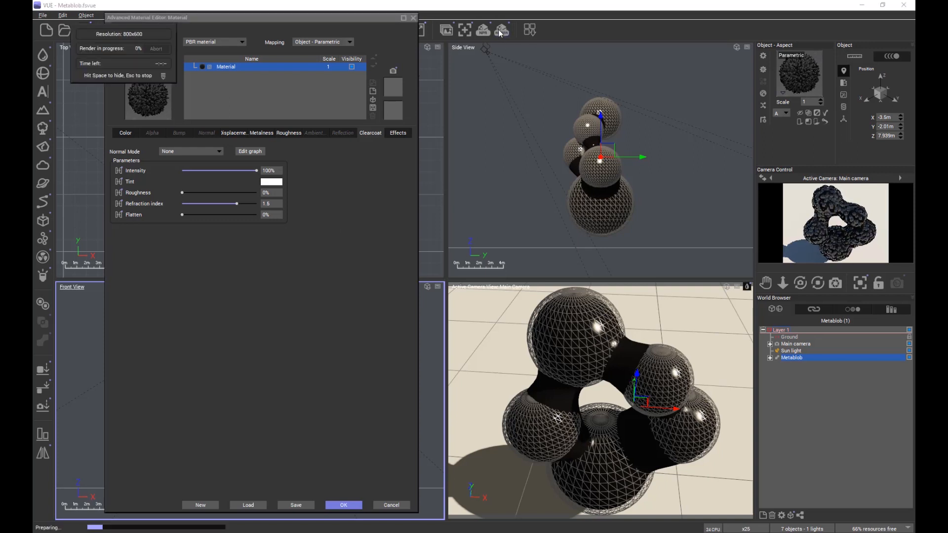
left_click(501, 30)
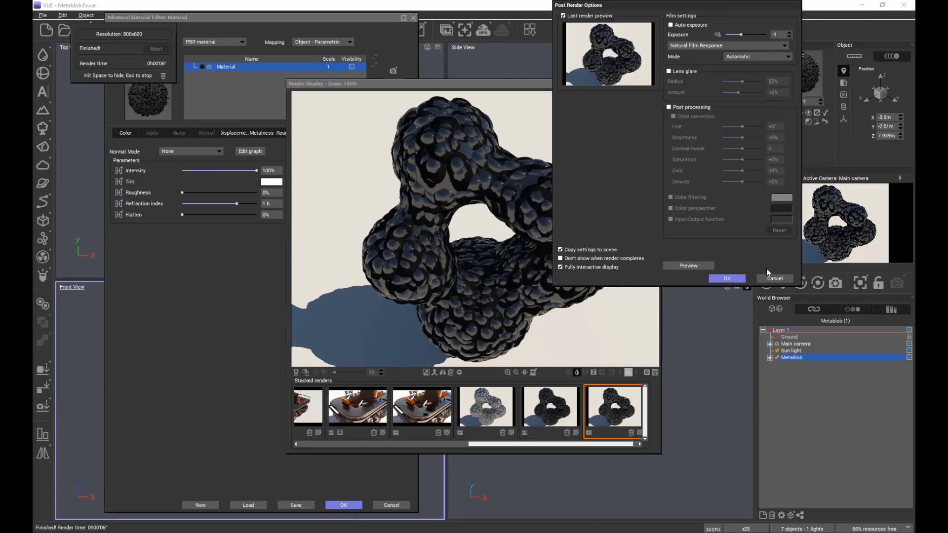
left_click(727, 278)
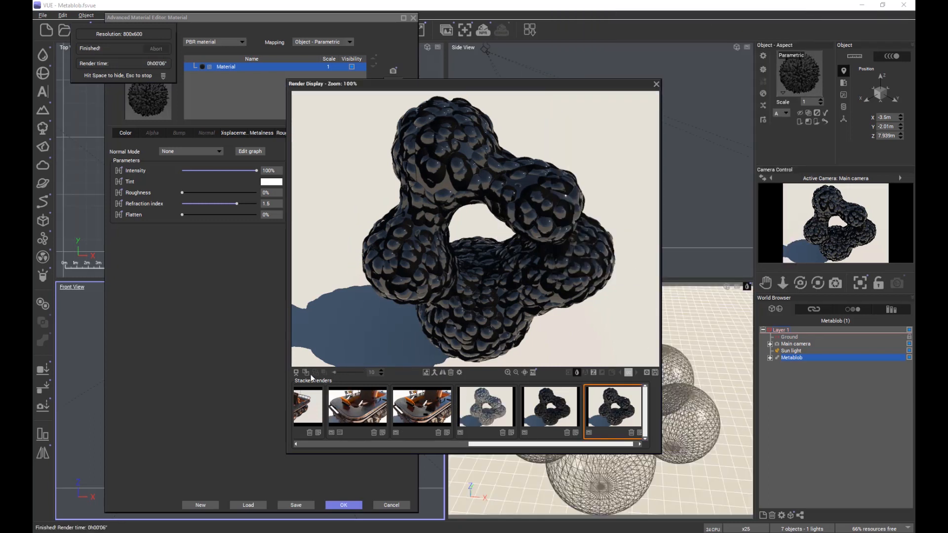
left_click(306, 372)
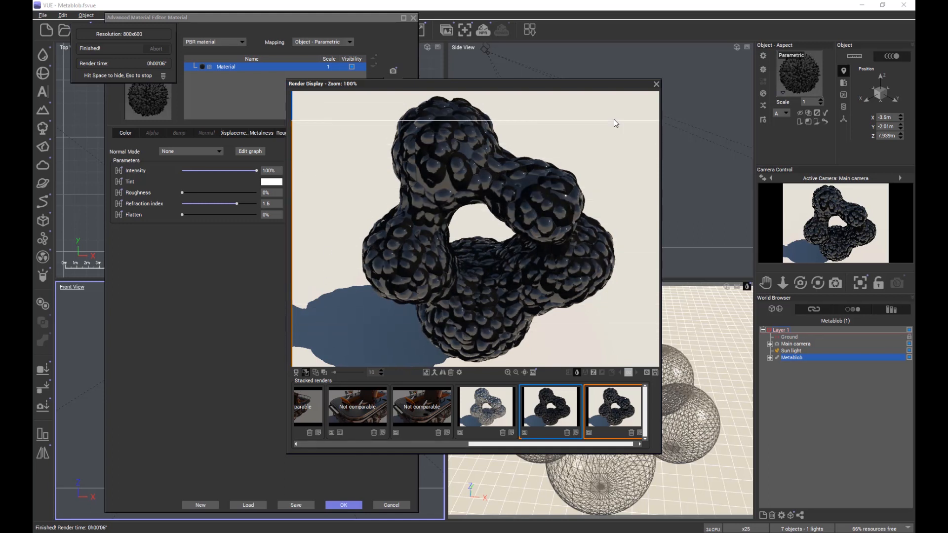
left_click(656, 84)
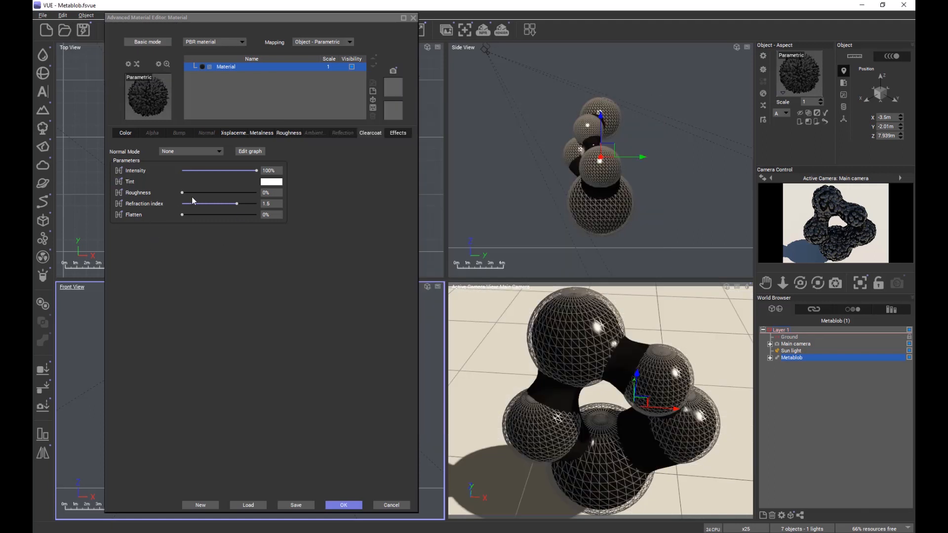
mouse_move(271, 181)
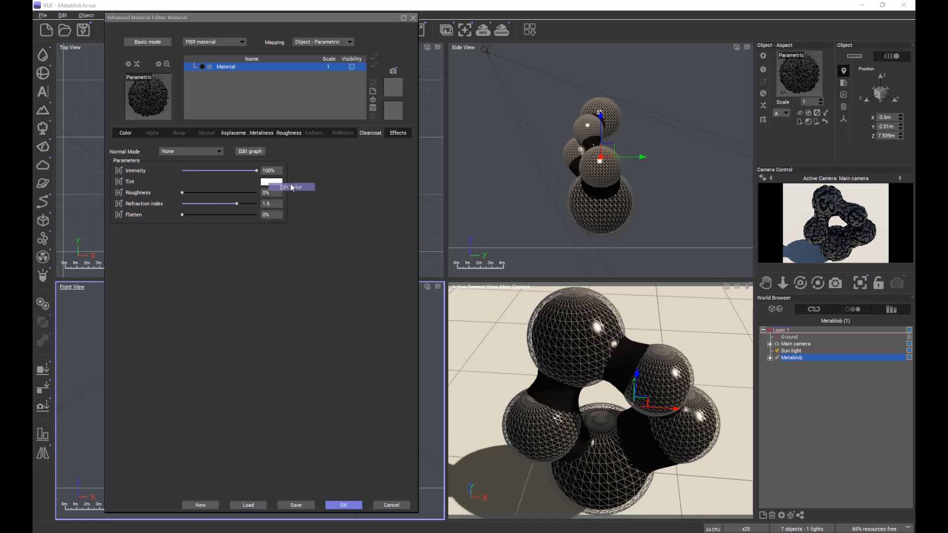
Step: Try a pale peach clearcoat tint, render it, then return the tint to white
left_click(292, 187)
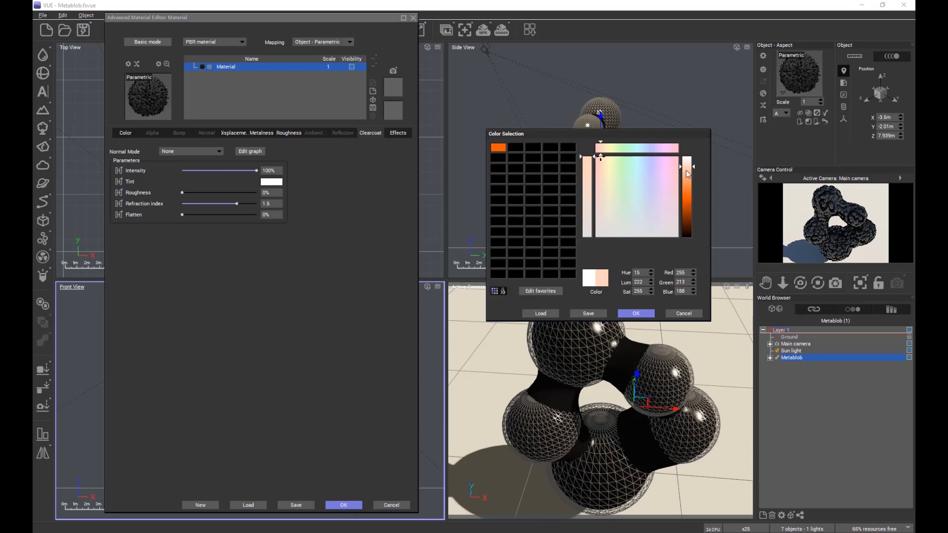
left_click(634, 313)
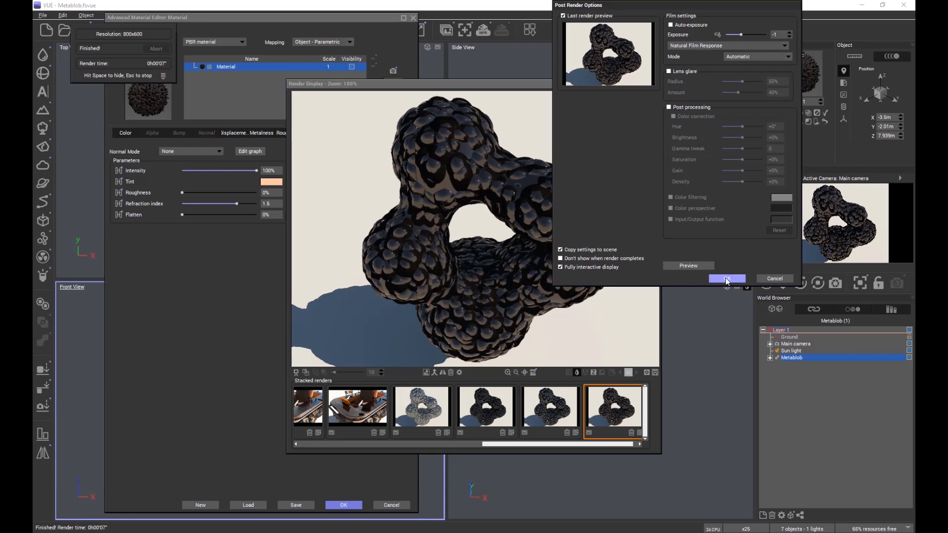
left_click(726, 278)
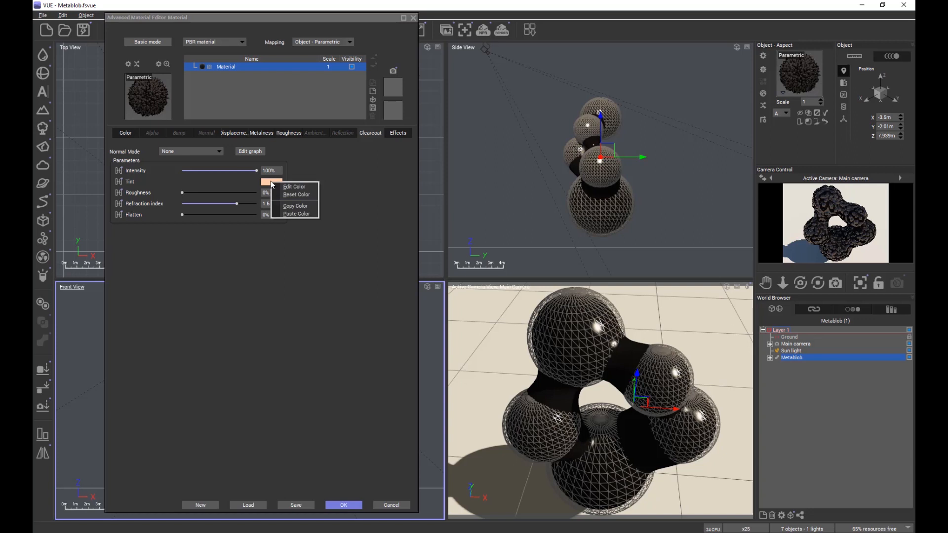
left_click(294, 187)
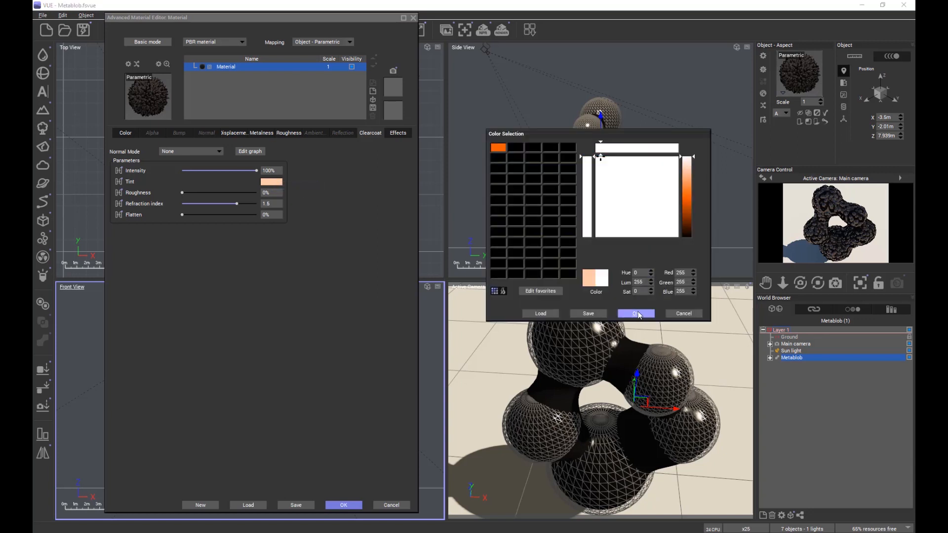
left_click(635, 313)
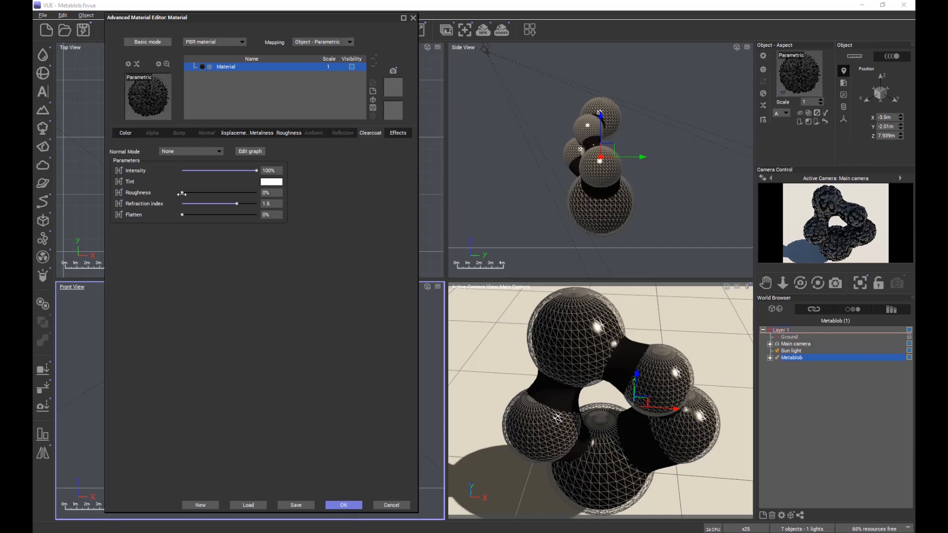
Step: Push clearcoat roughness to 100% and render the dull, matte metablob
left_click_drag(184, 194, 229, 194)
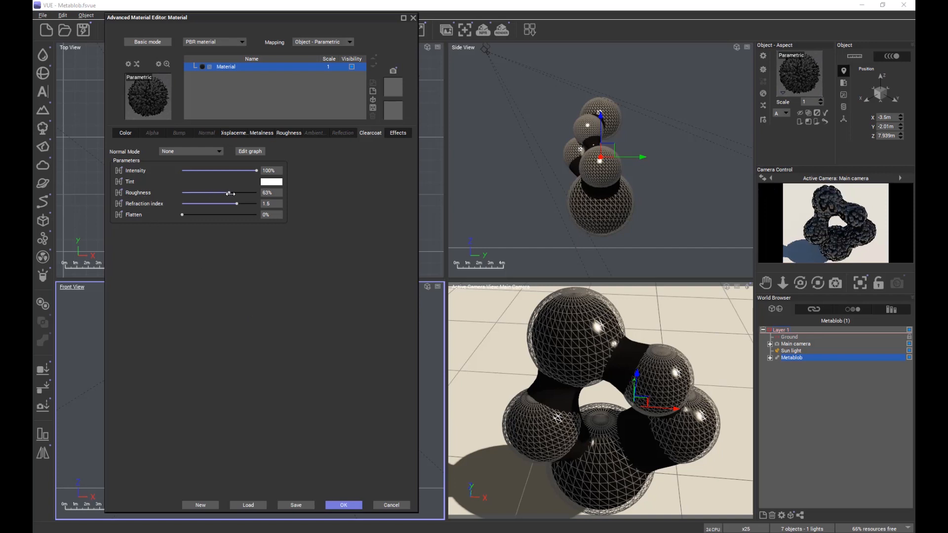
left_click_drag(231, 192, 257, 192)
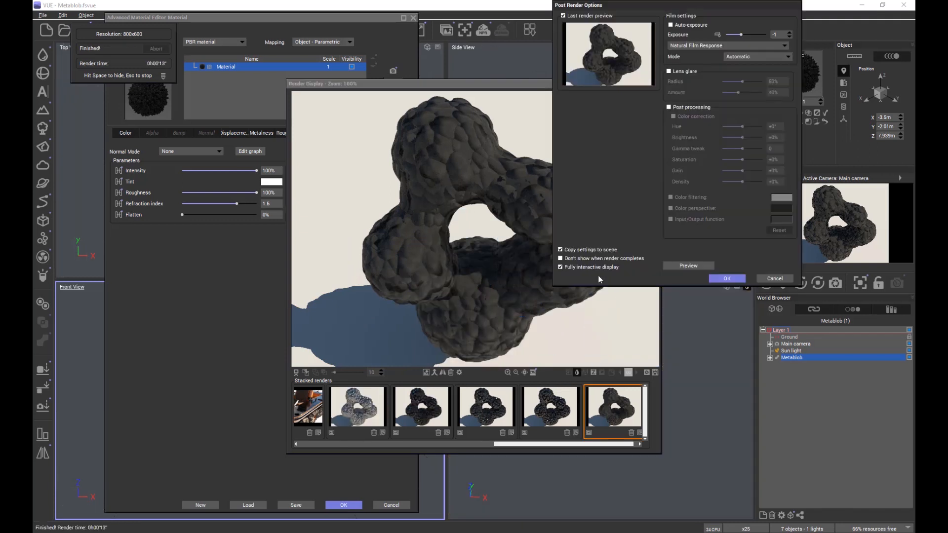
left_click(726, 278)
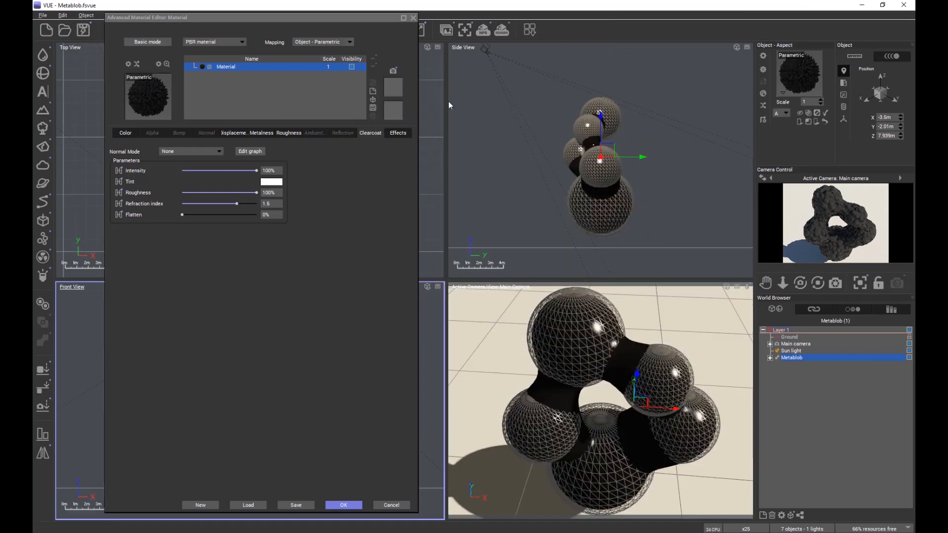
Step: Set clearcoat roughness to 0% and refraction index to 2, then render the glossy metablob
left_click_drag(237, 192, 182, 192)
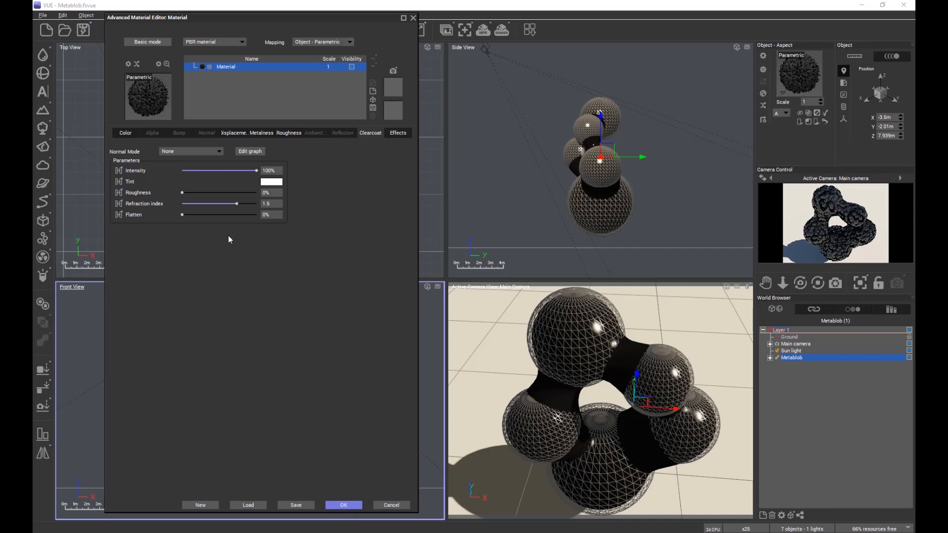
mouse_move(237, 211)
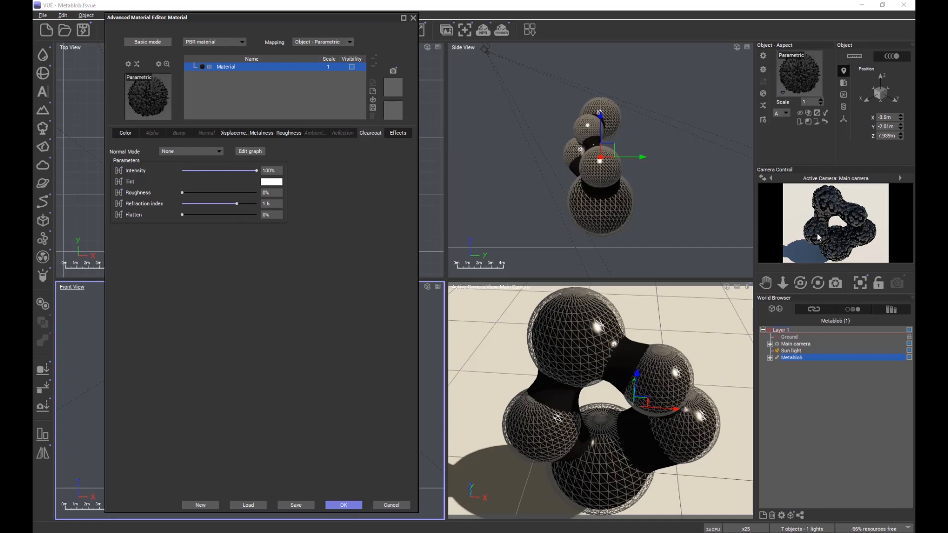
mouse_move(215, 62)
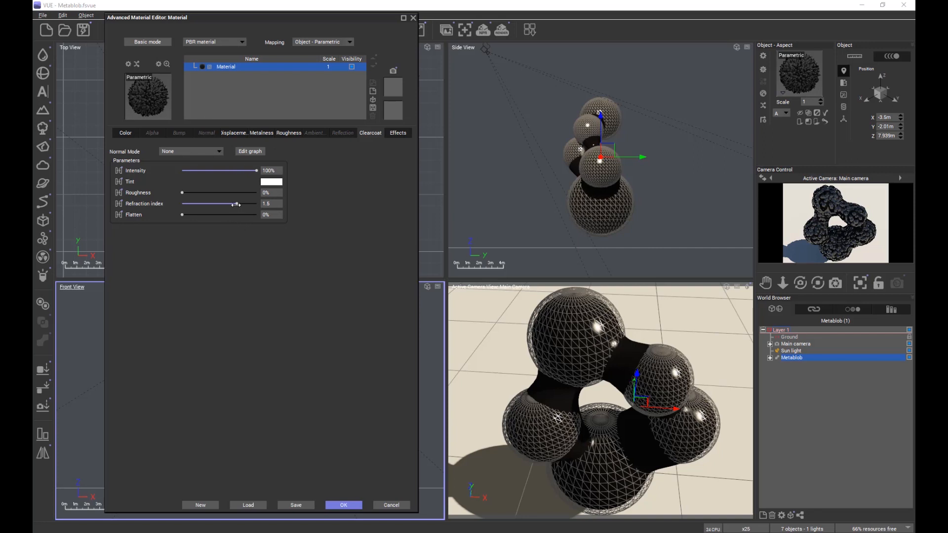
left_click_drag(232, 204, 251, 204)
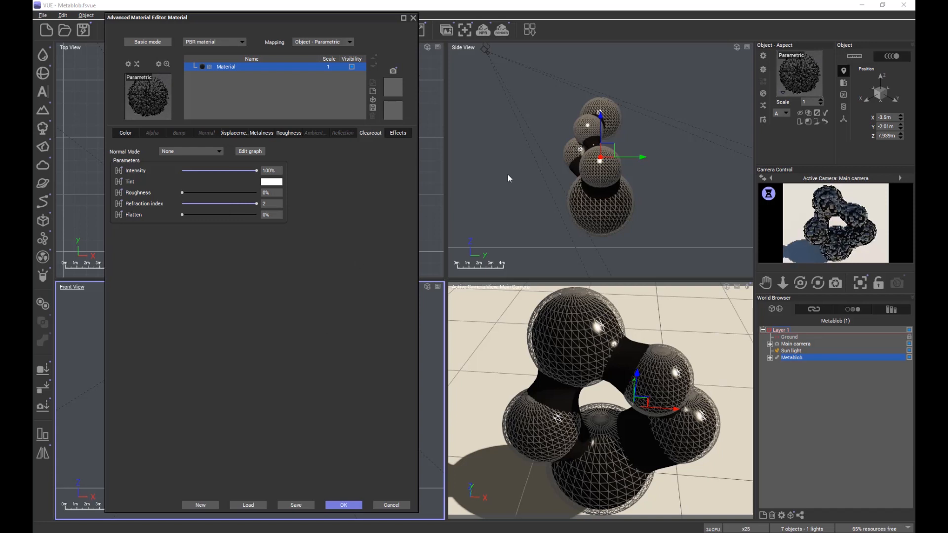
left_click(483, 30)
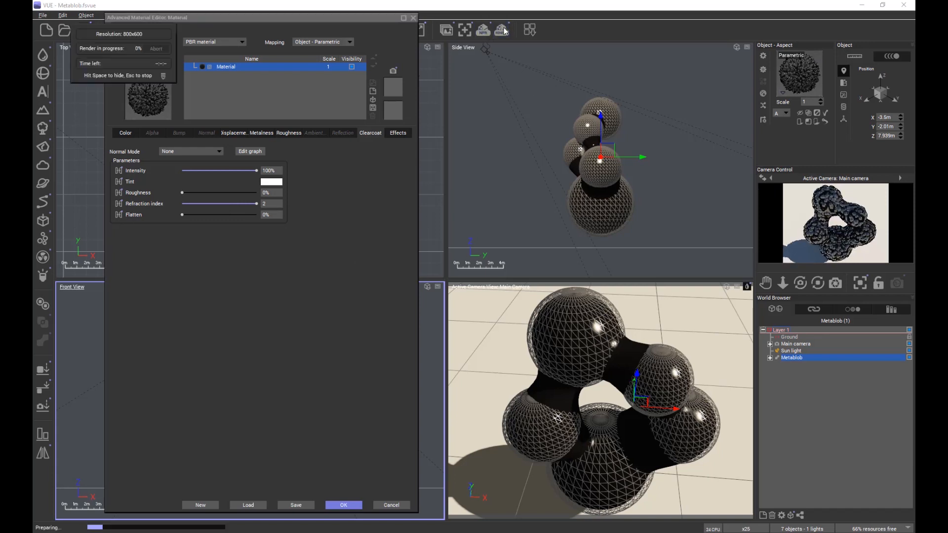
left_click(500, 30)
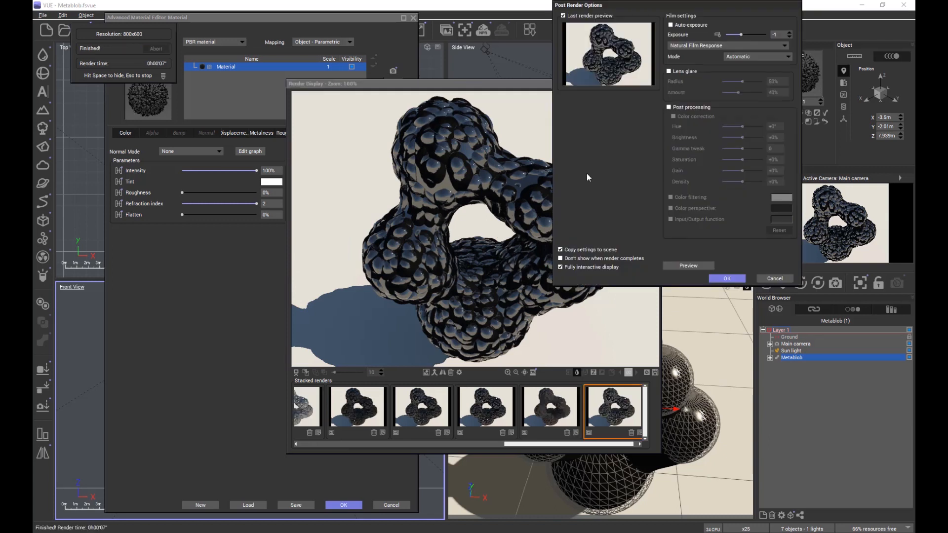
left_click(726, 279)
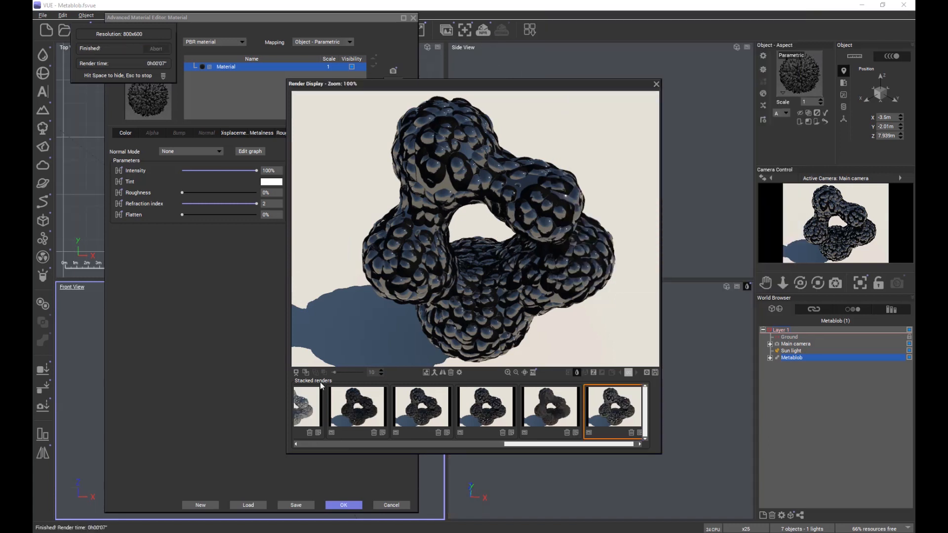
left_click(485, 407)
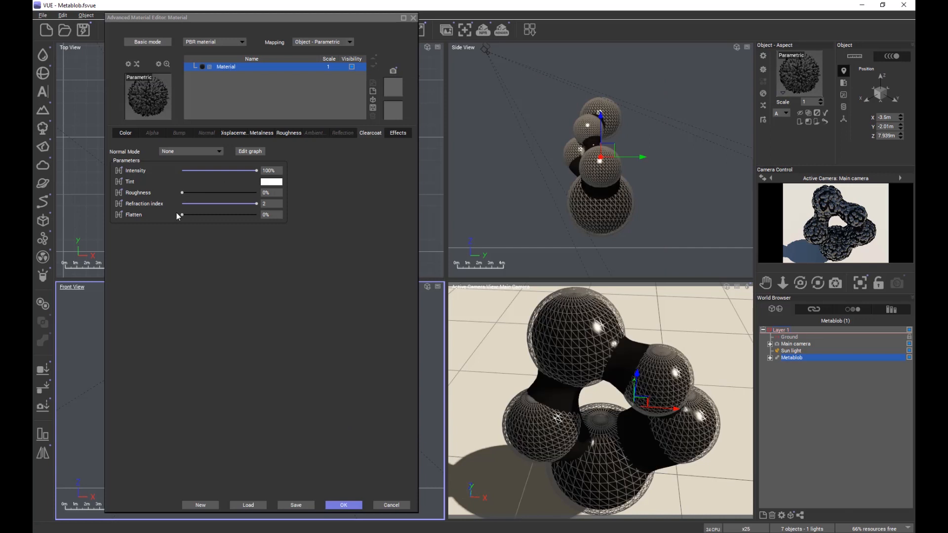
Step: Render the metablob with a clearcoat refraction index of 1
left_click_drag(257, 204, 227, 204)
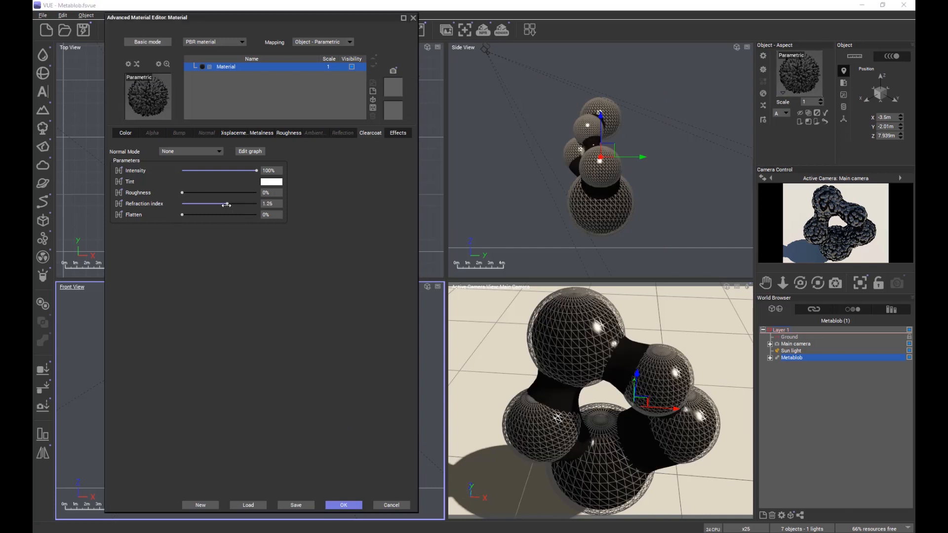
left_click_drag(226, 203, 218, 204)
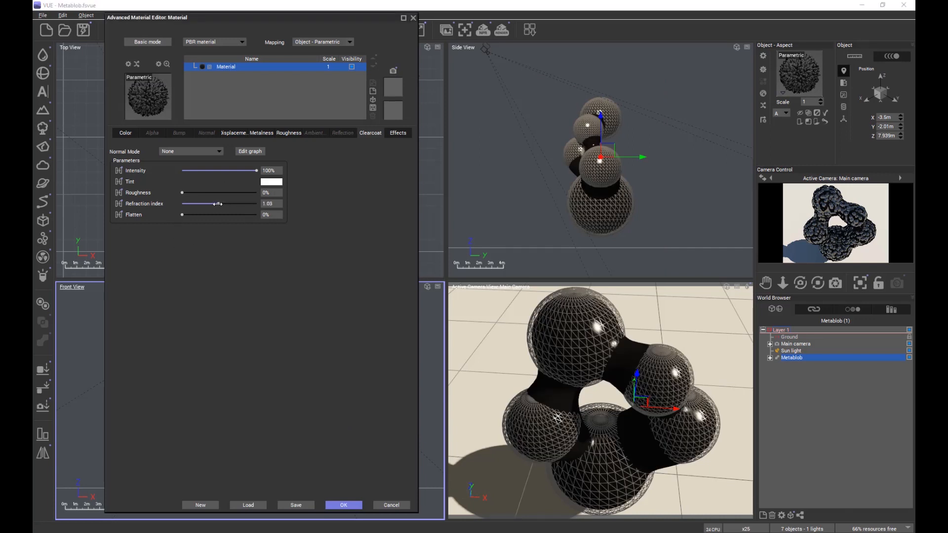
left_click_drag(219, 204, 216, 204)
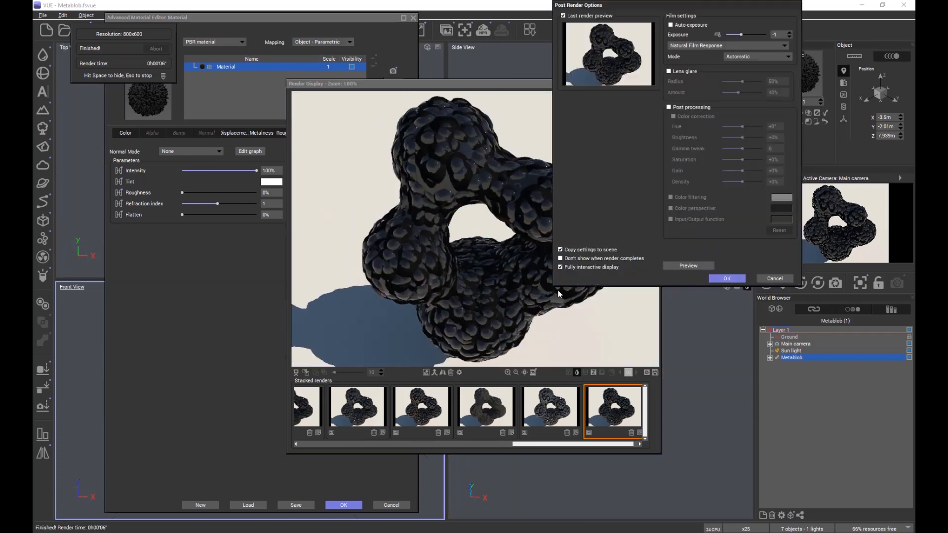
left_click(727, 279)
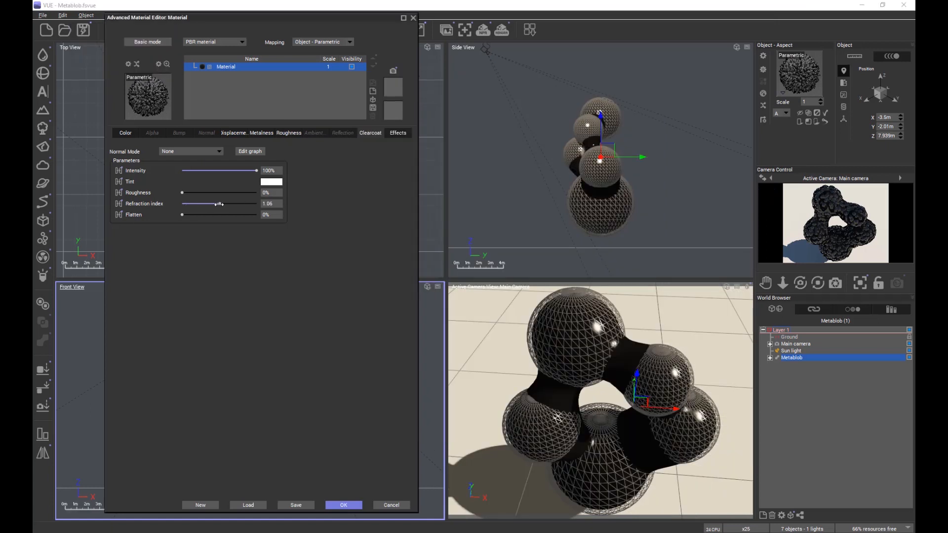
Step: Bring the clearcoat refraction index back up to 1.5
left_click_drag(215, 205, 234, 205)
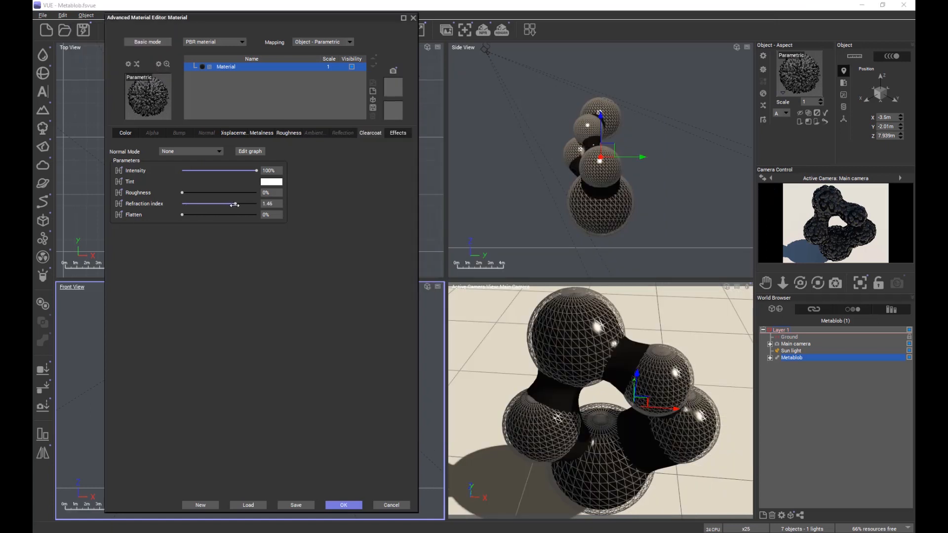
left_click_drag(229, 205, 233, 205)
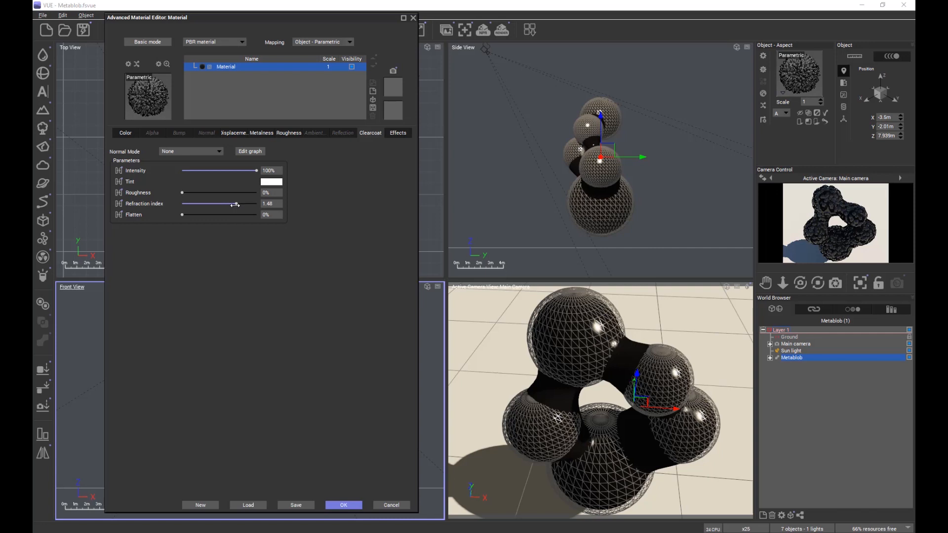
left_click_drag(232, 204, 236, 204)
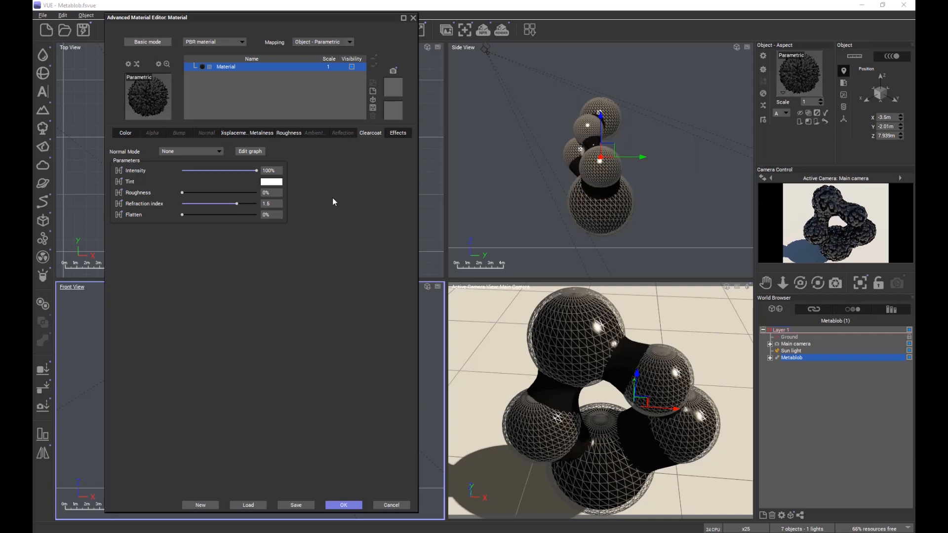
mouse_move(322, 209)
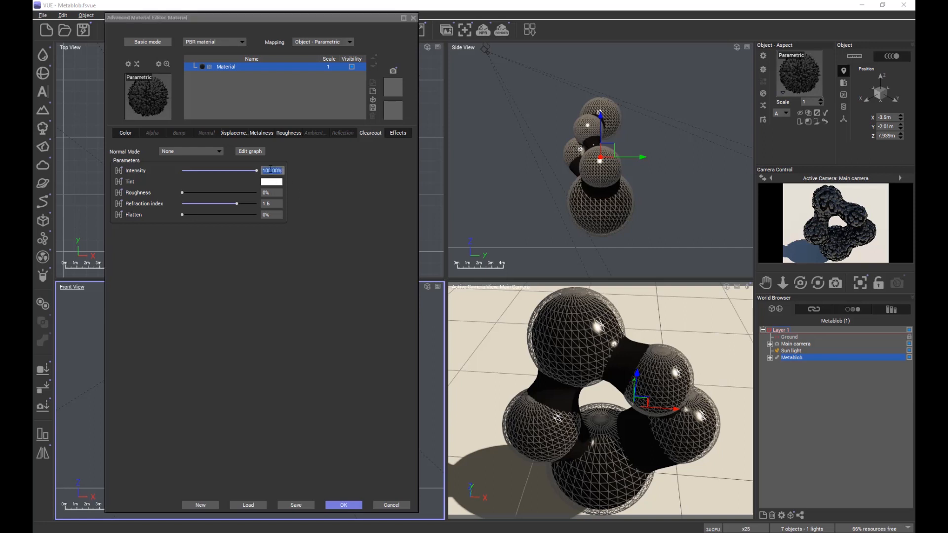
Step: Enter 500% clearcoat intensity, render the metablob, and close the render
type("500%")
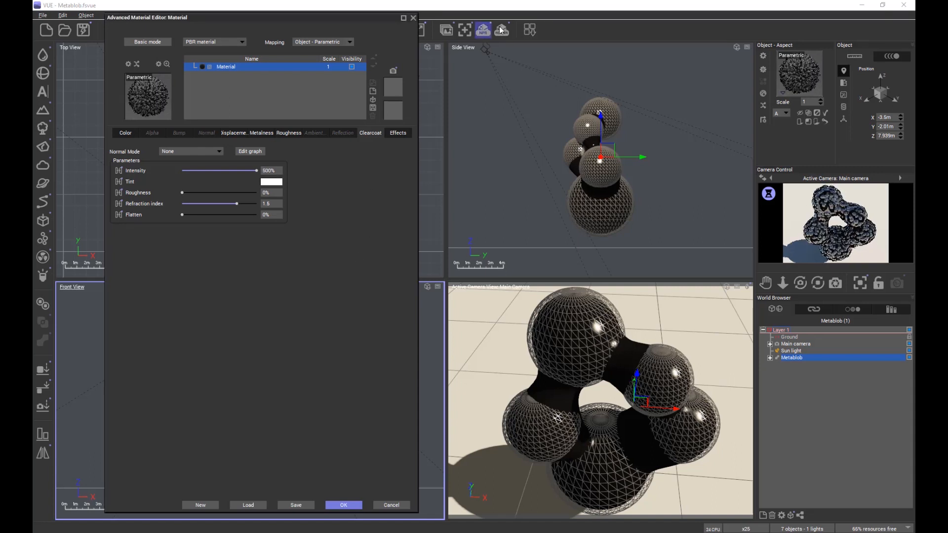
left_click(482, 29)
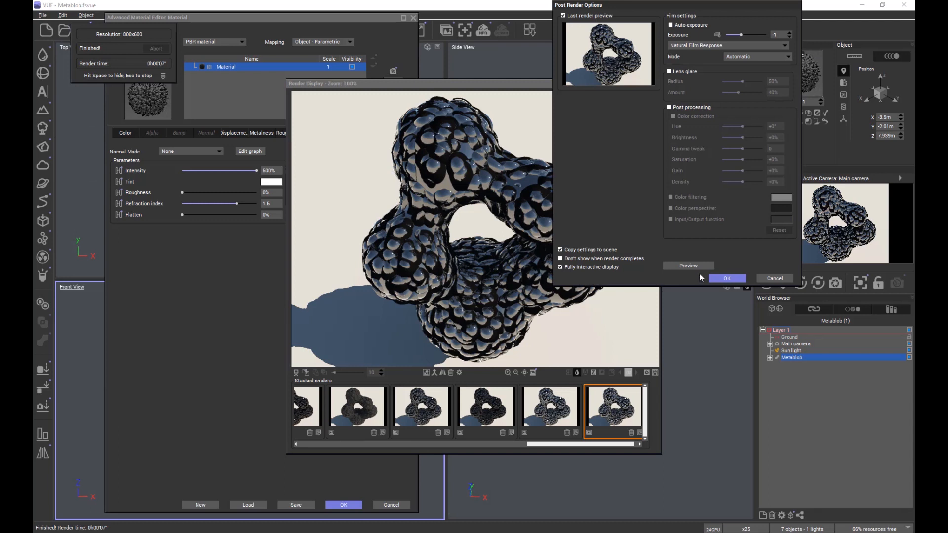
left_click(726, 279)
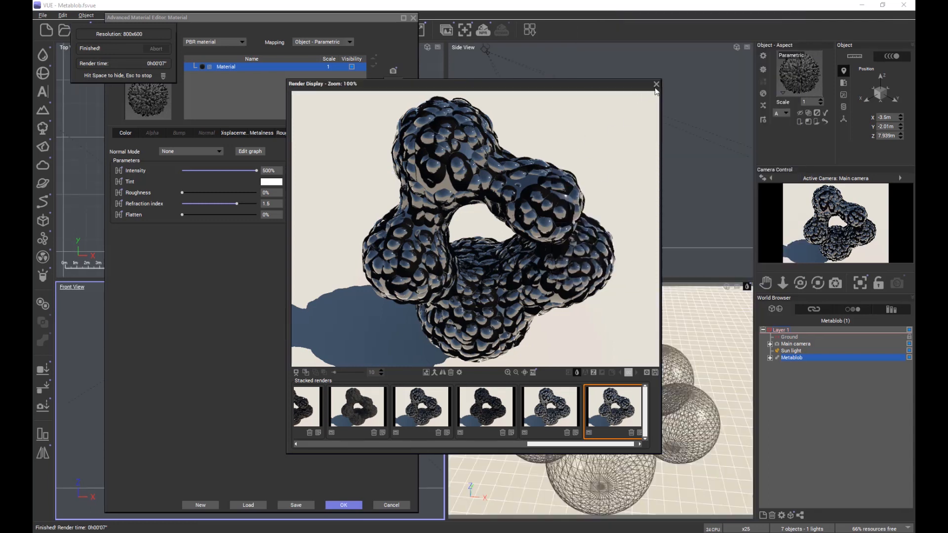
left_click(655, 84)
type("100")
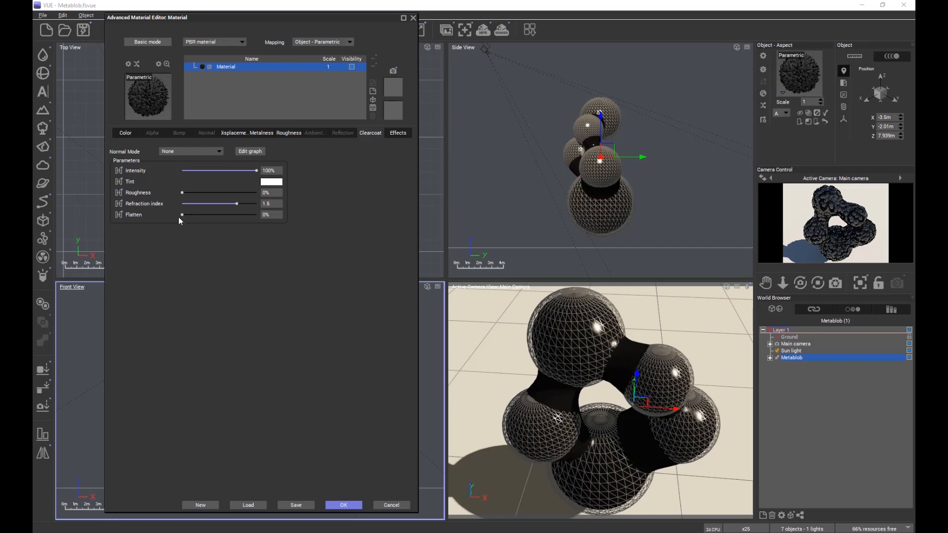
Step: Set clearcoat flatten to 100%, render, and close the finished render
left_click_drag(183, 215, 256, 215)
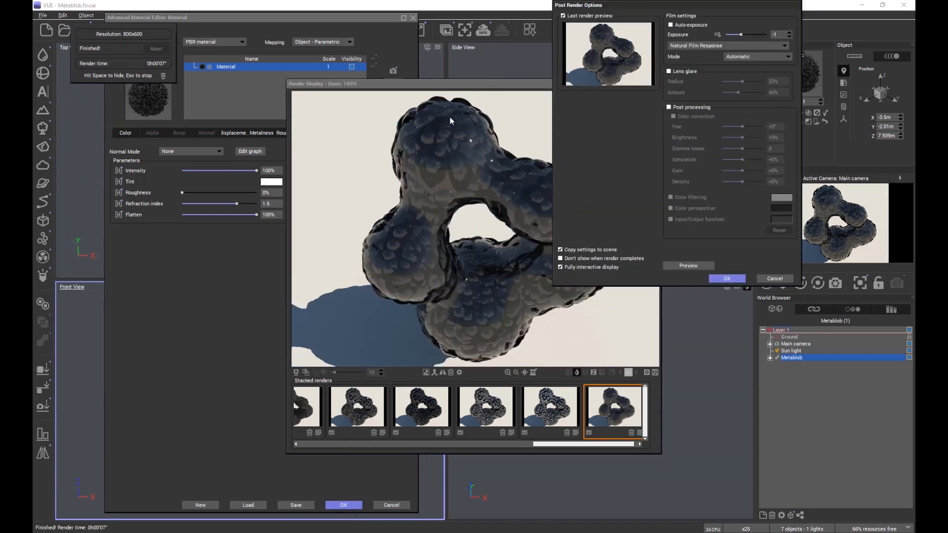
left_click(726, 278)
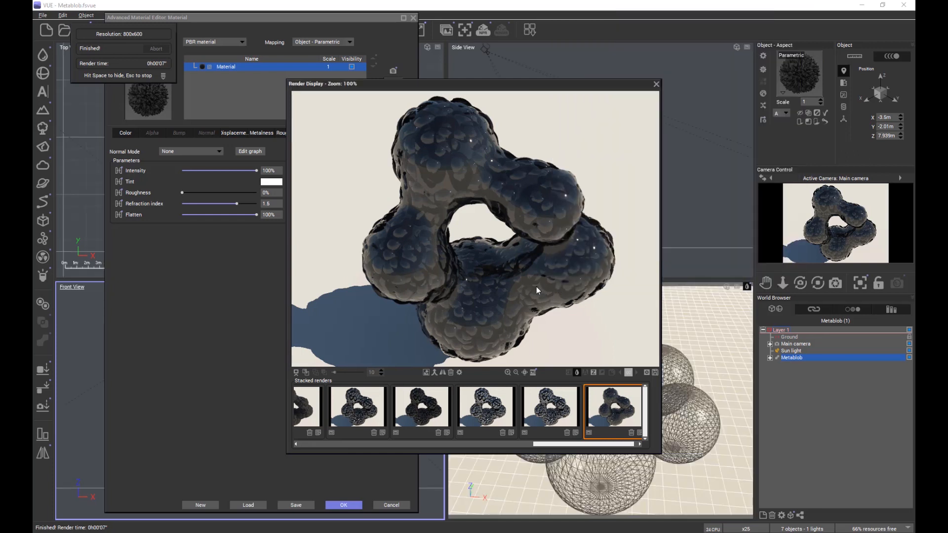
mouse_move(585, 222)
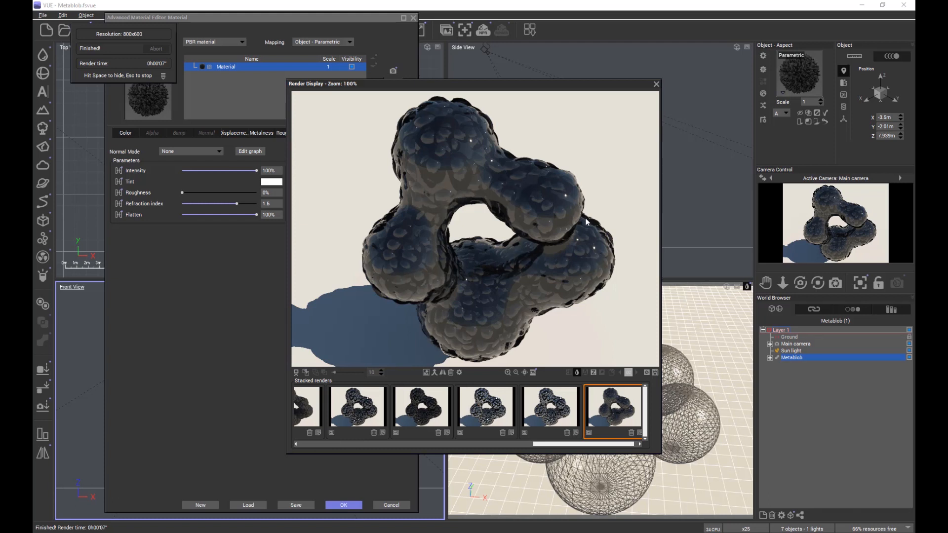
mouse_move(542, 211)
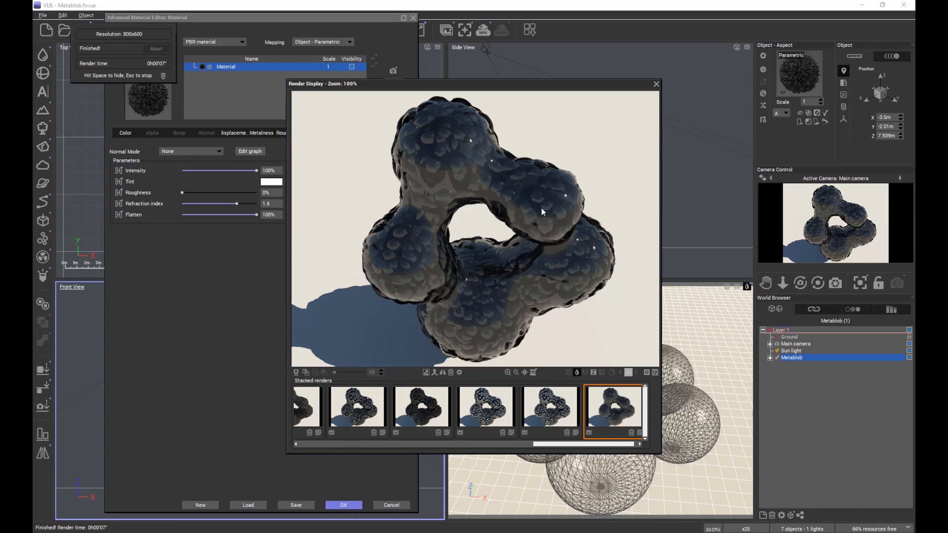
mouse_move(440, 298)
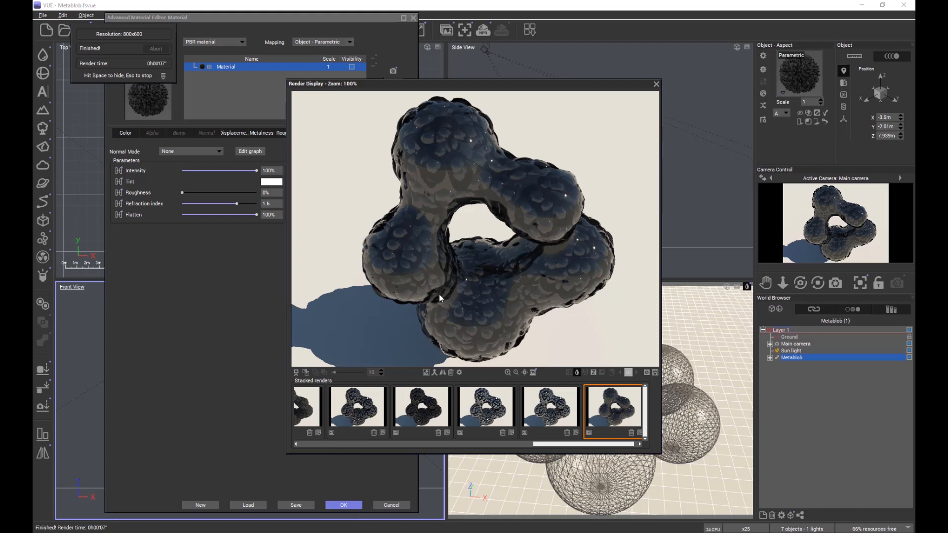
mouse_move(401, 140)
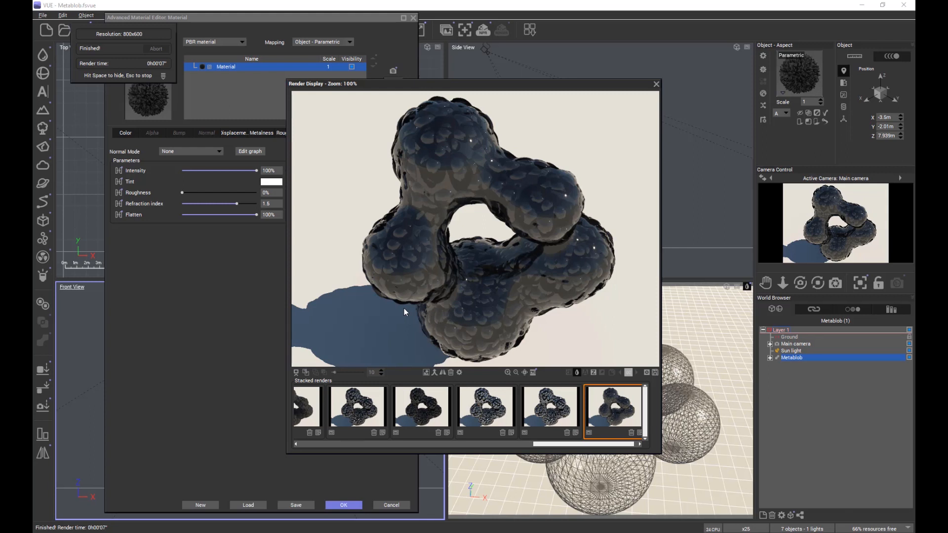
mouse_move(475, 192)
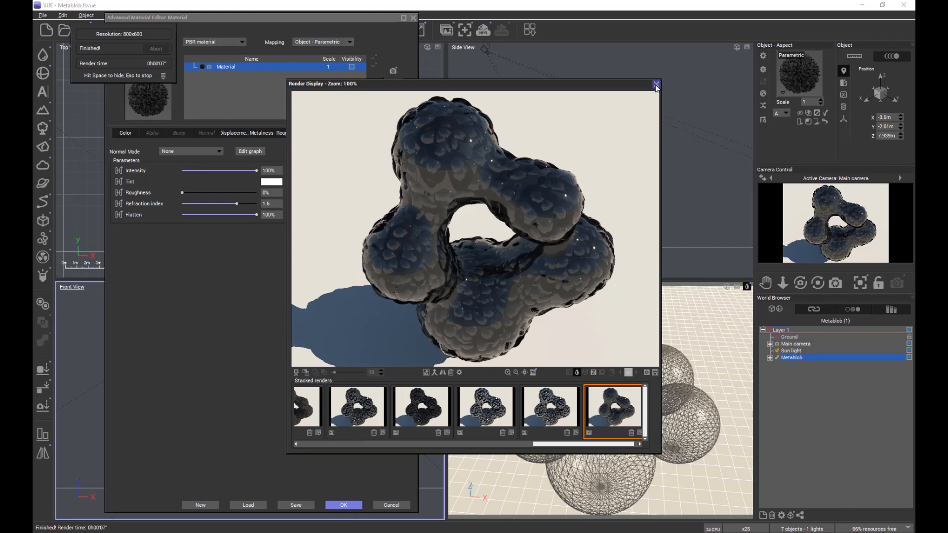
left_click(657, 84)
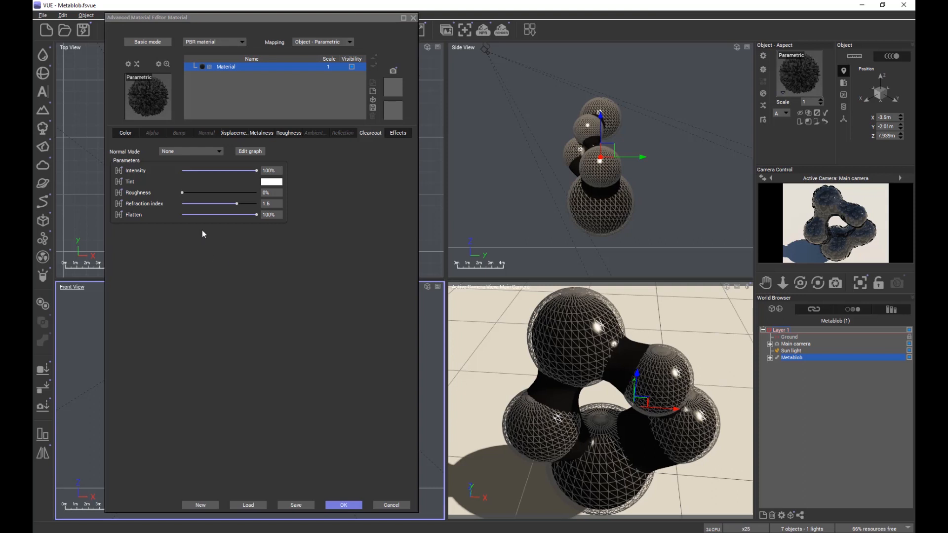
Step: Set clearcoat flatten to 0% and displacement depth to 0
left_click_drag(257, 213, 181, 214)
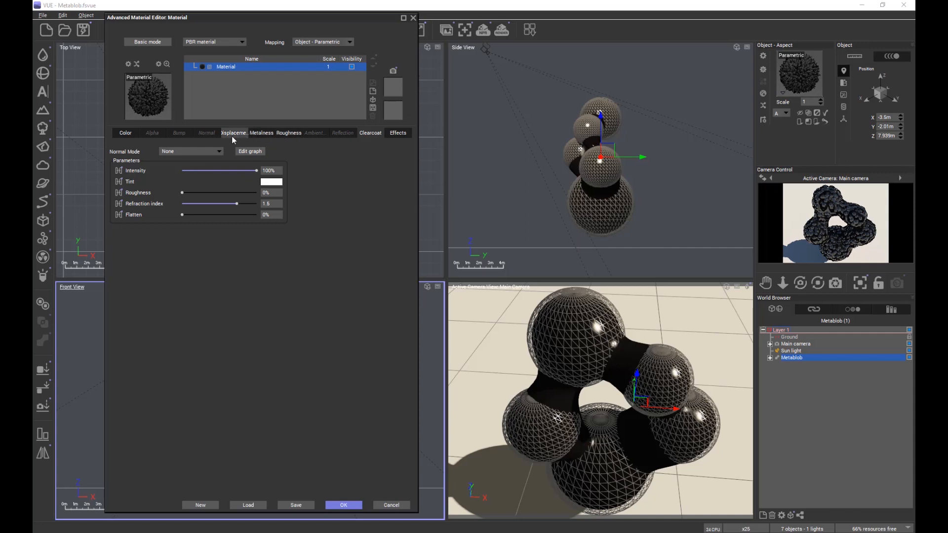
mouse_move(234, 138)
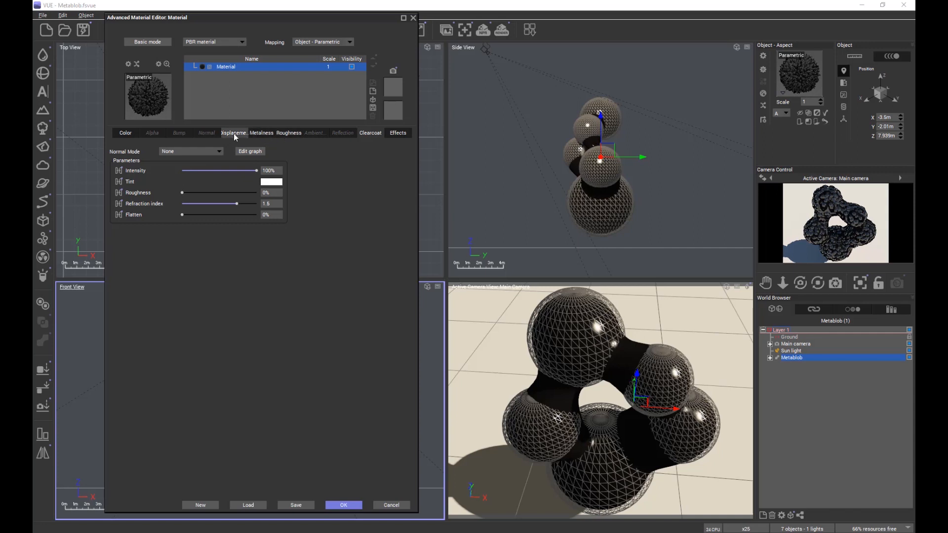
left_click(232, 132)
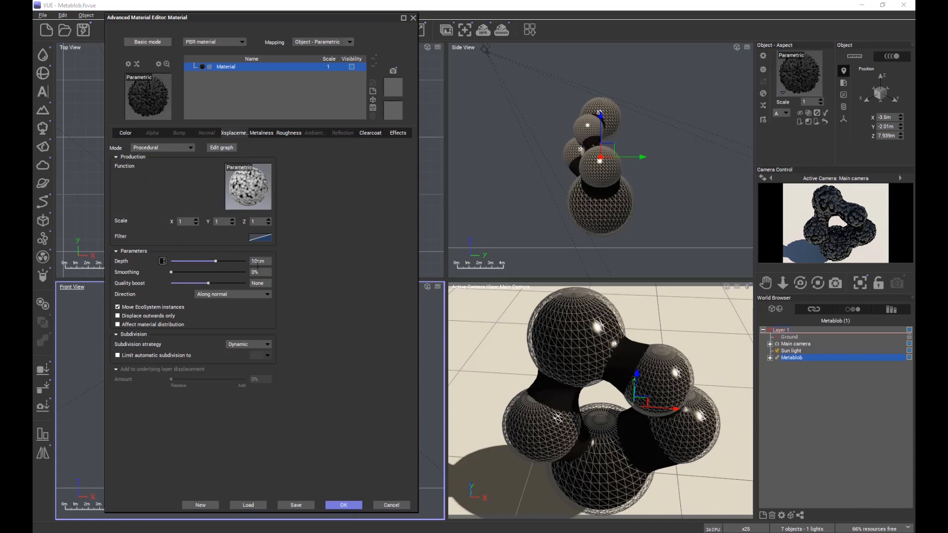
left_click(258, 260)
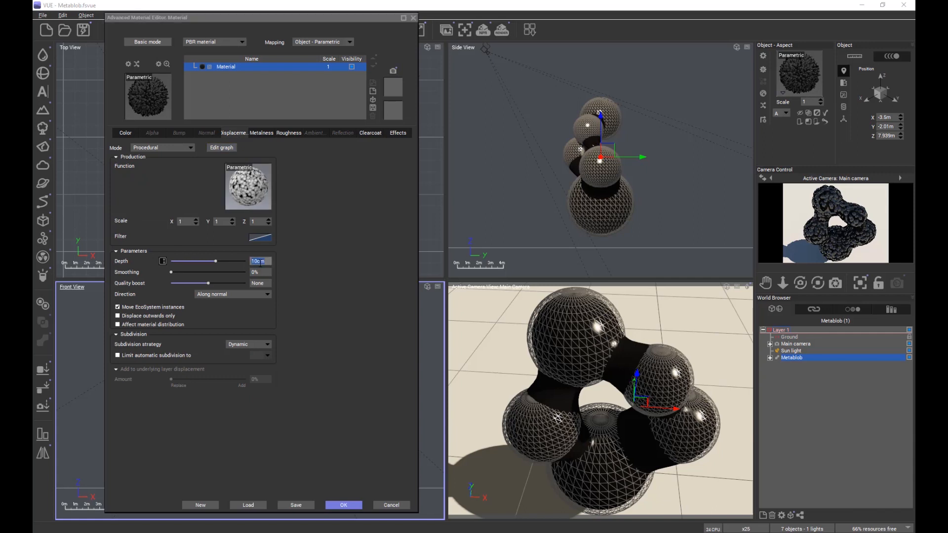
left_click_drag(215, 261, 173, 261)
type("0")
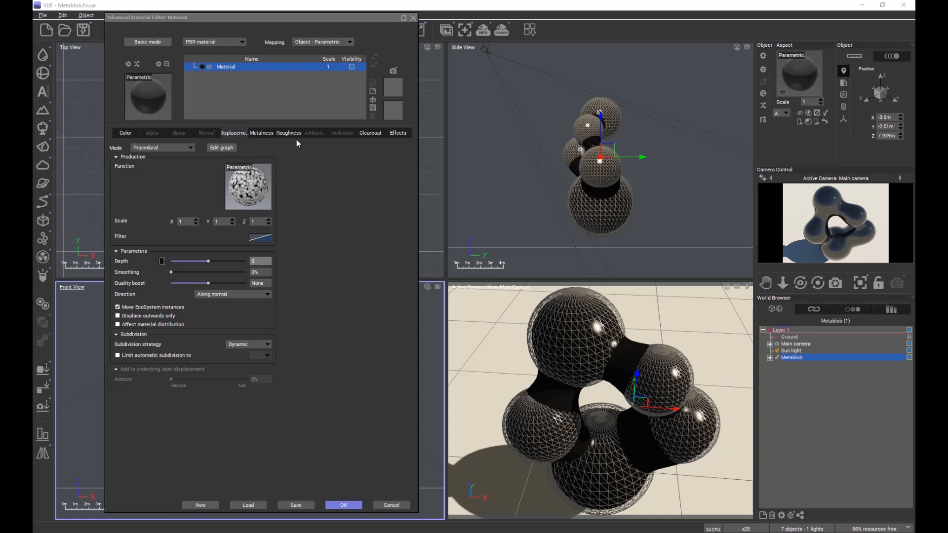
Step: Check the Roughness and Effects settings, then return to Clearcoat
left_click(396, 133)
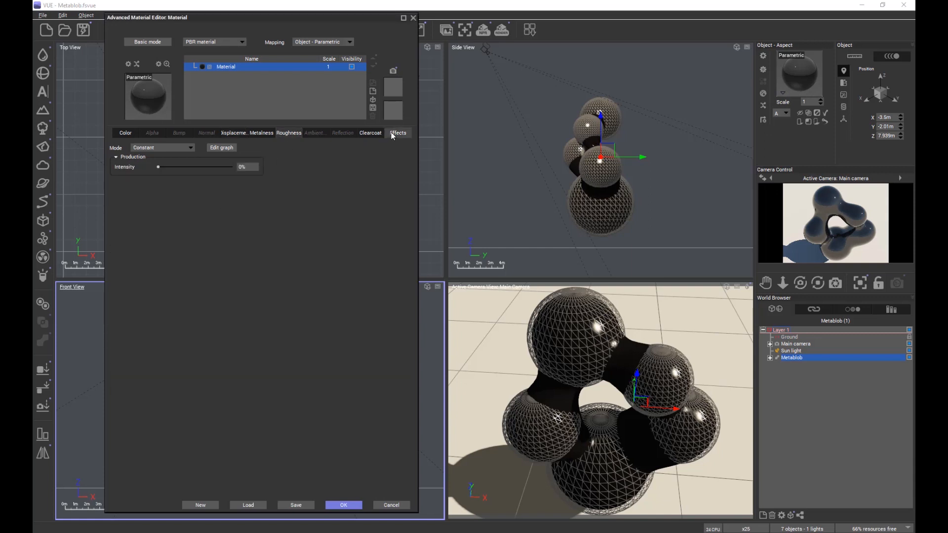
left_click(398, 133)
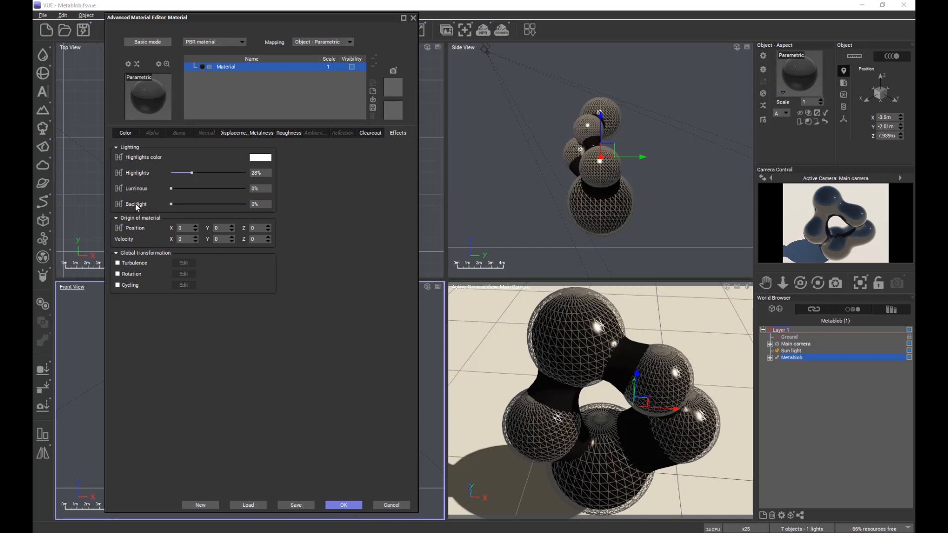
left_click(369, 133)
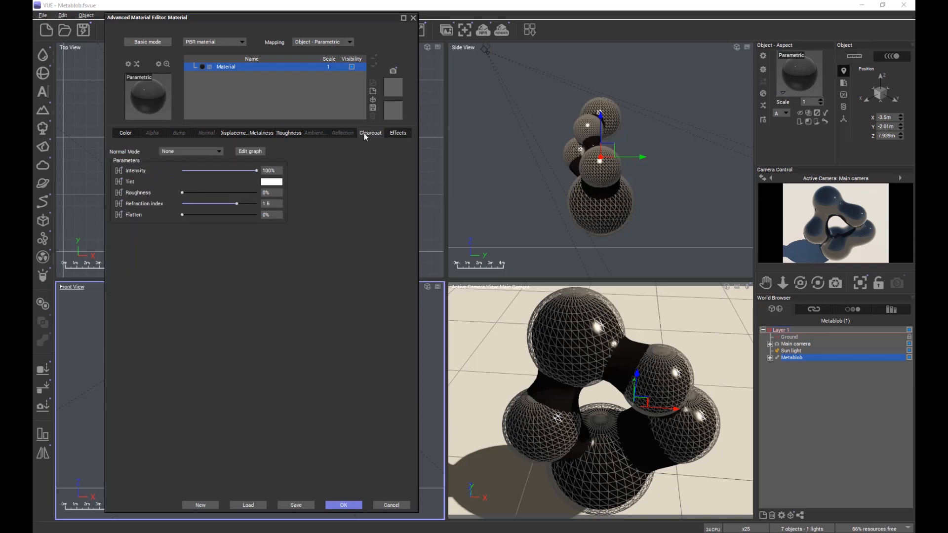
mouse_move(140, 202)
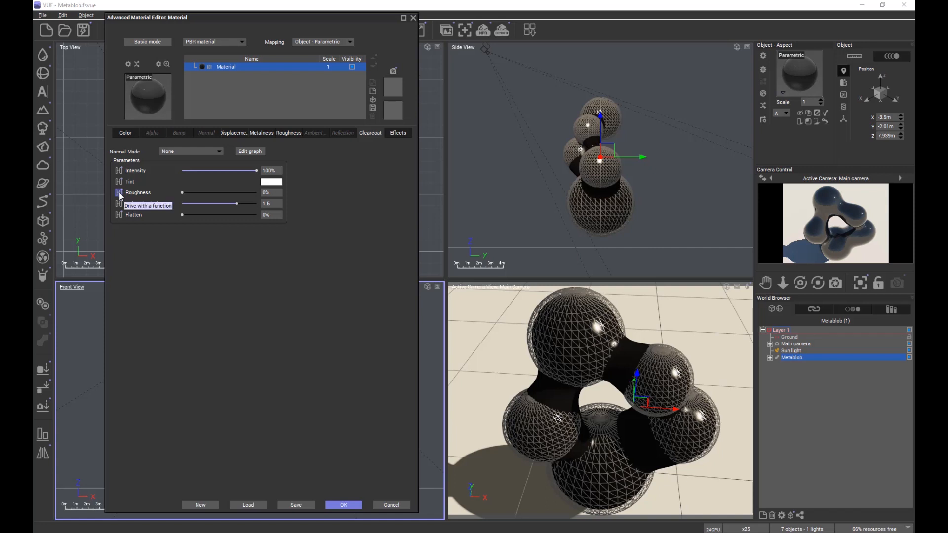
Step: Drive clearcoat roughness with a Projected Texture Map node and start loading its image
left_click(249, 151)
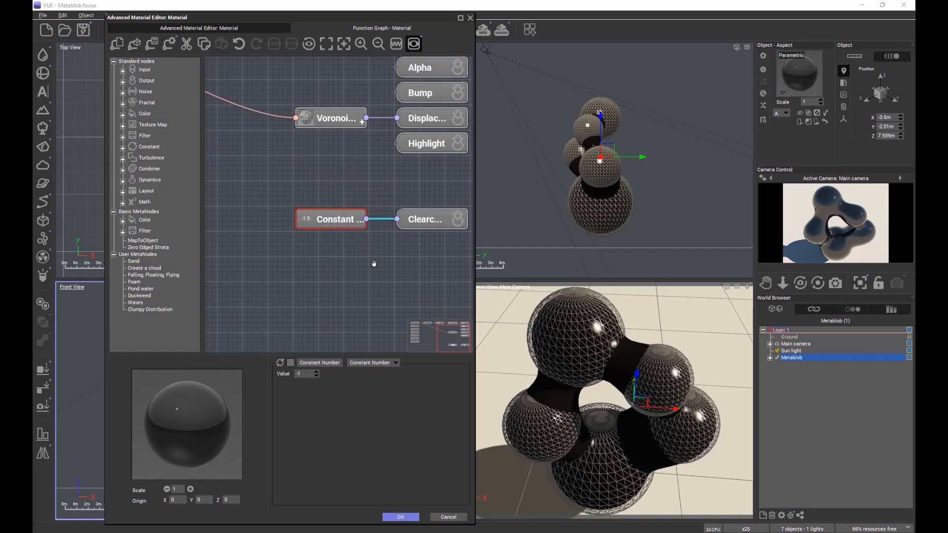
left_click(432, 219)
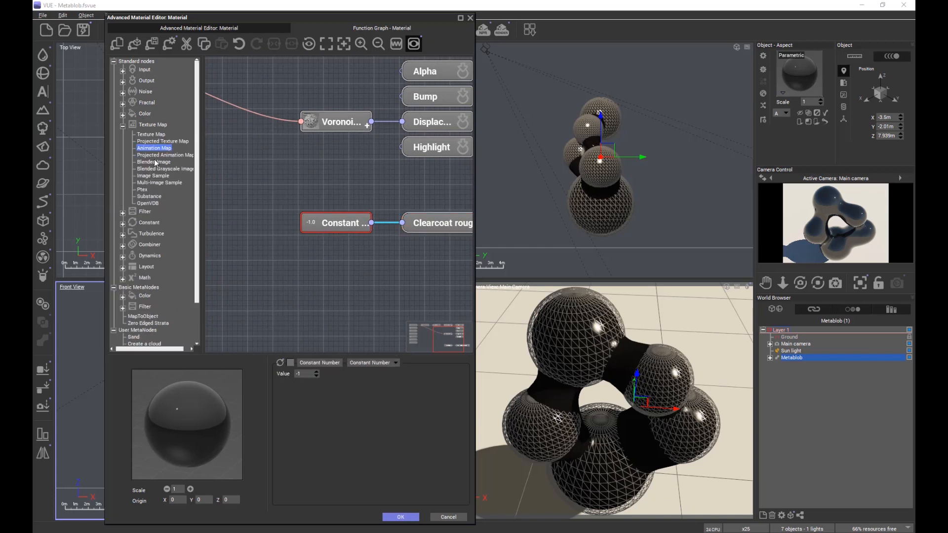
left_click(163, 140)
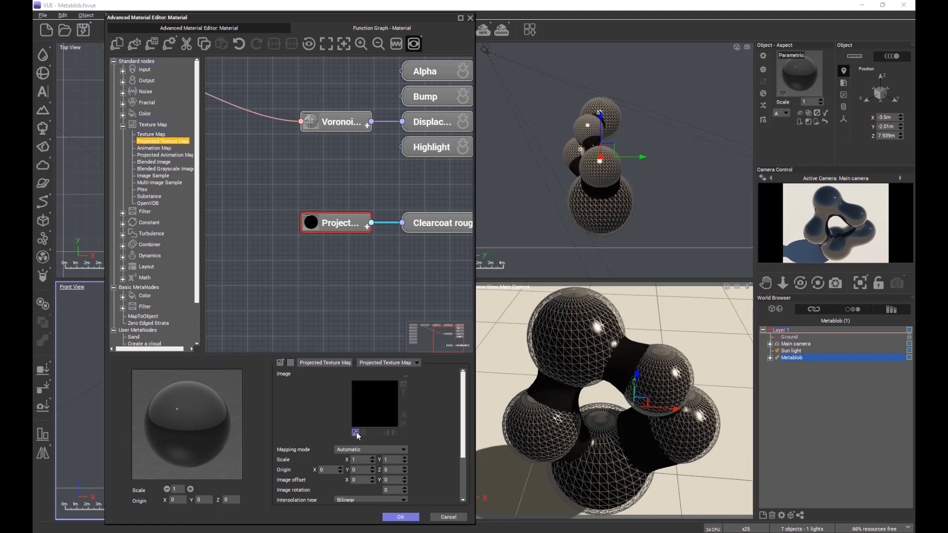
left_click(356, 433)
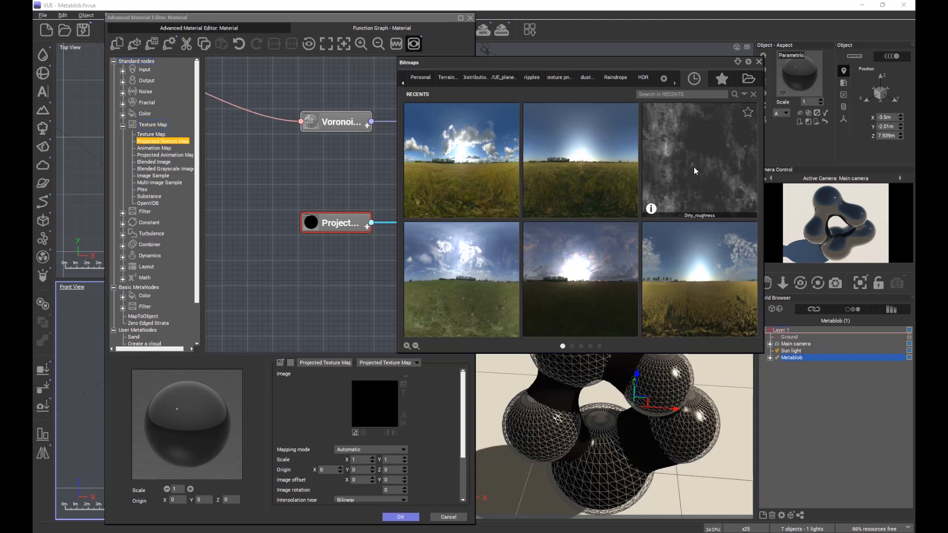
mouse_move(698, 180)
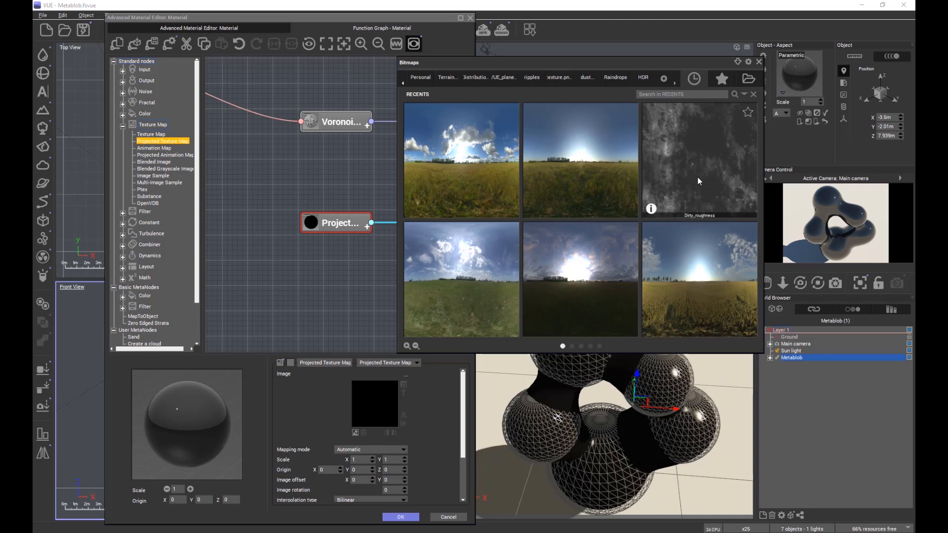
mouse_move(698, 167)
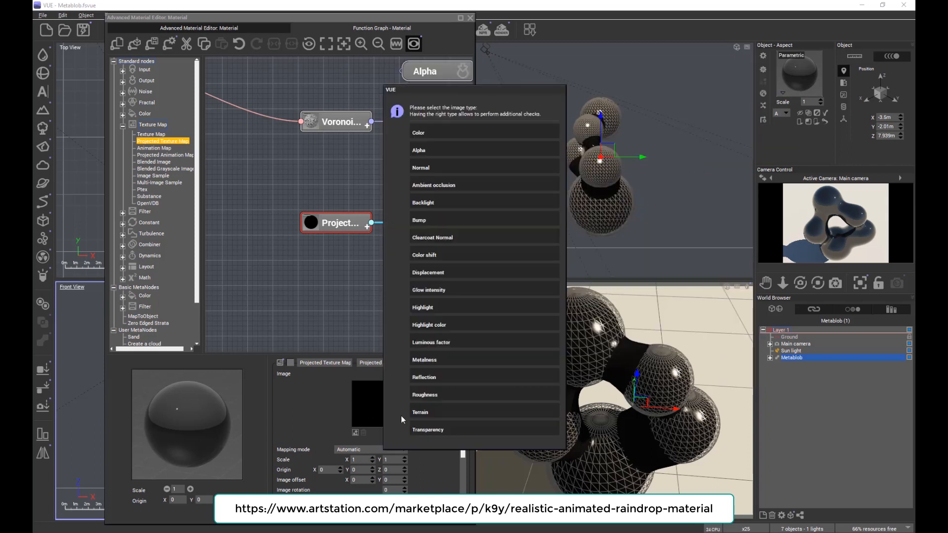
mouse_move(445, 97)
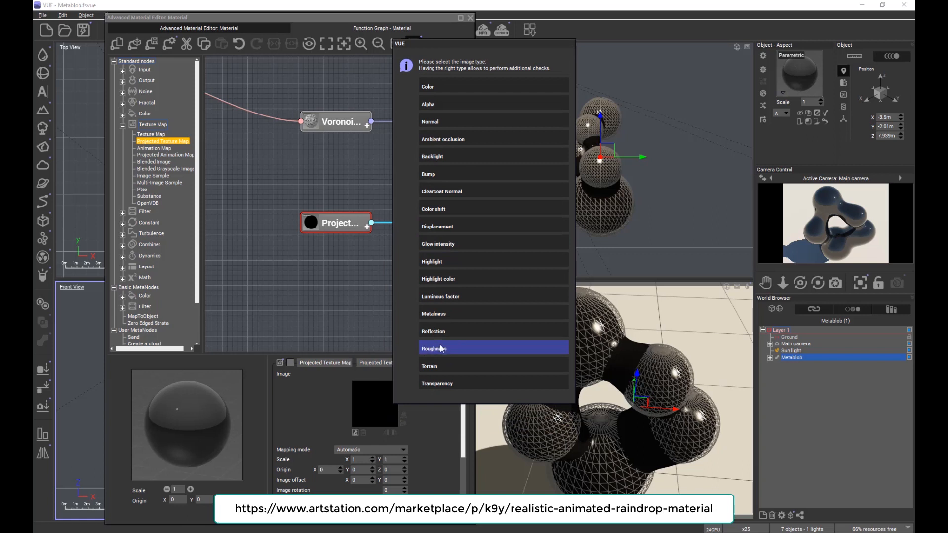
Step: Tag the loaded Dirty_roughness image as a roughness map
left_click(433, 348)
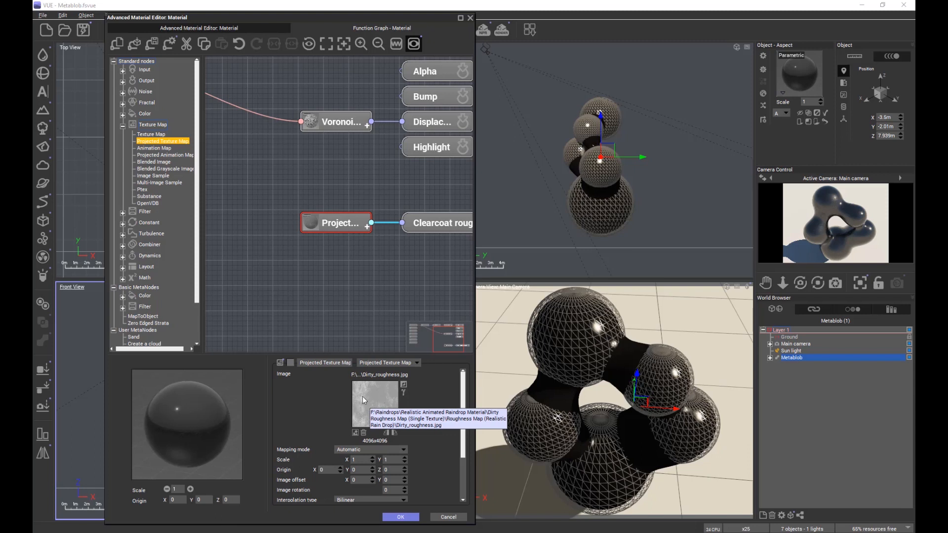
mouse_move(361, 398)
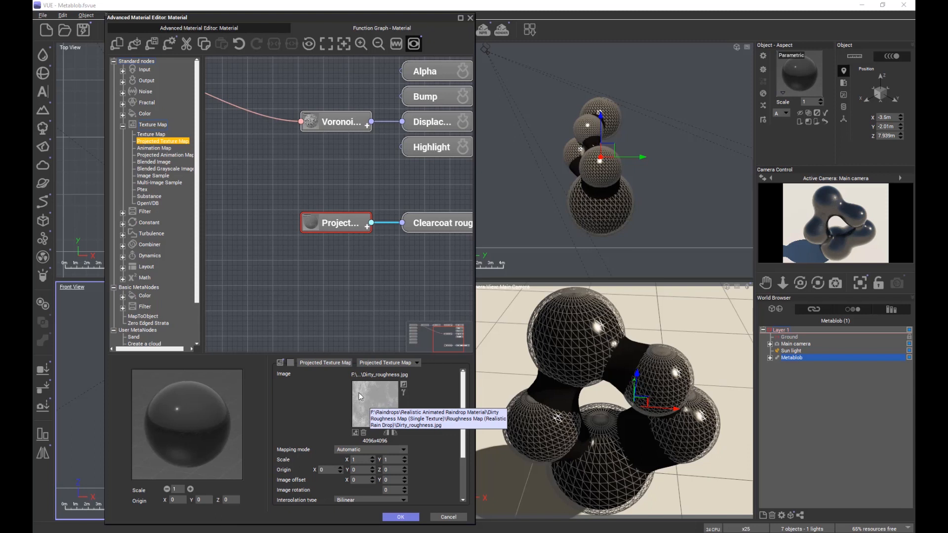
mouse_move(380, 398)
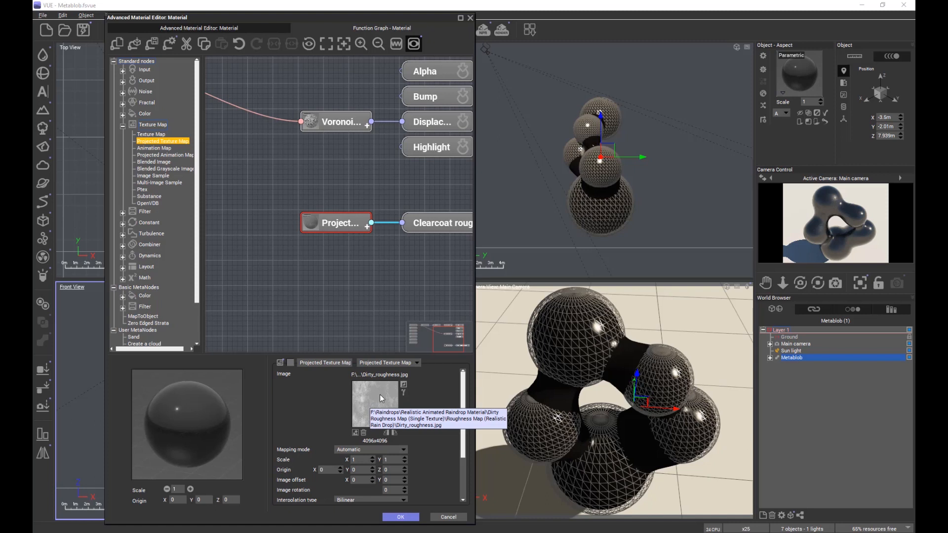
mouse_move(354, 301)
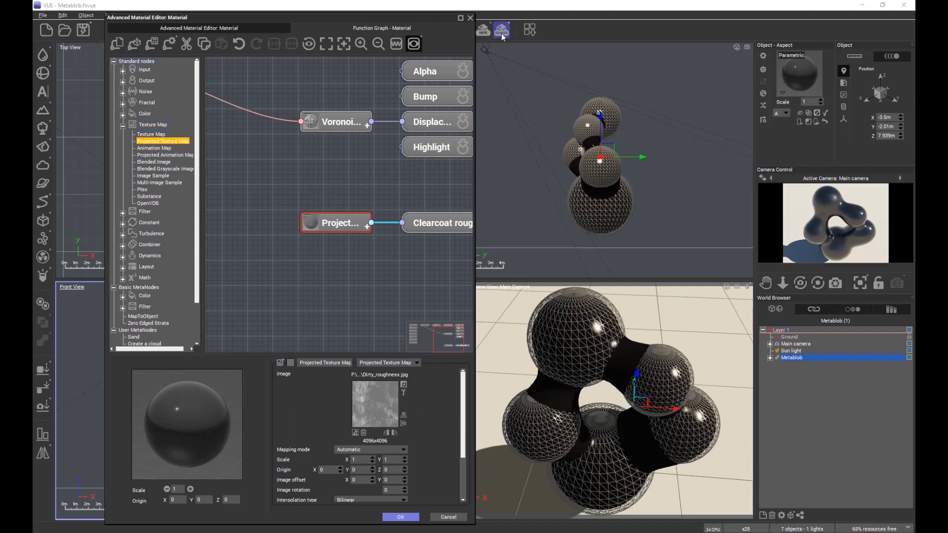
Step: Render the metablob with the dirty roughness clearcoat and close the render windows
left_click(501, 30)
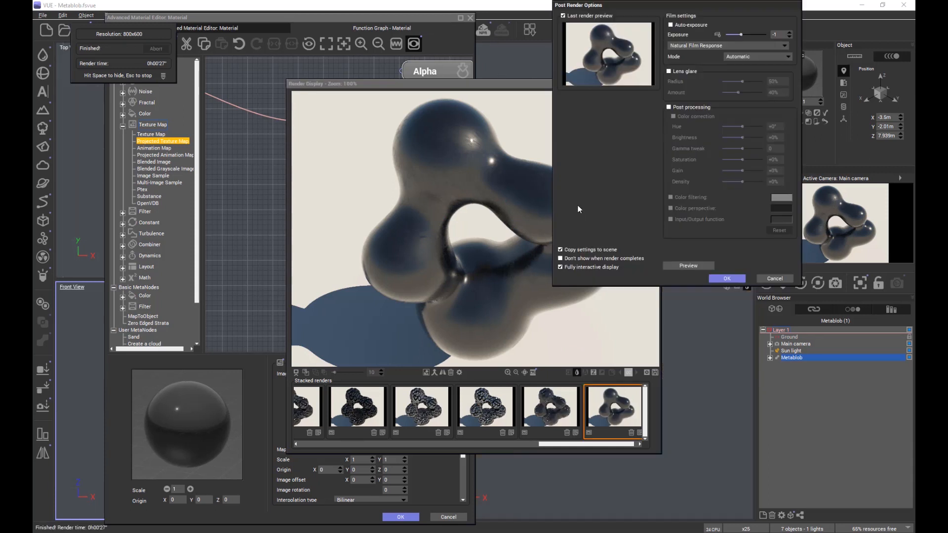
left_click(726, 278)
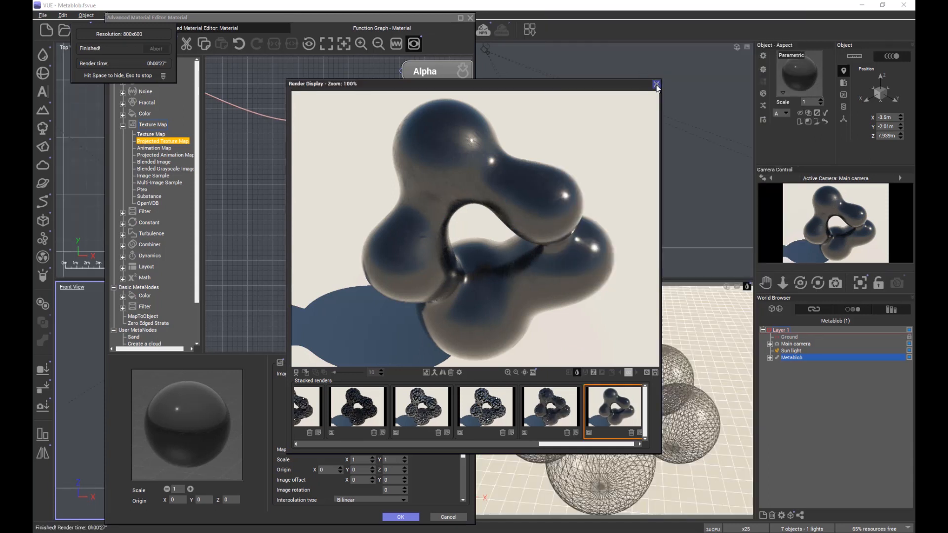
left_click(655, 84)
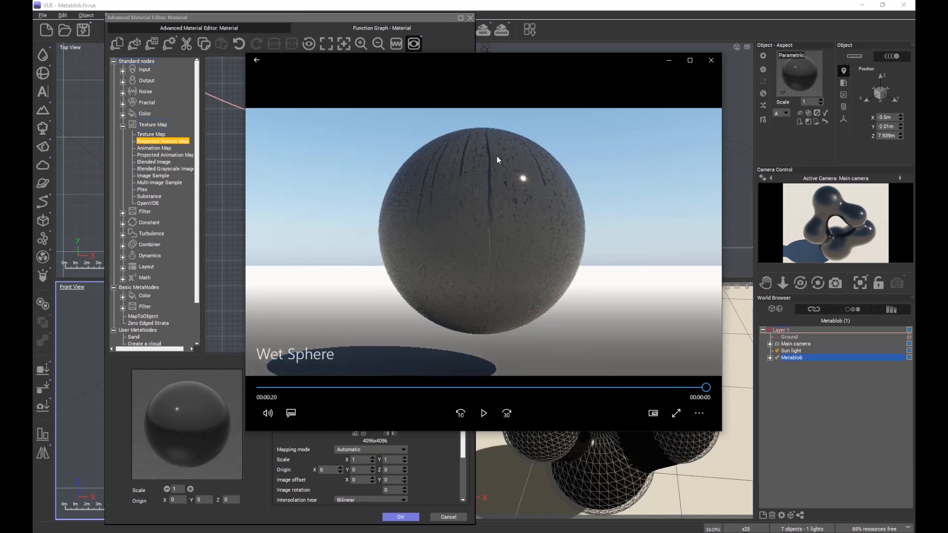
mouse_move(460, 208)
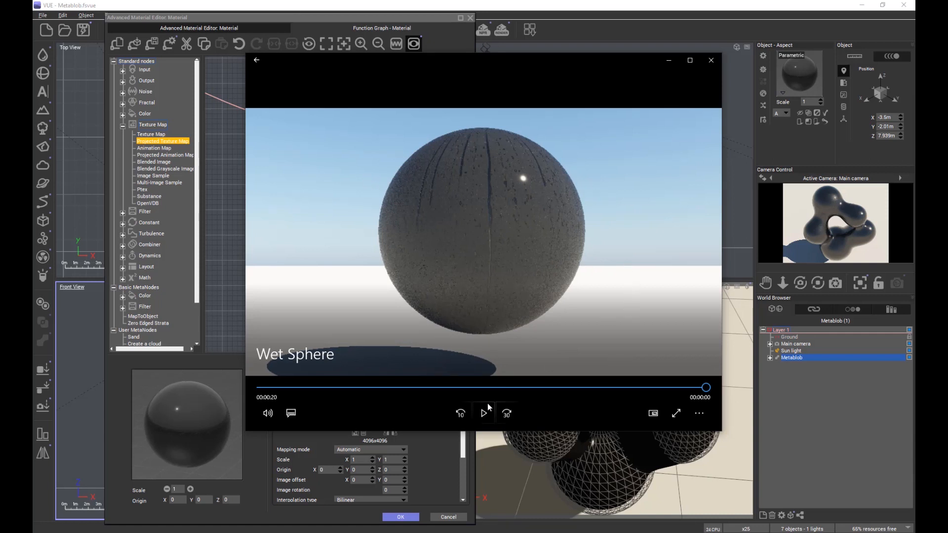
Step: Play the 20-second Wet Sphere clip showing a dripping dark sphere
left_click(483, 413)
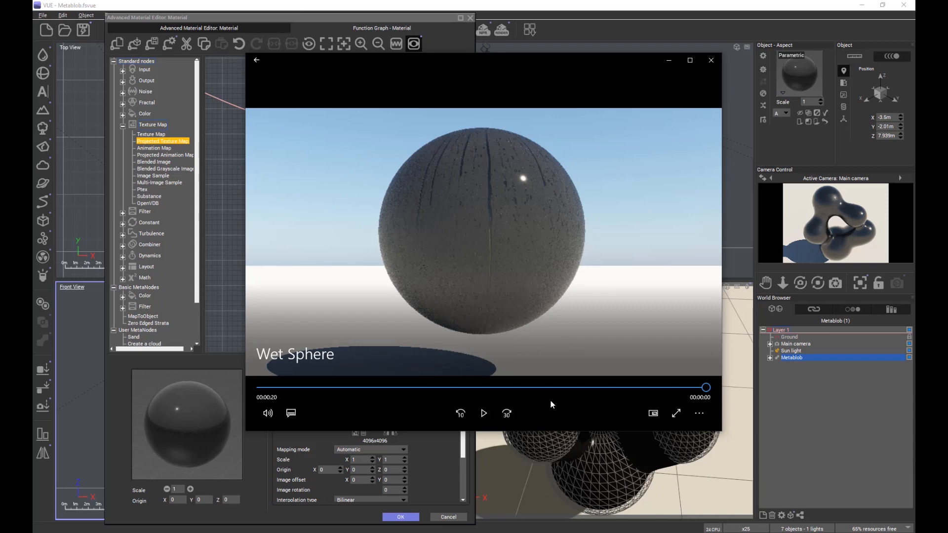
mouse_move(679, 255)
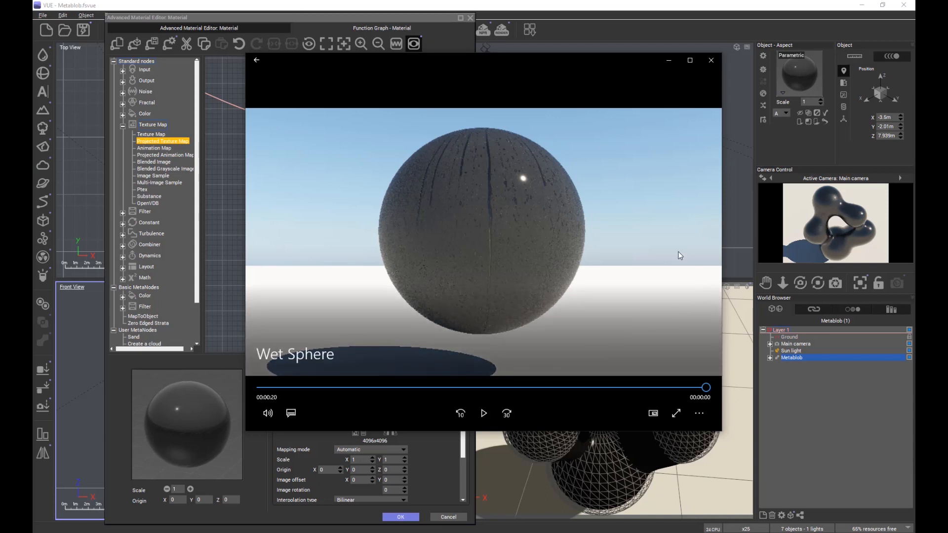
mouse_move(656, 210)
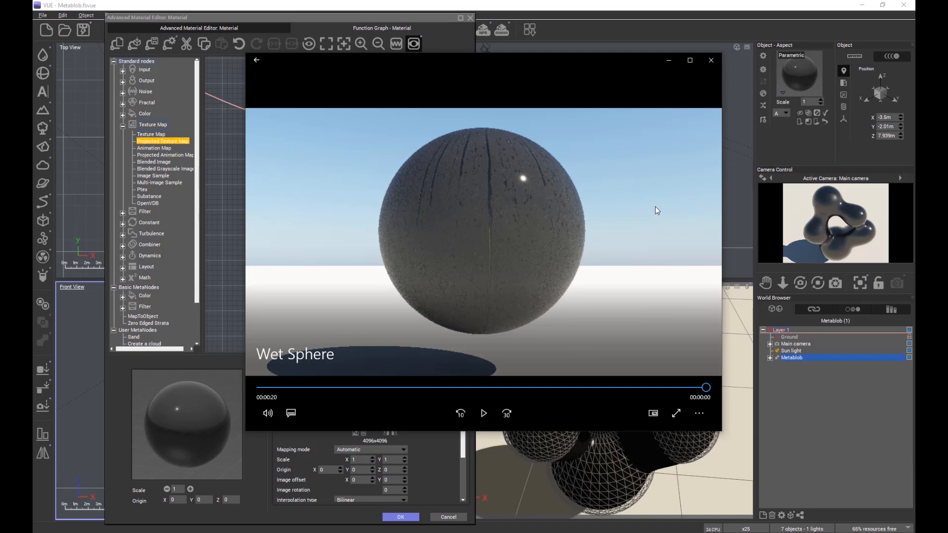
mouse_move(641, 185)
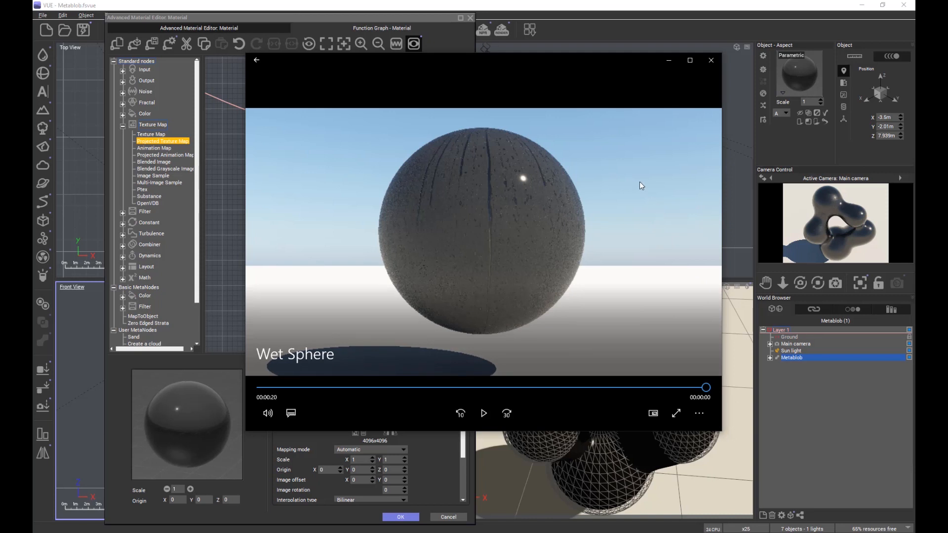
mouse_move(620, 258)
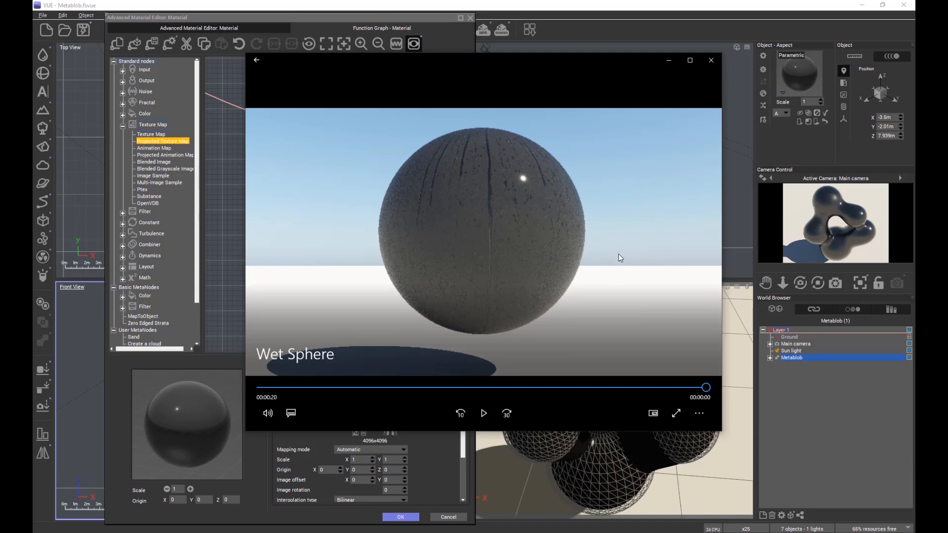
mouse_move(608, 331)
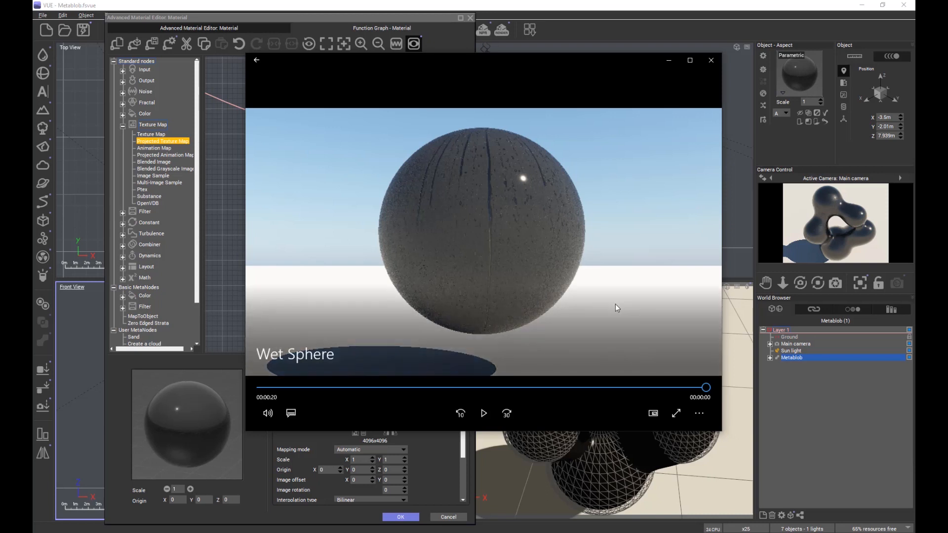
mouse_move(622, 198)
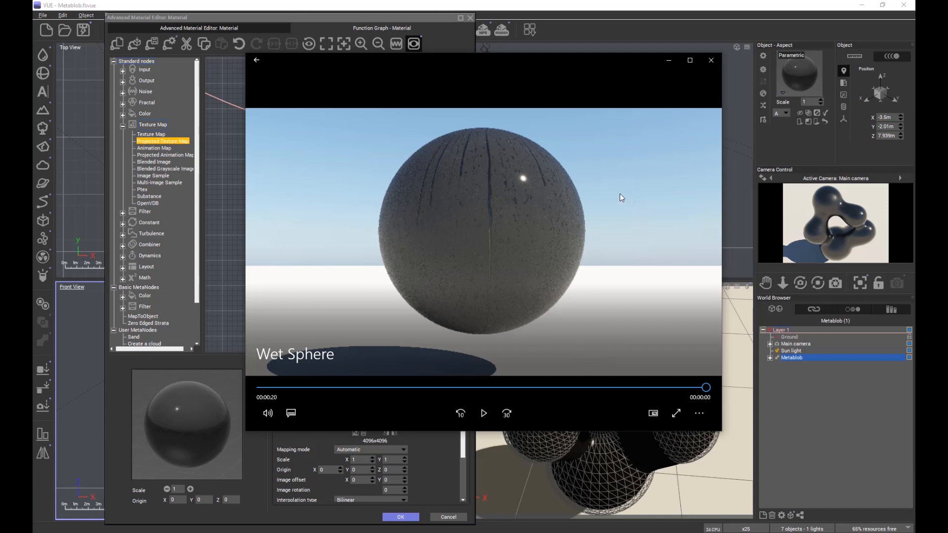